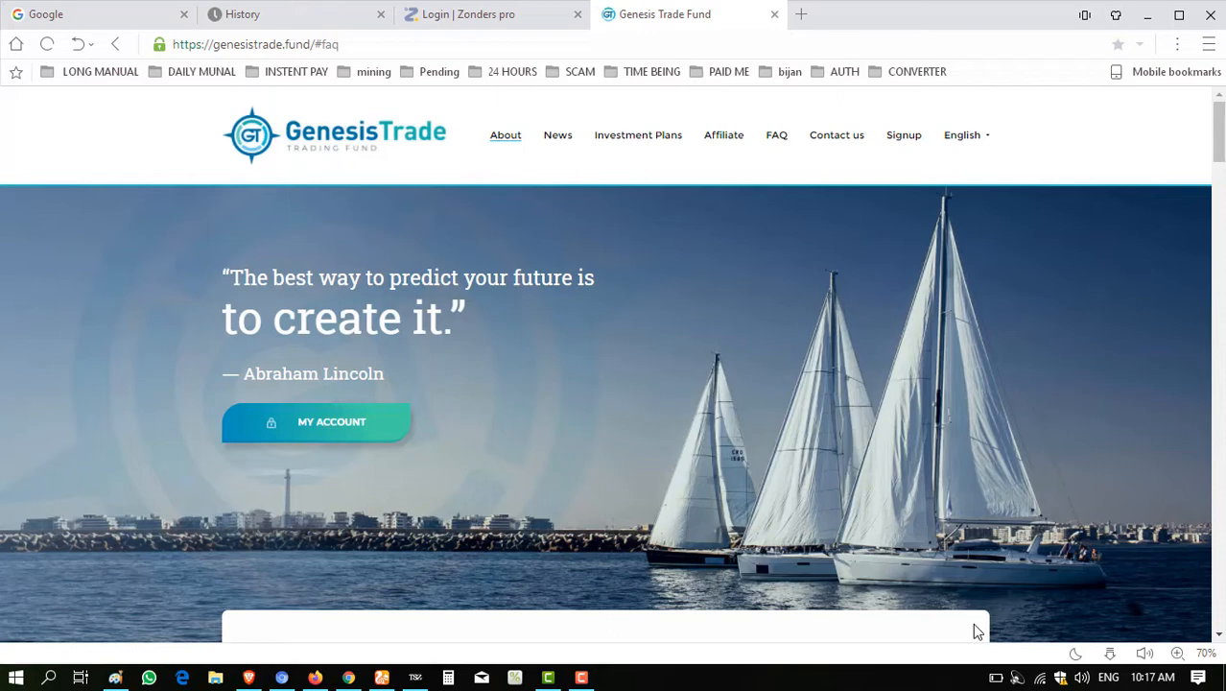
mouse_move(530, 467)
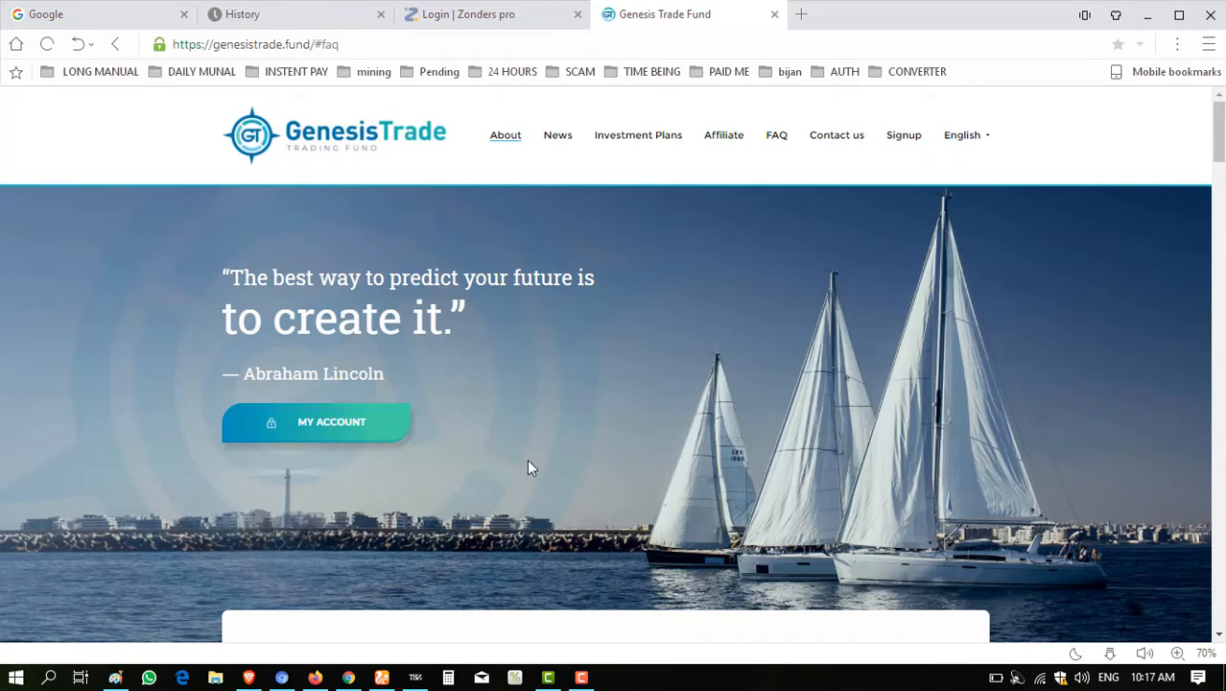
Scroll the home page past '10 reasons to choose us' toward the Investment Plans table.
scroll(down, 3)
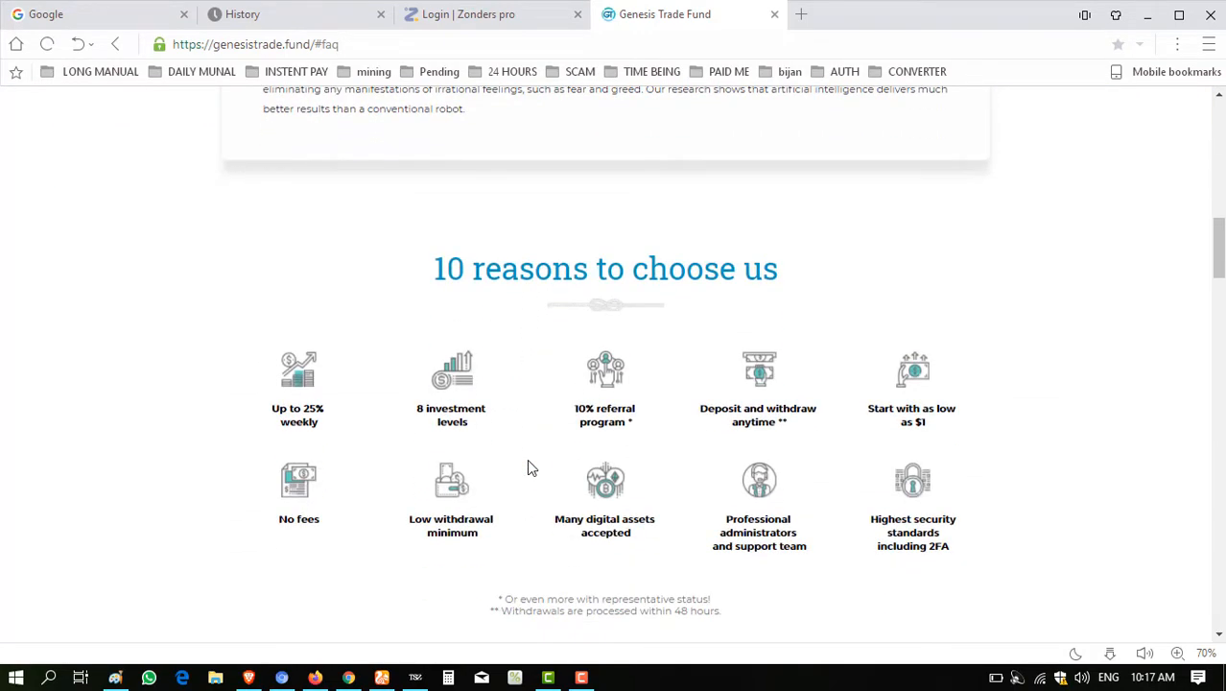
scroll(down, 3)
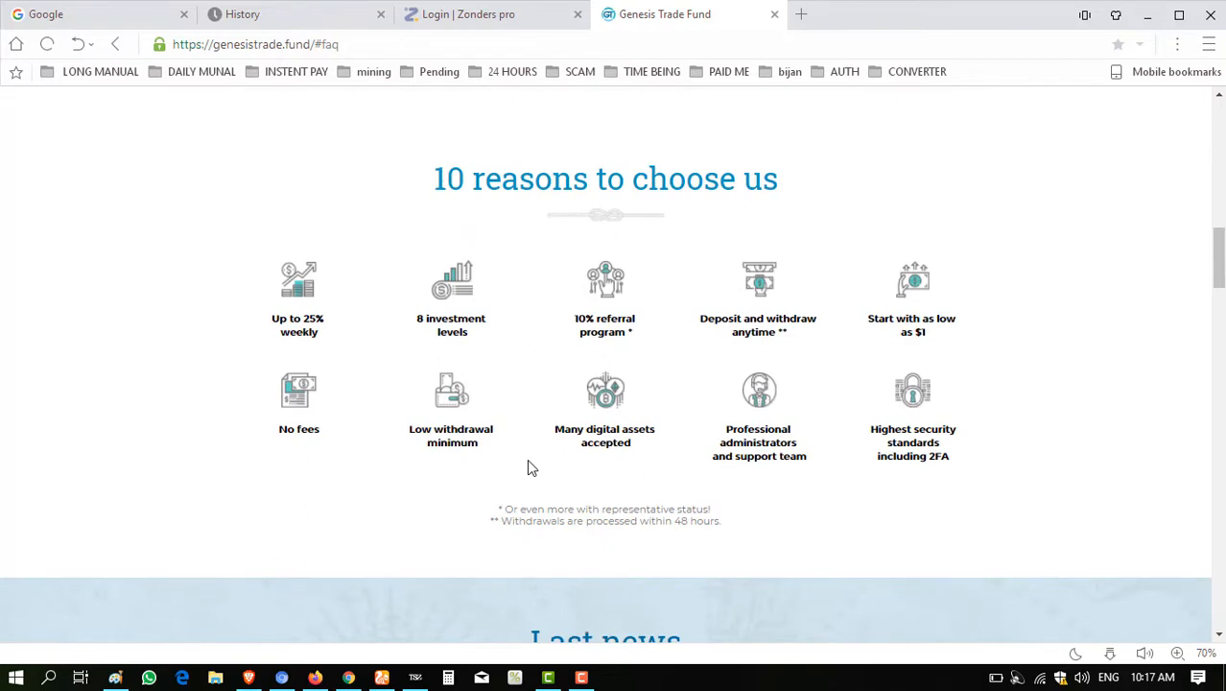
mouse_move(368, 347)
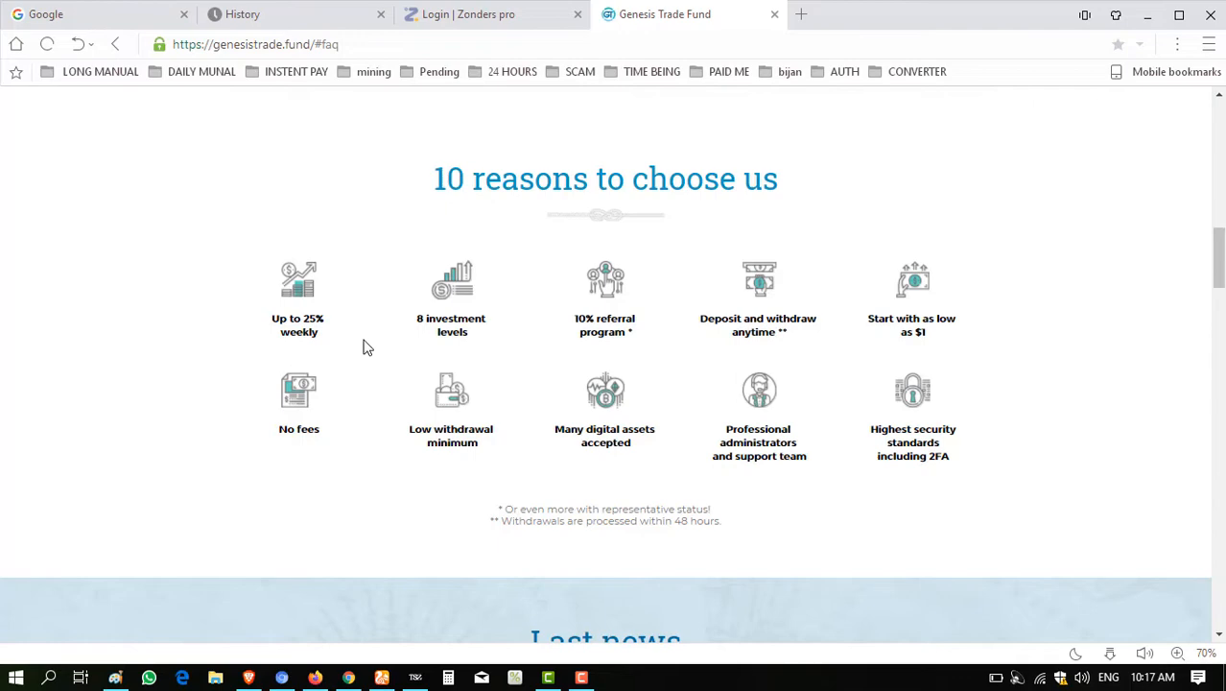
mouse_move(894, 324)
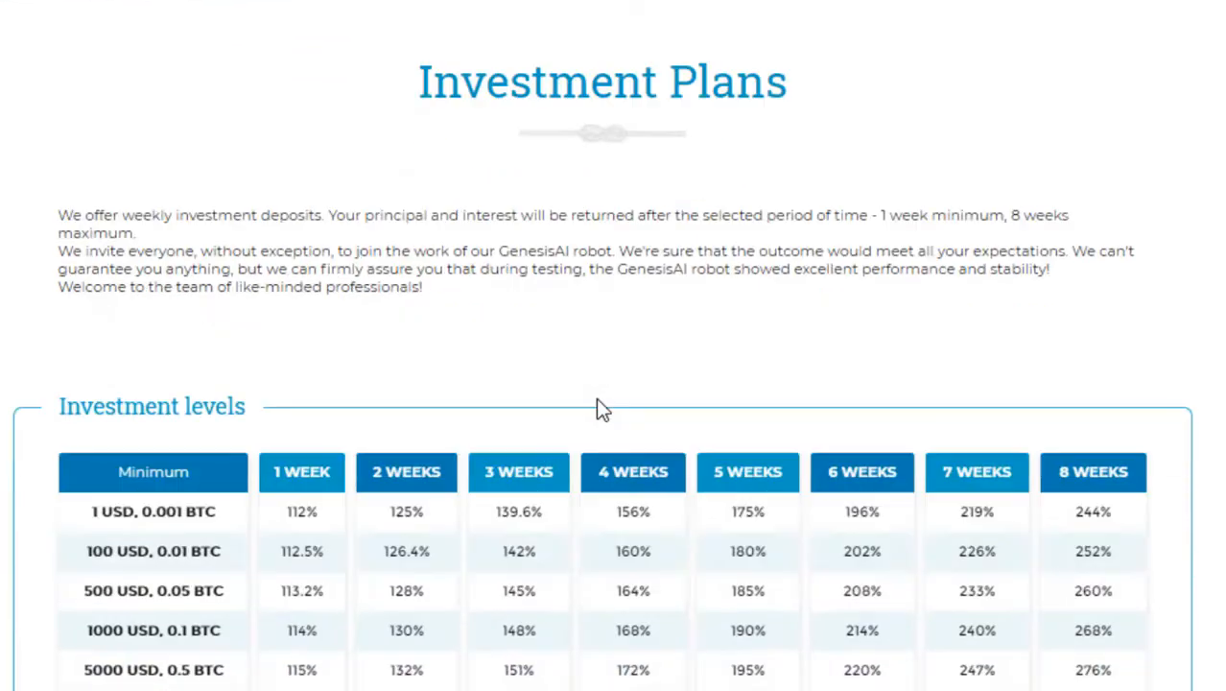
Calculate a 100 USD principal over a 1-week deposit period, totalling 112.5.
scroll(down, 3)
text(100)
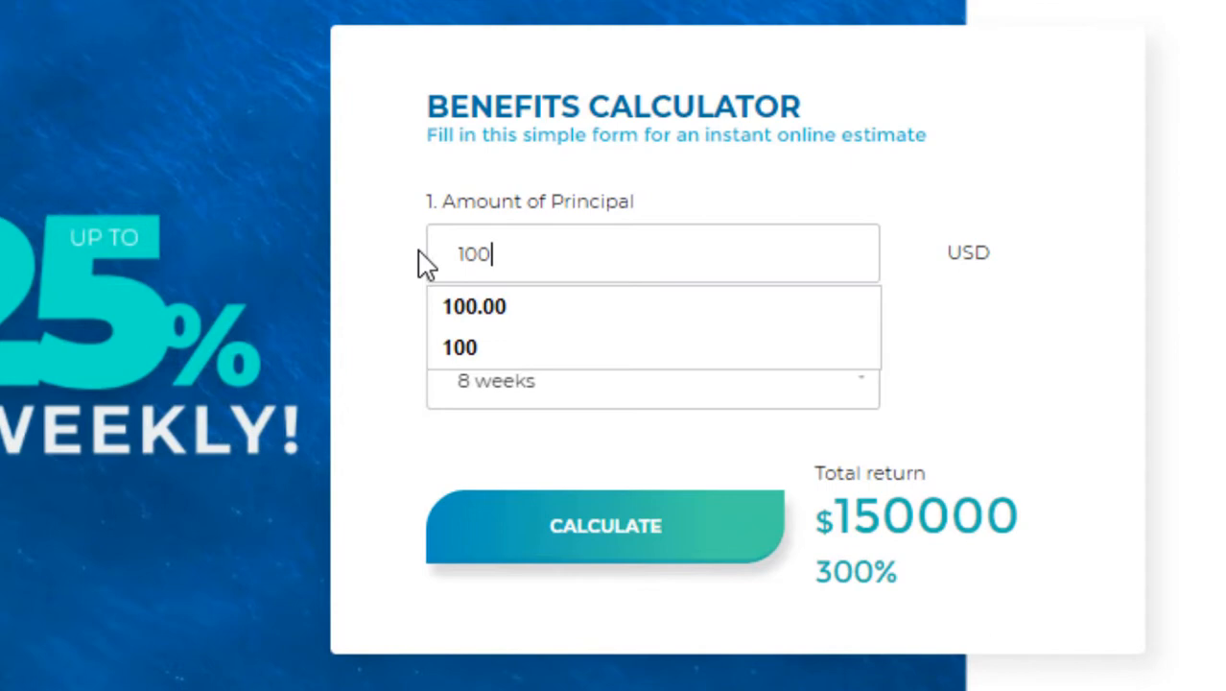
click(653, 381)
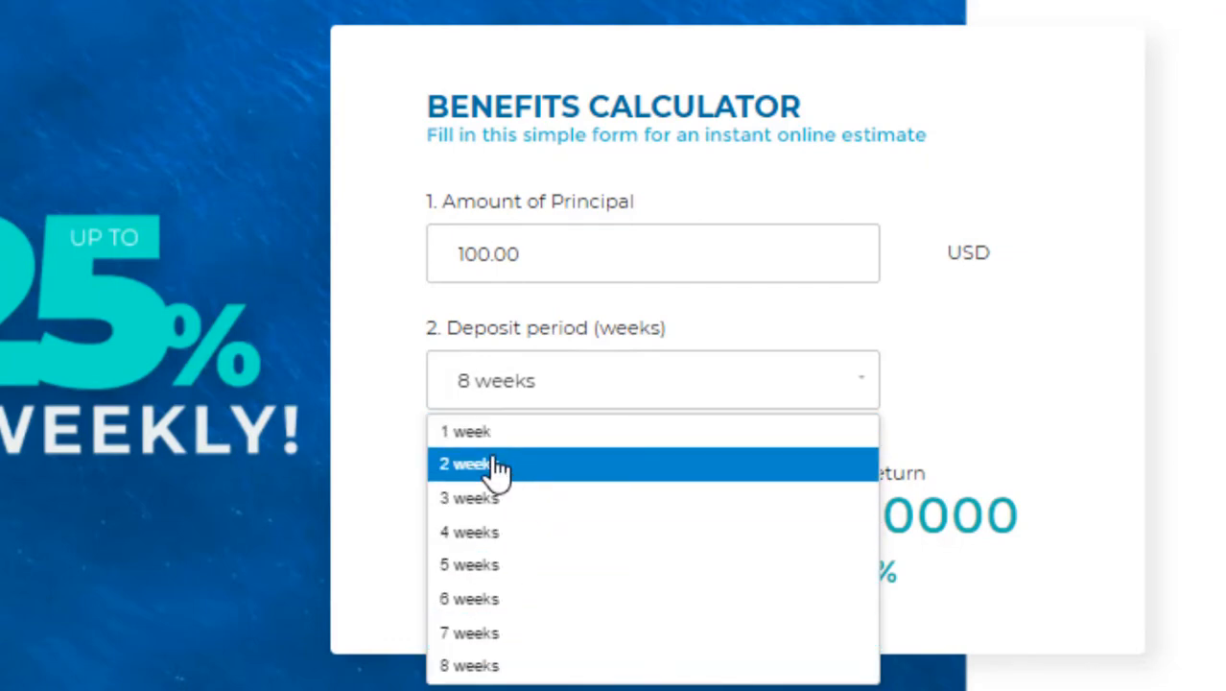
click(465, 431)
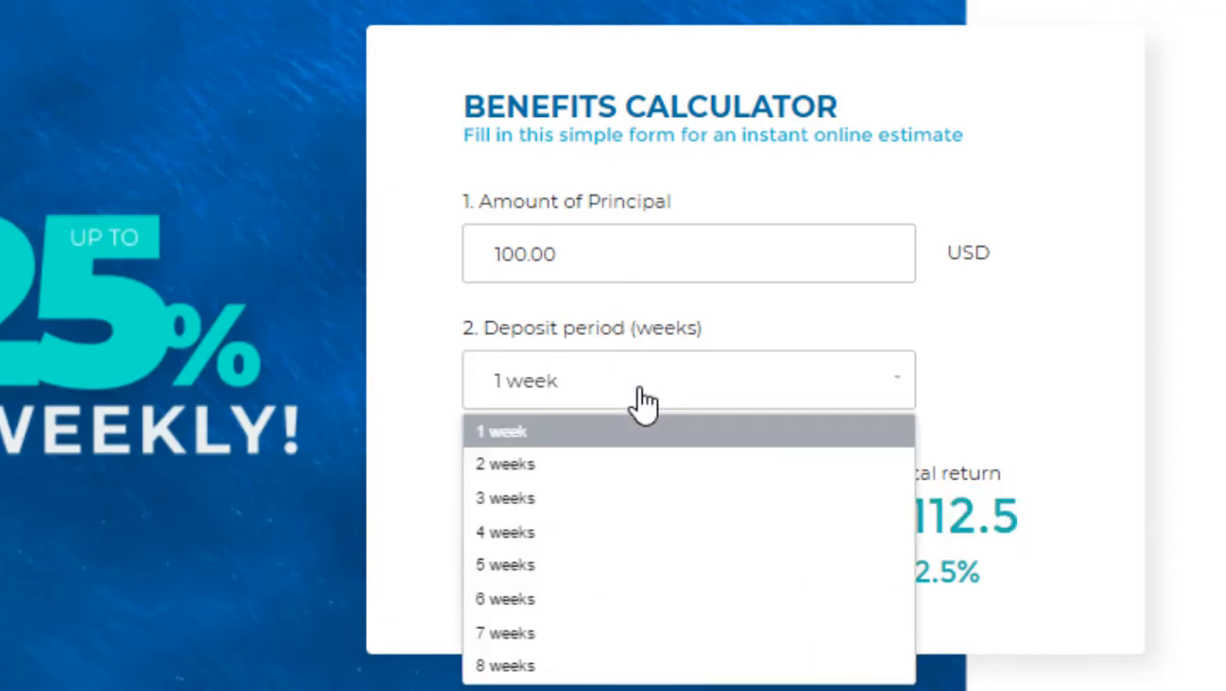
click(504, 498)
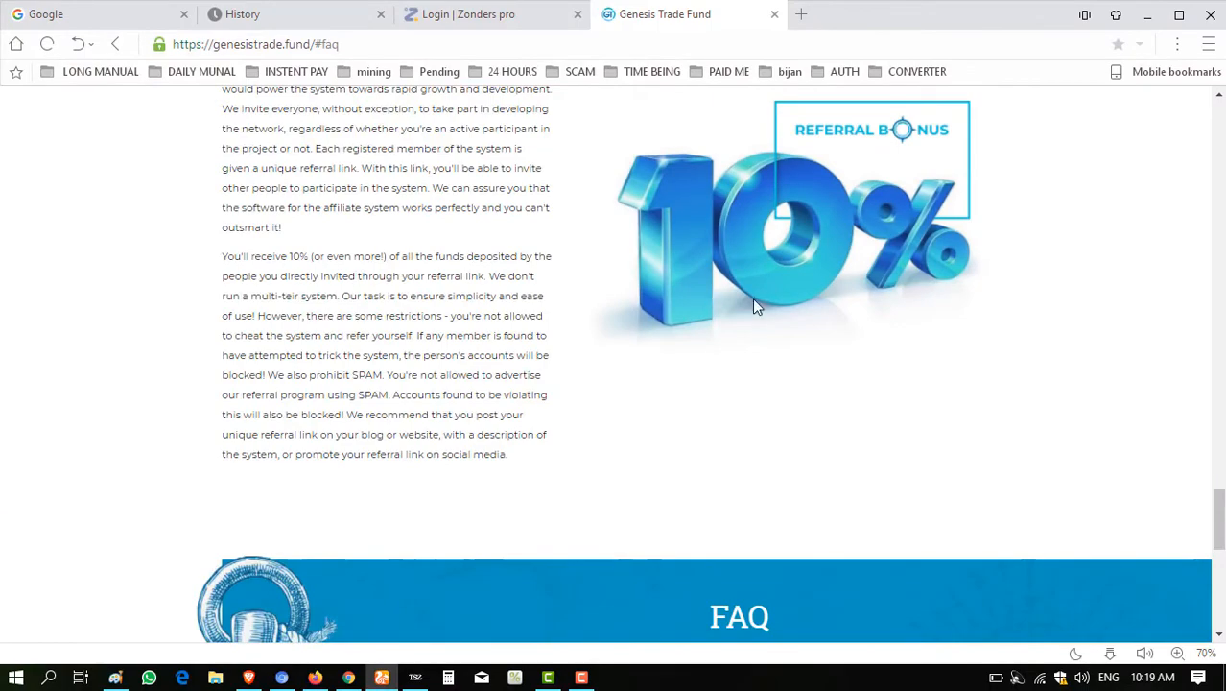
Expand FAQ question 5 to reveal the 1 USD minimum withdrawal answer.
scroll(down, 3)
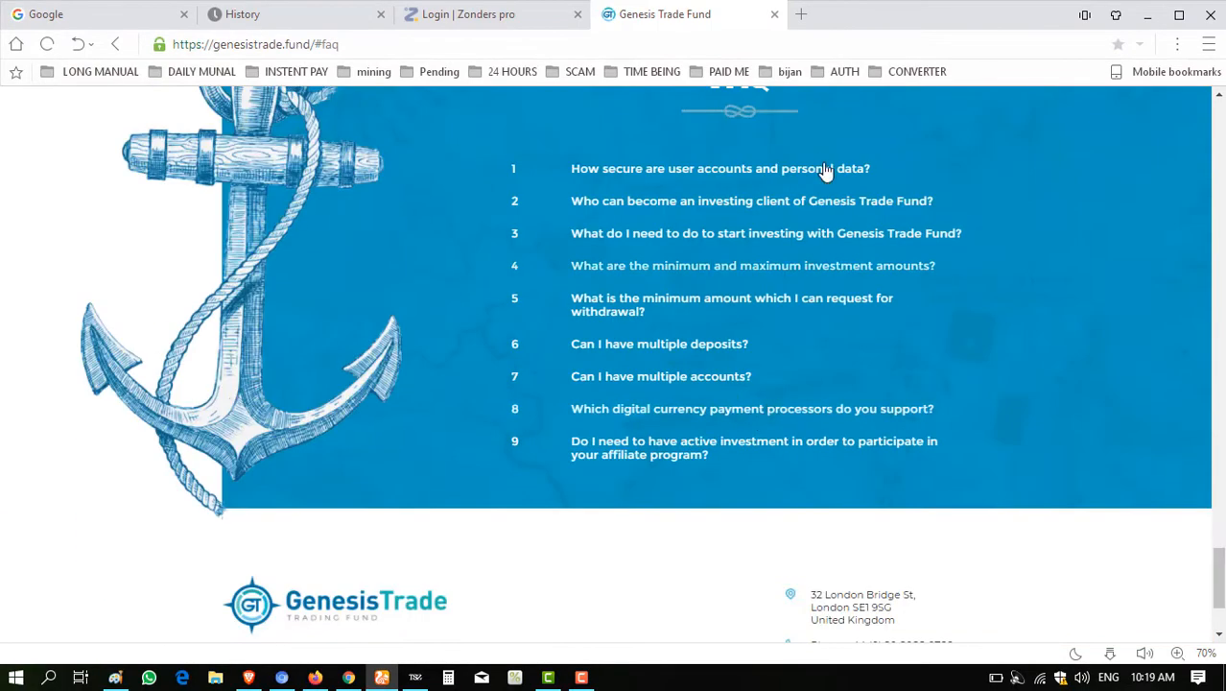
click(731, 304)
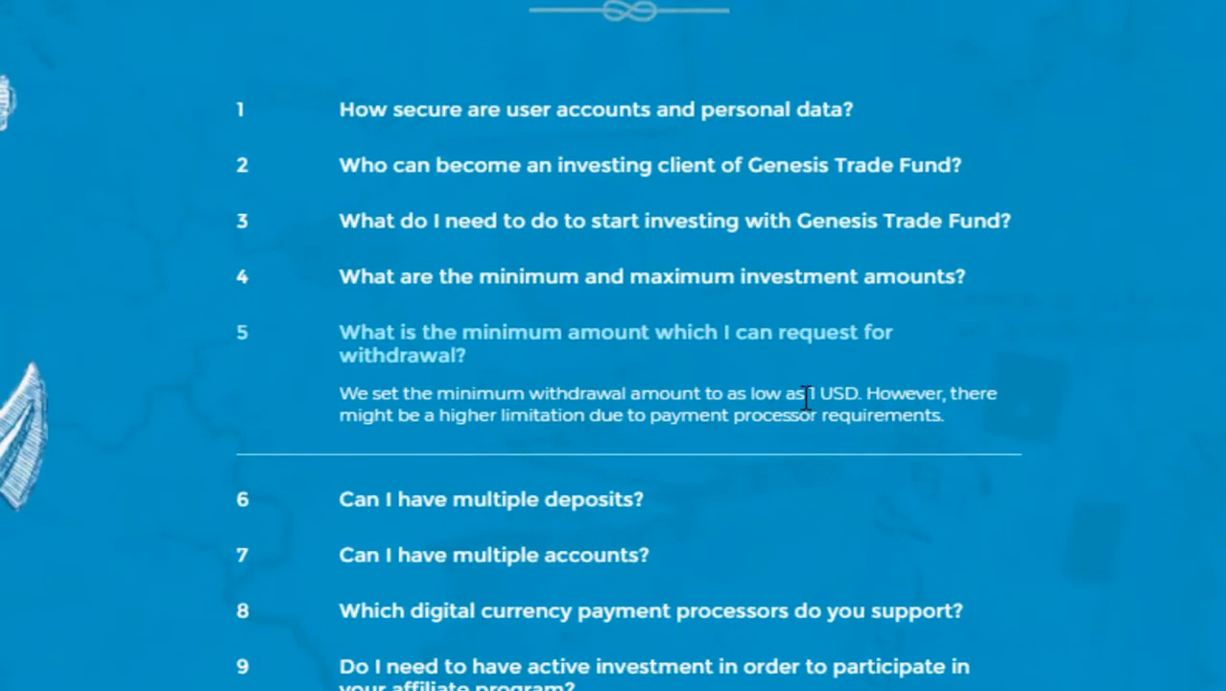
scroll(down, 3)
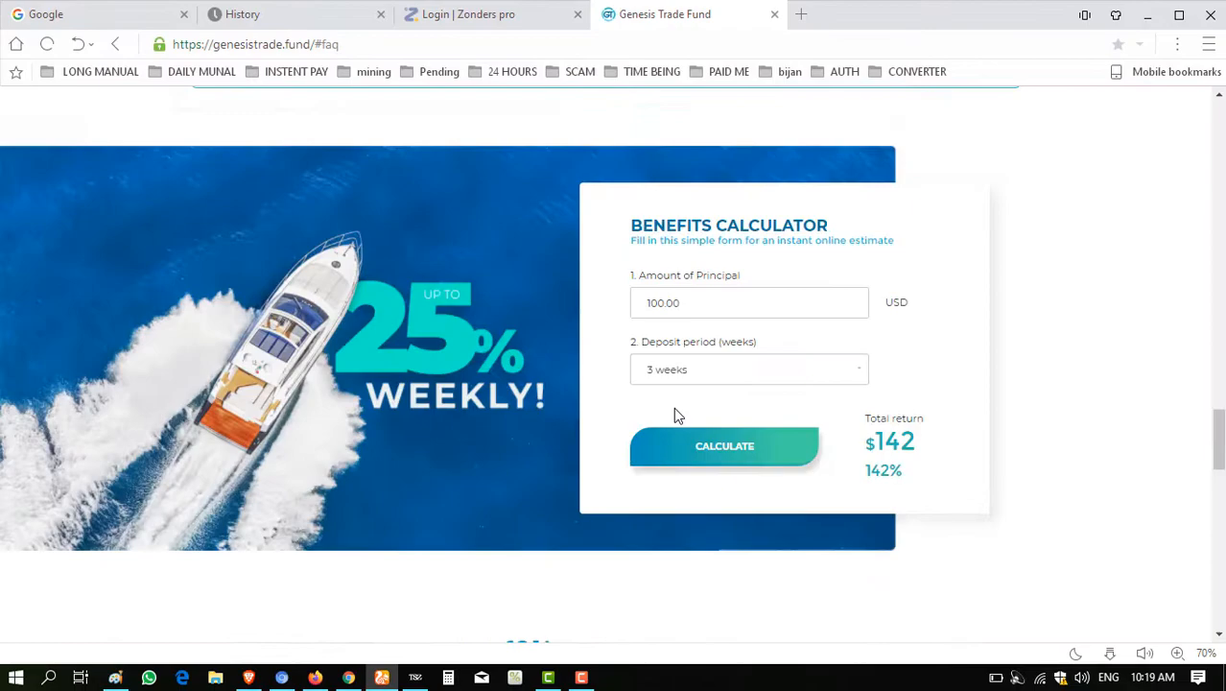
scroll(down, 3)
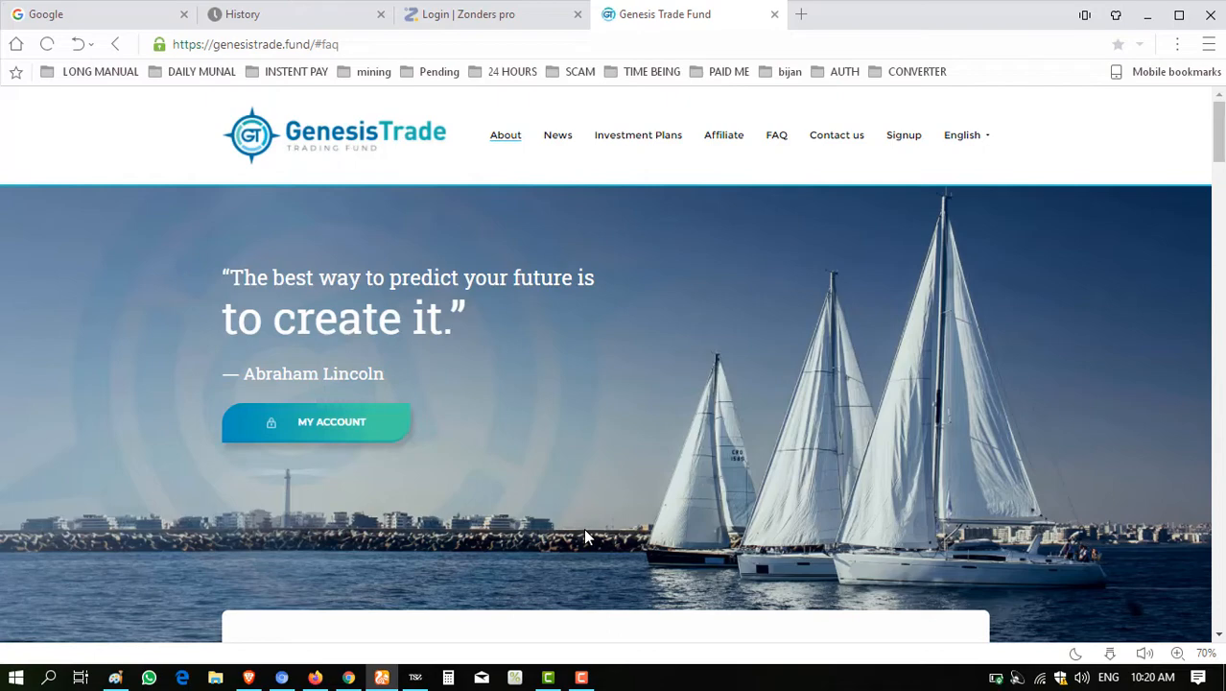
mouse_move(496, 497)
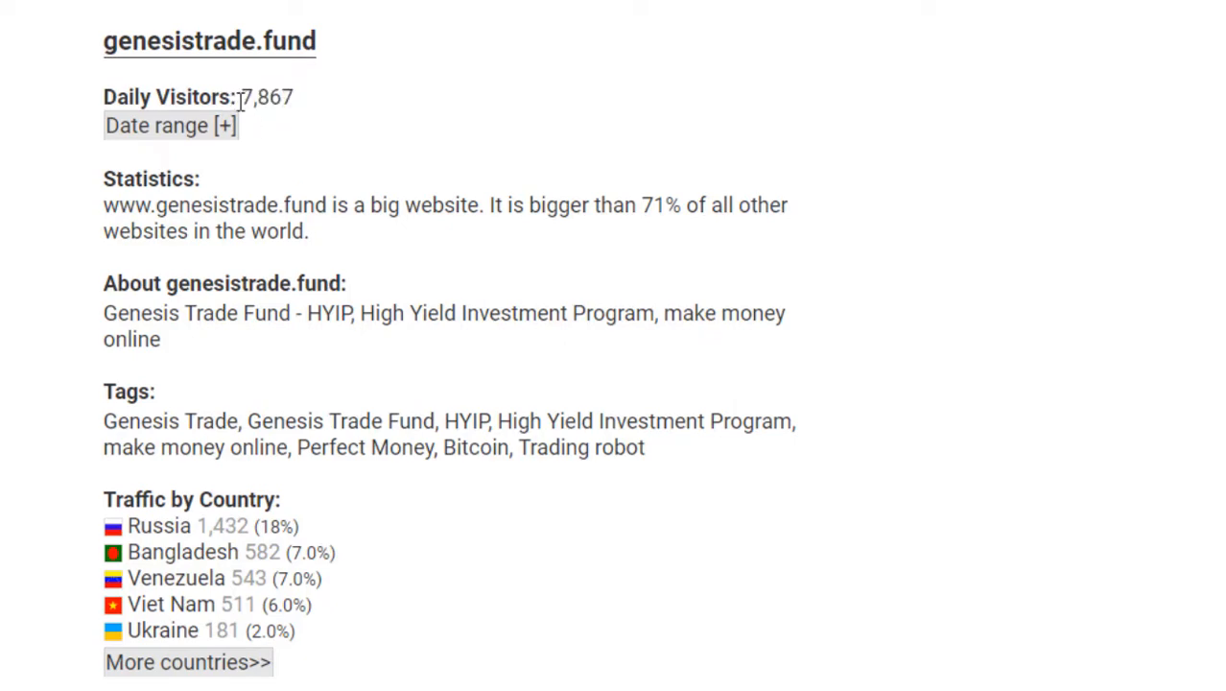
Scroll the genesistrade.fund traffic stats down to the Traffic by Country list.
scroll(down, 3)
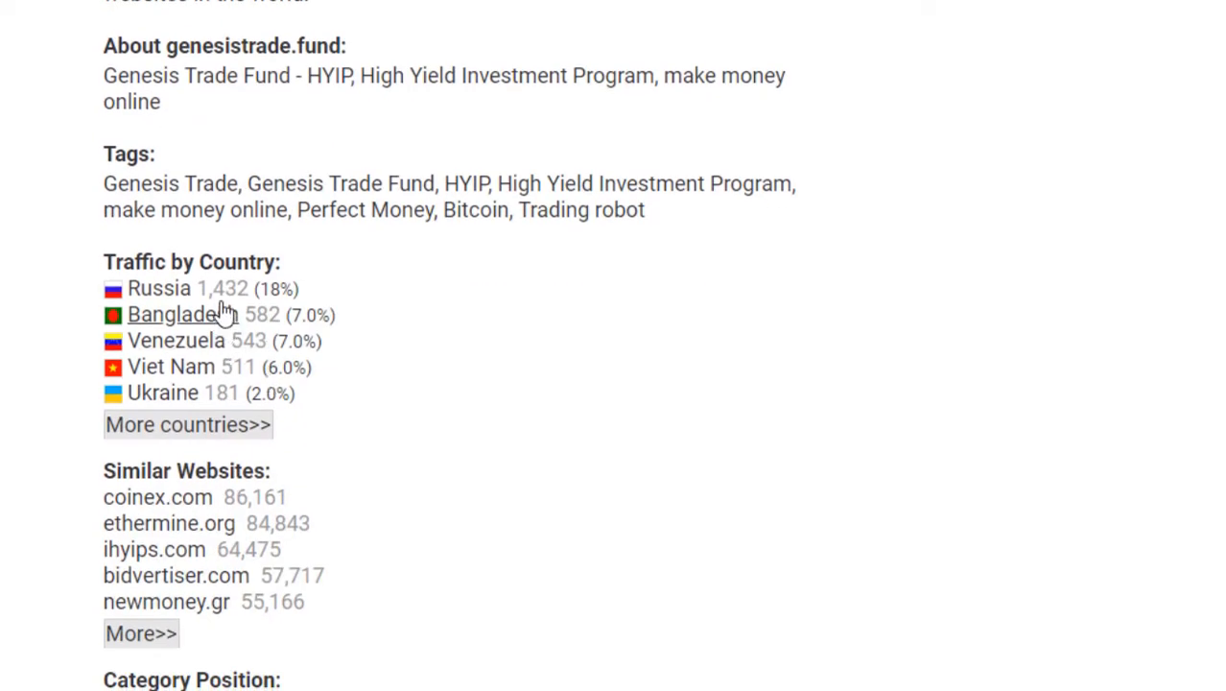
mouse_move(219, 374)
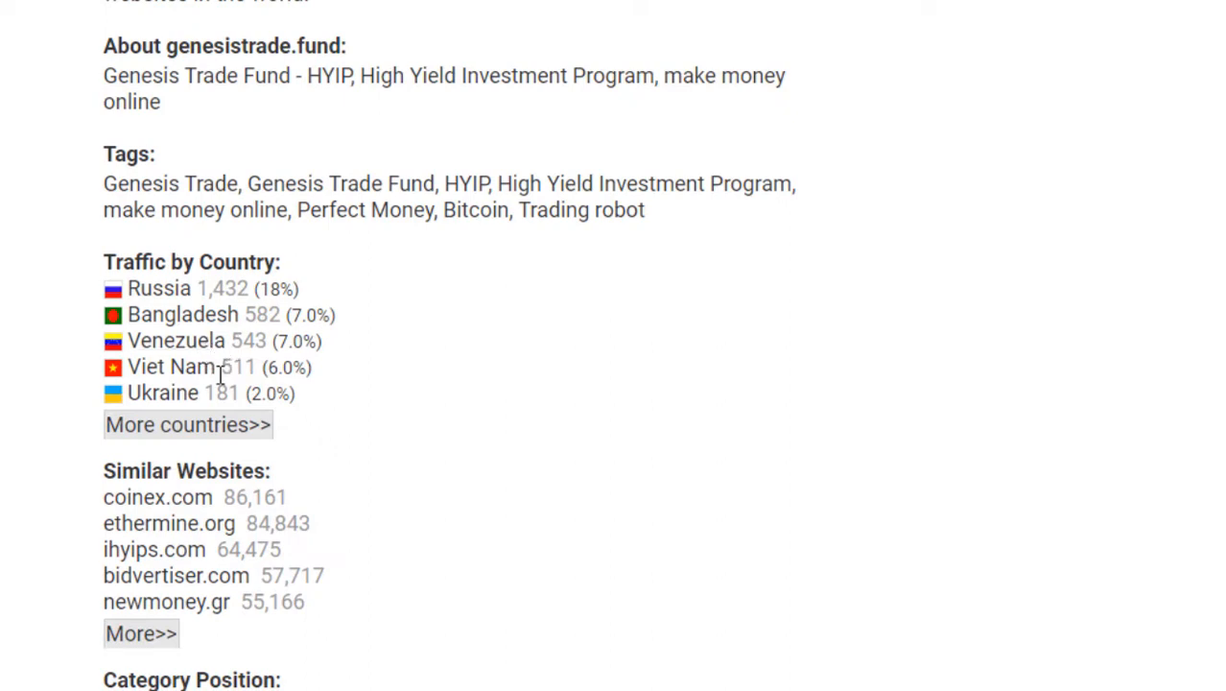
mouse_move(235, 414)
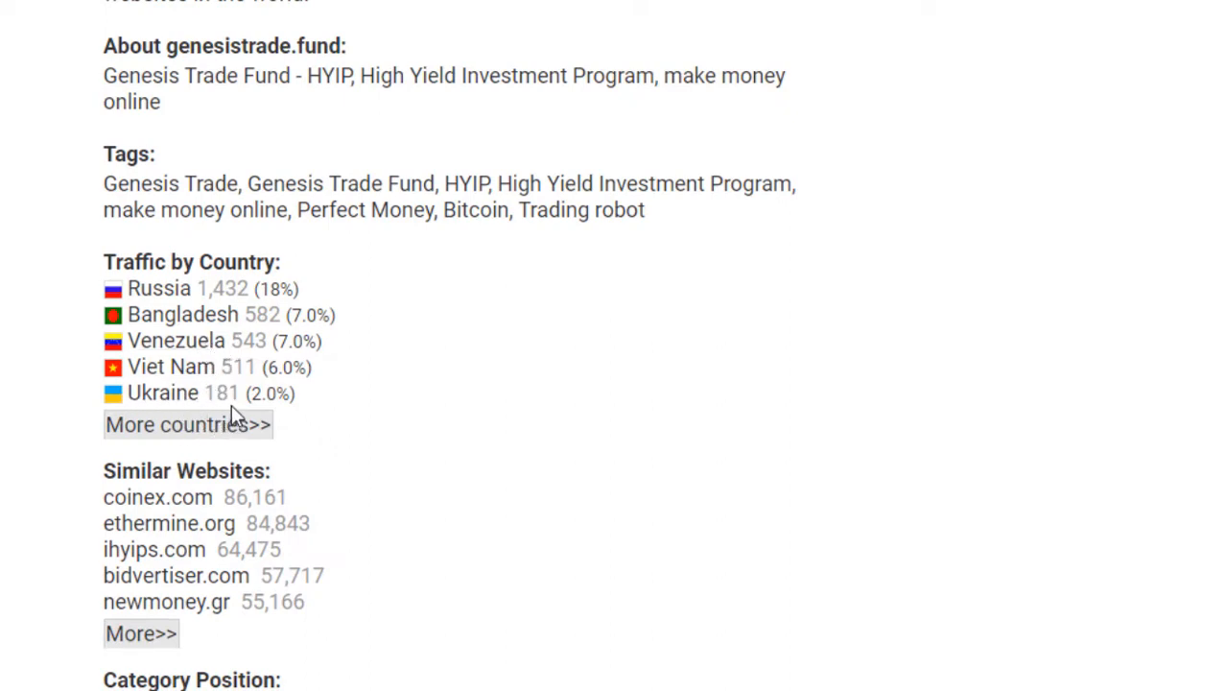
mouse_move(163, 587)
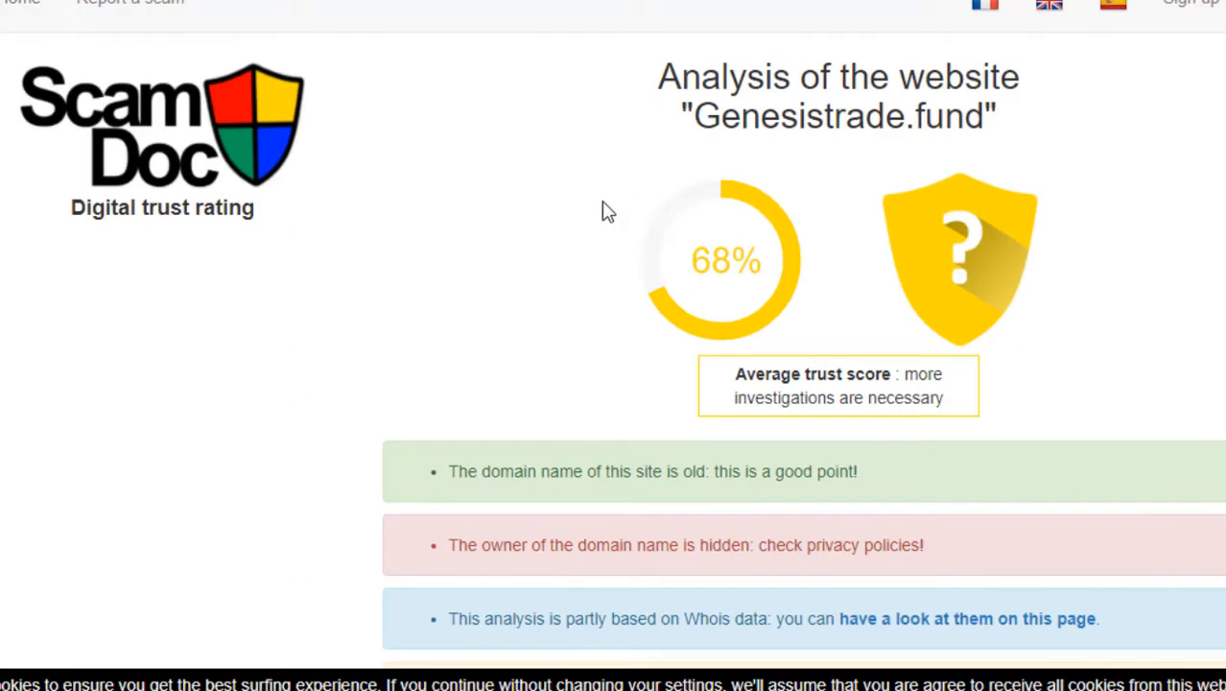
mouse_move(705, 254)
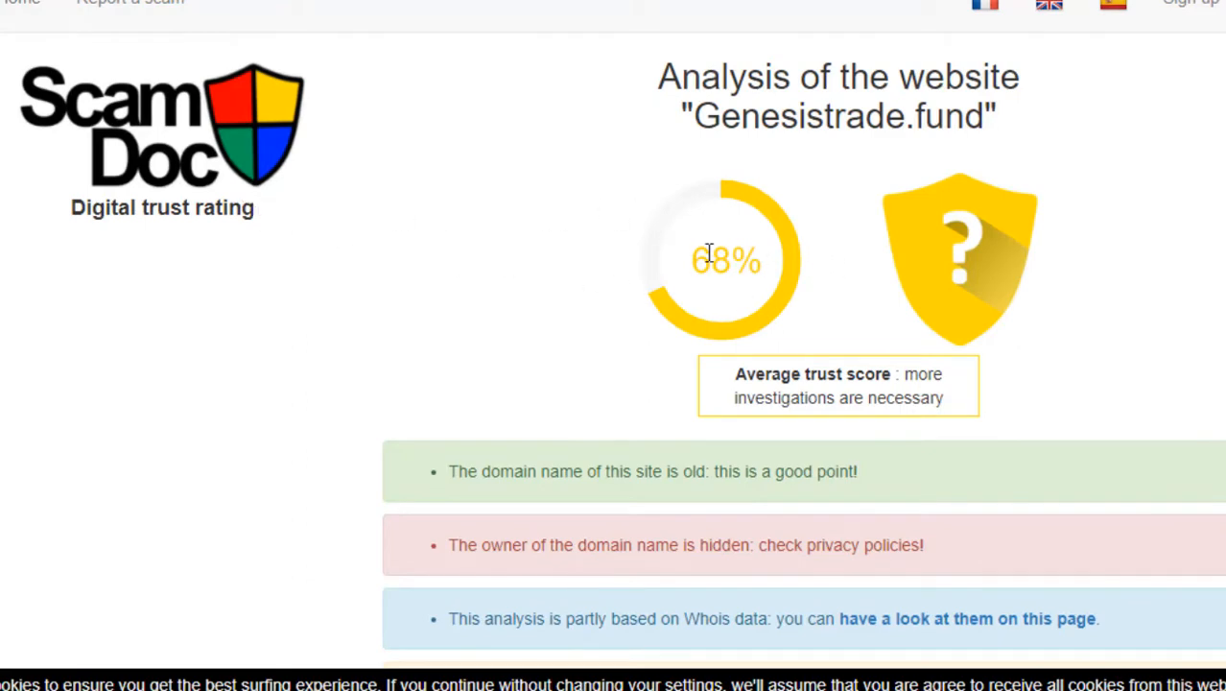
mouse_move(739, 312)
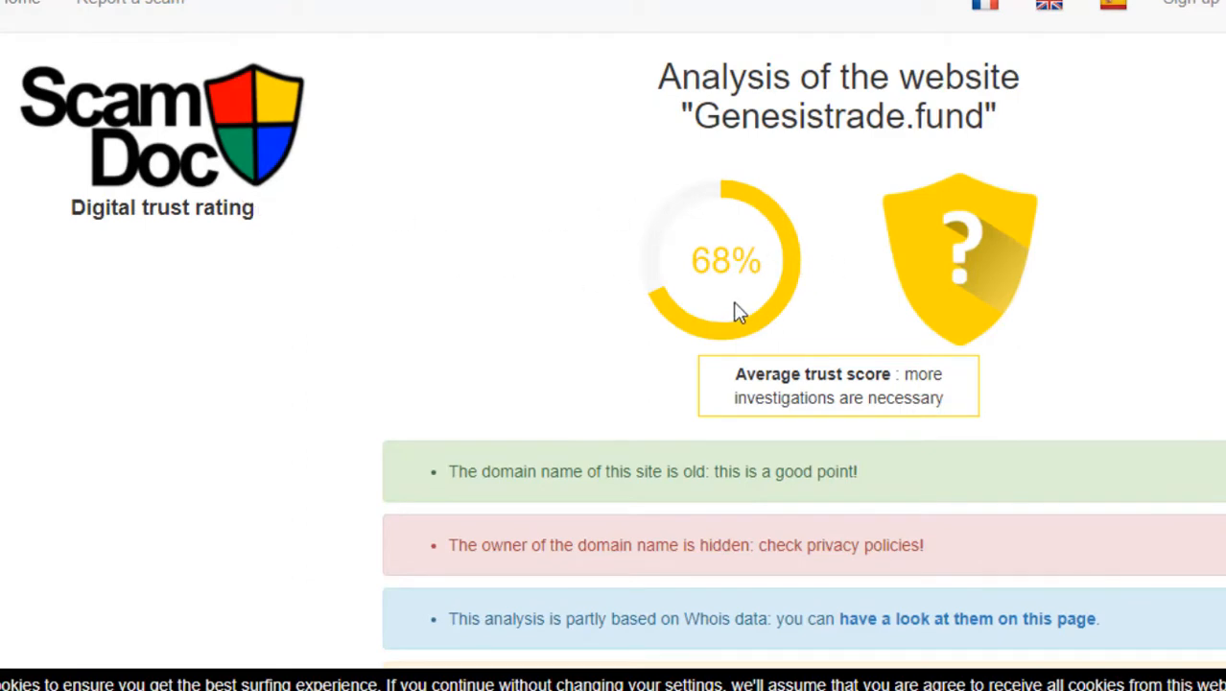
mouse_move(645, 135)
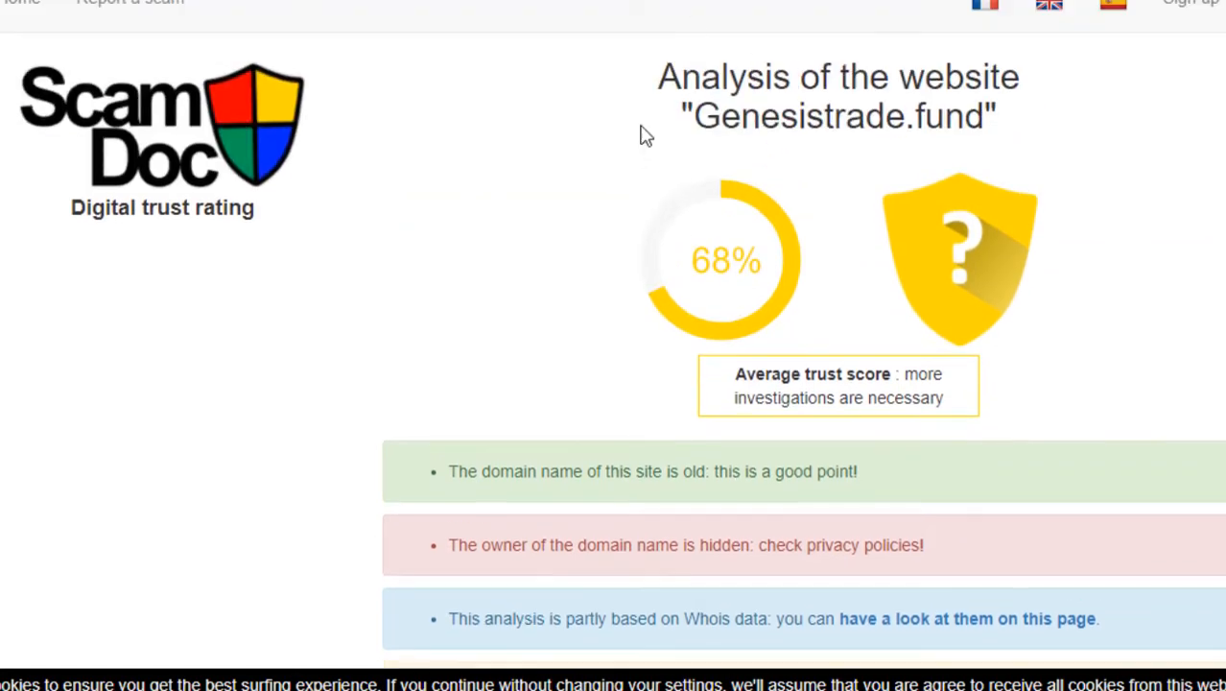
mouse_move(168, 172)
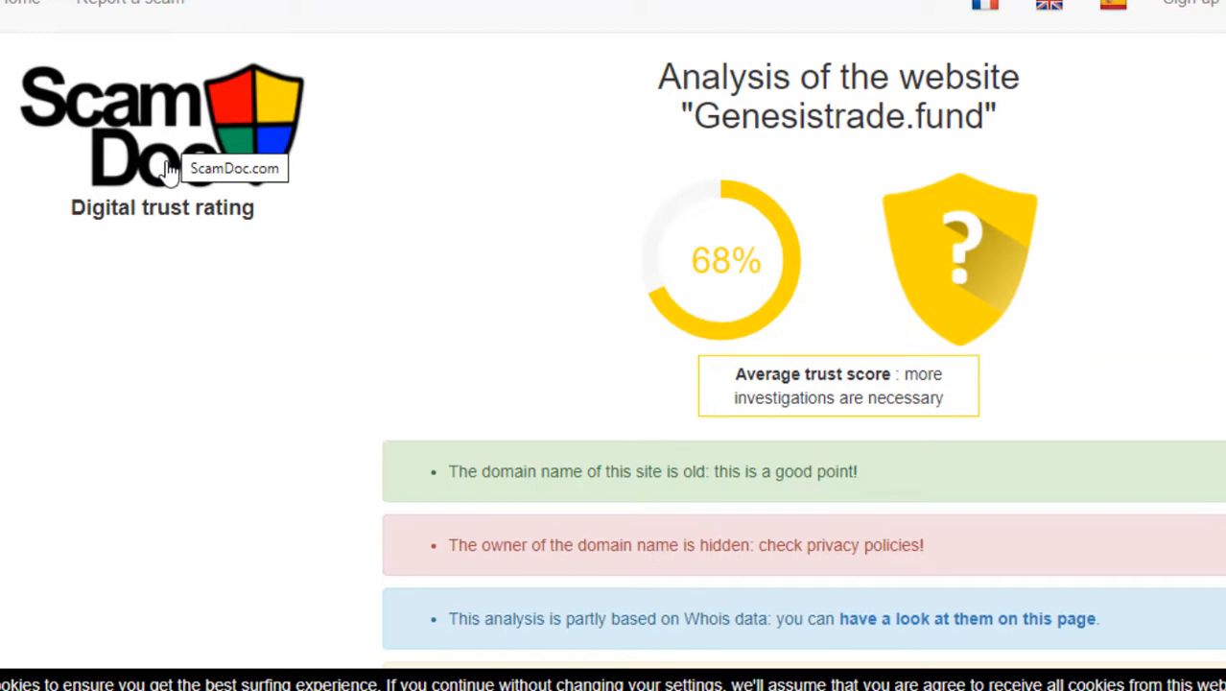
mouse_move(336, 187)
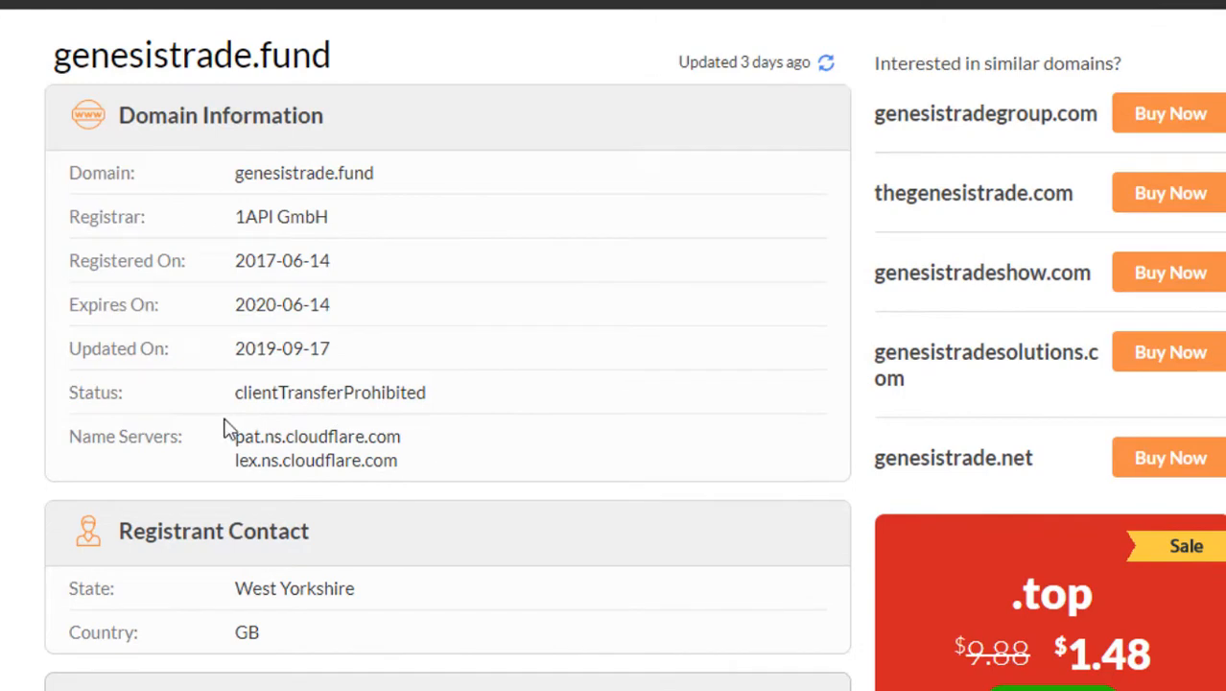
mouse_move(365, 274)
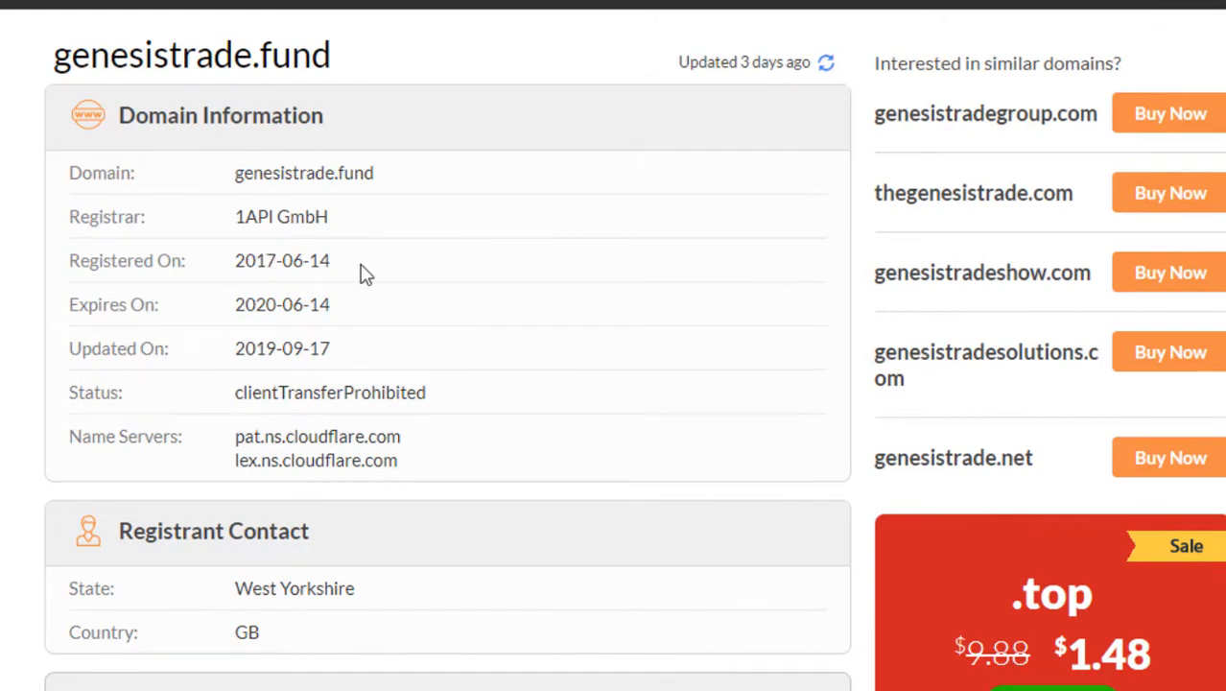
double_click(243, 260)
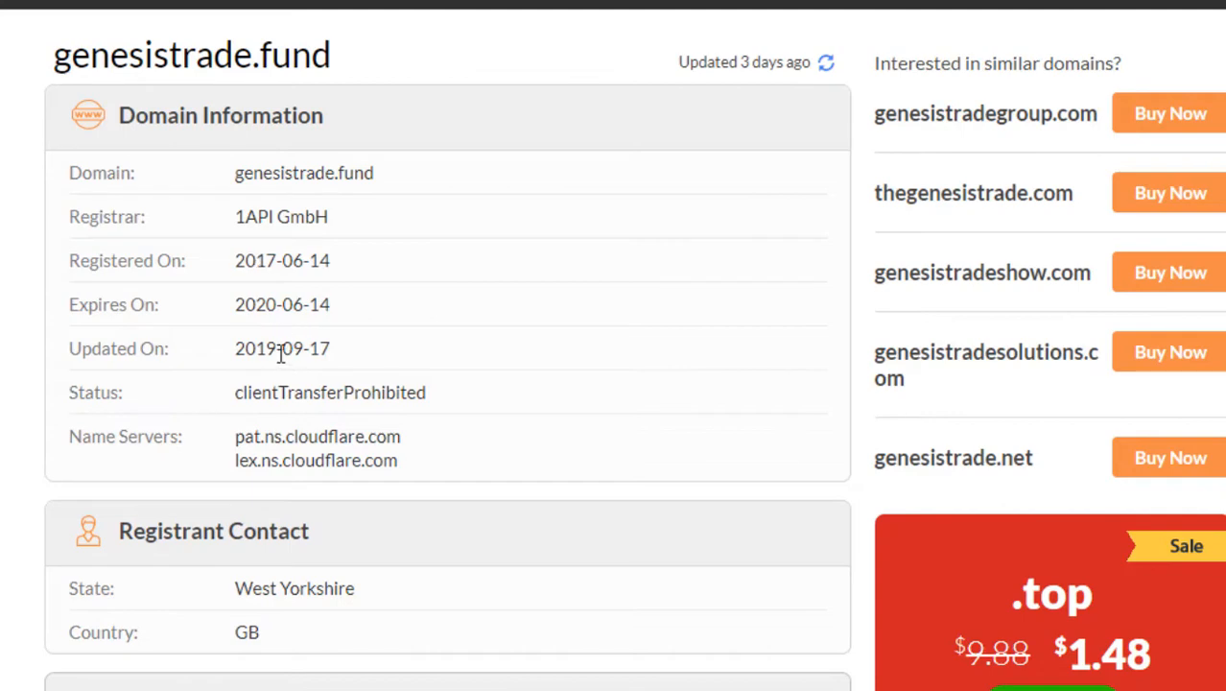
mouse_move(331, 349)
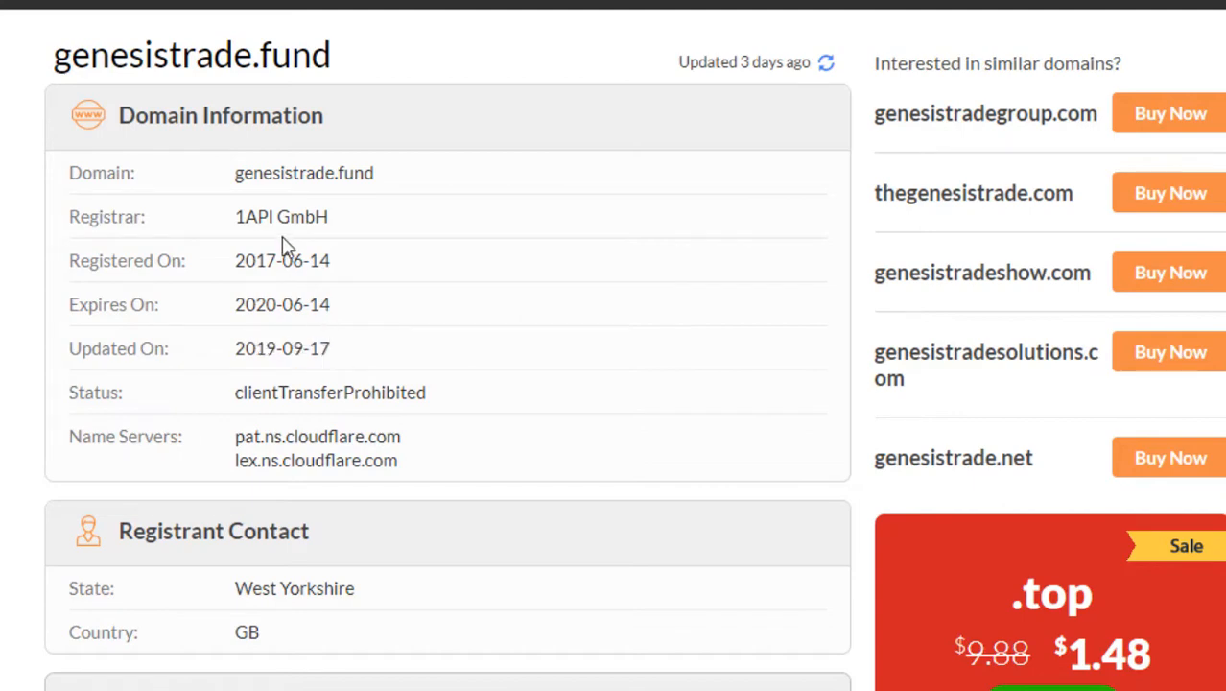
double_click(253, 260)
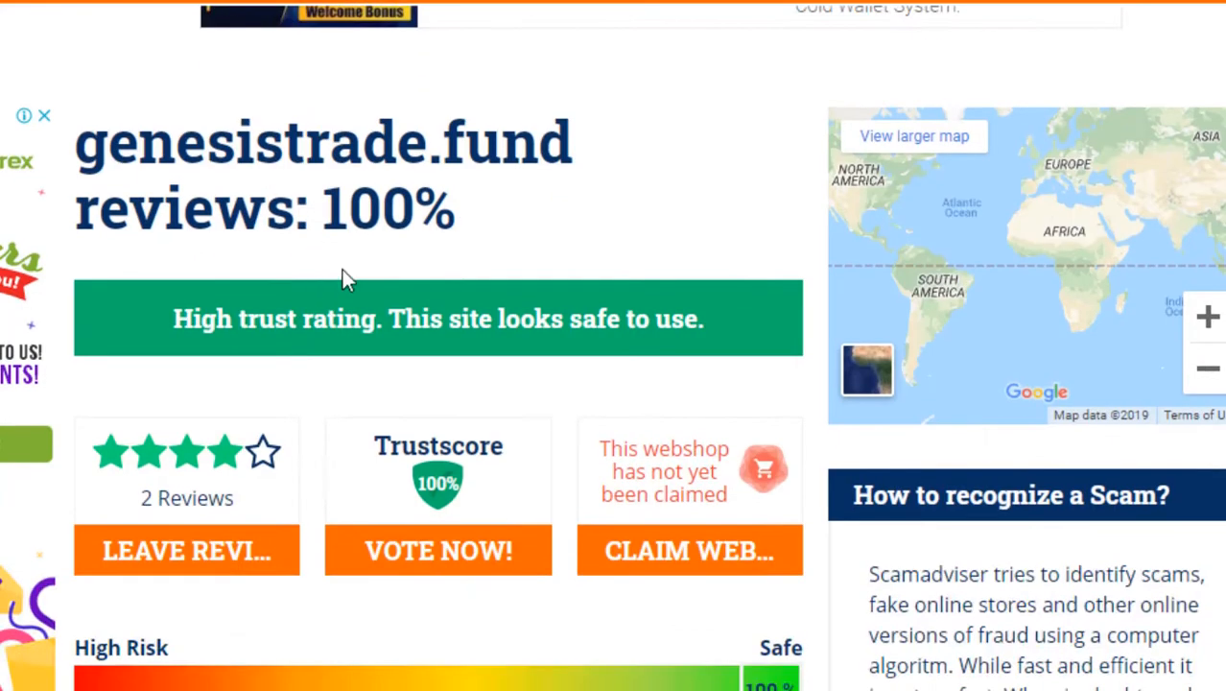
double_click(388, 207)
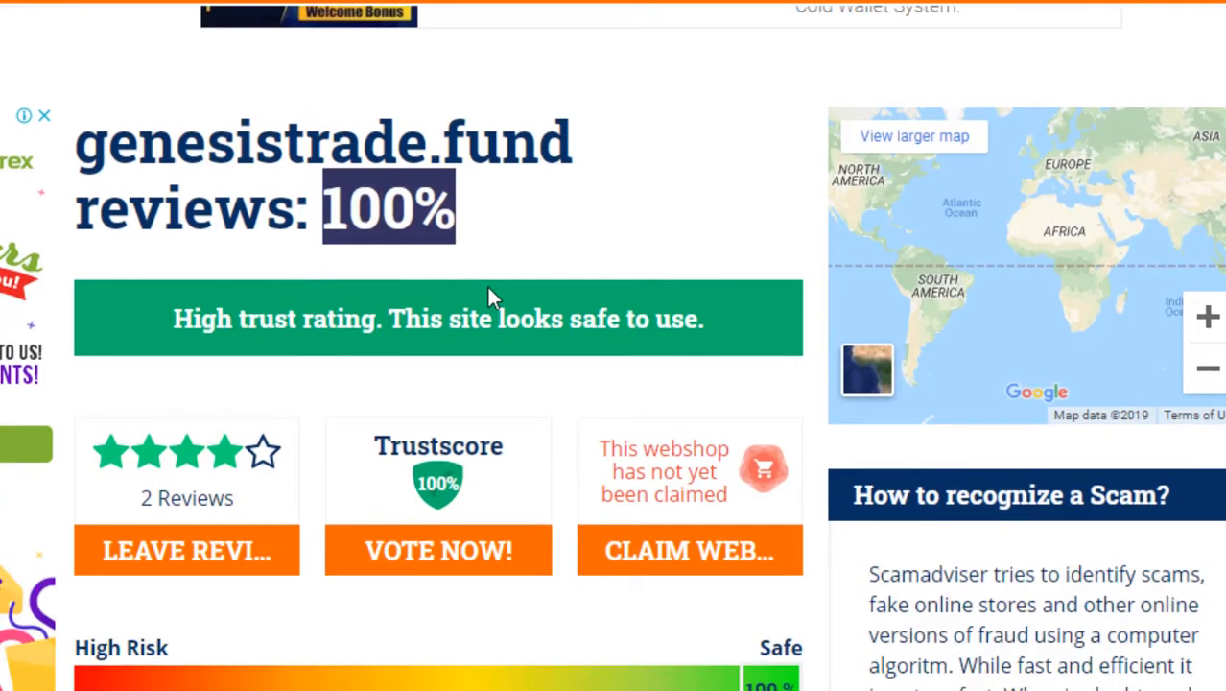
scroll(down, 3)
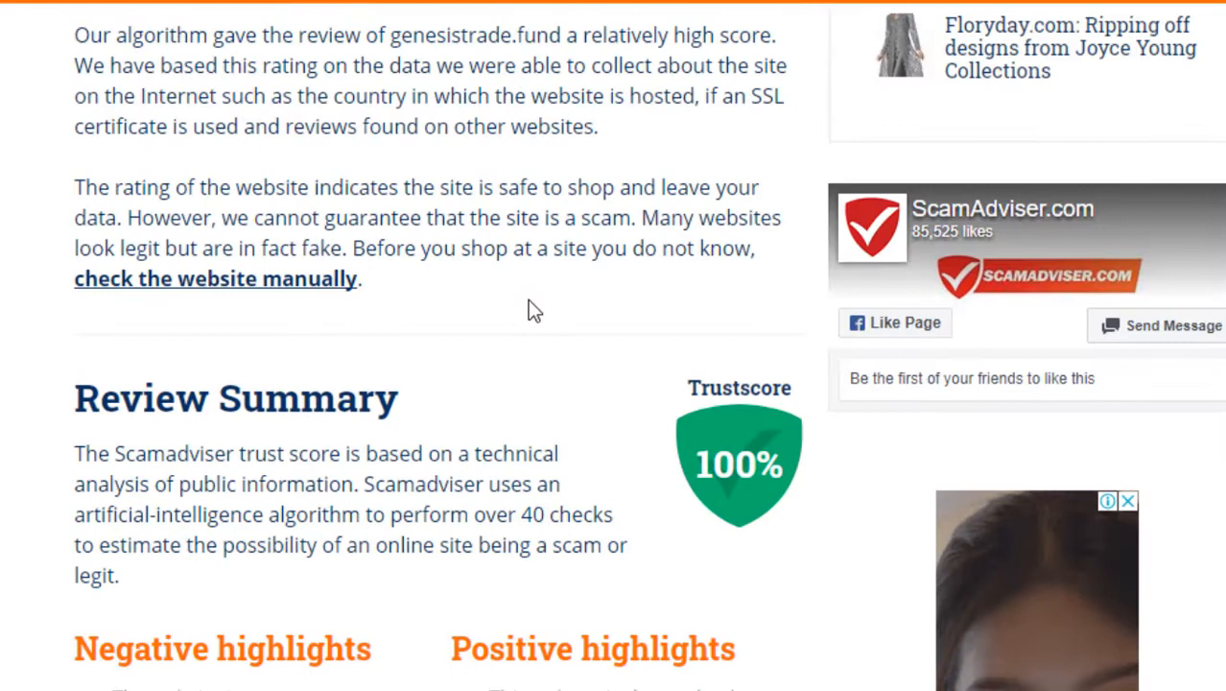
scroll(down, 3)
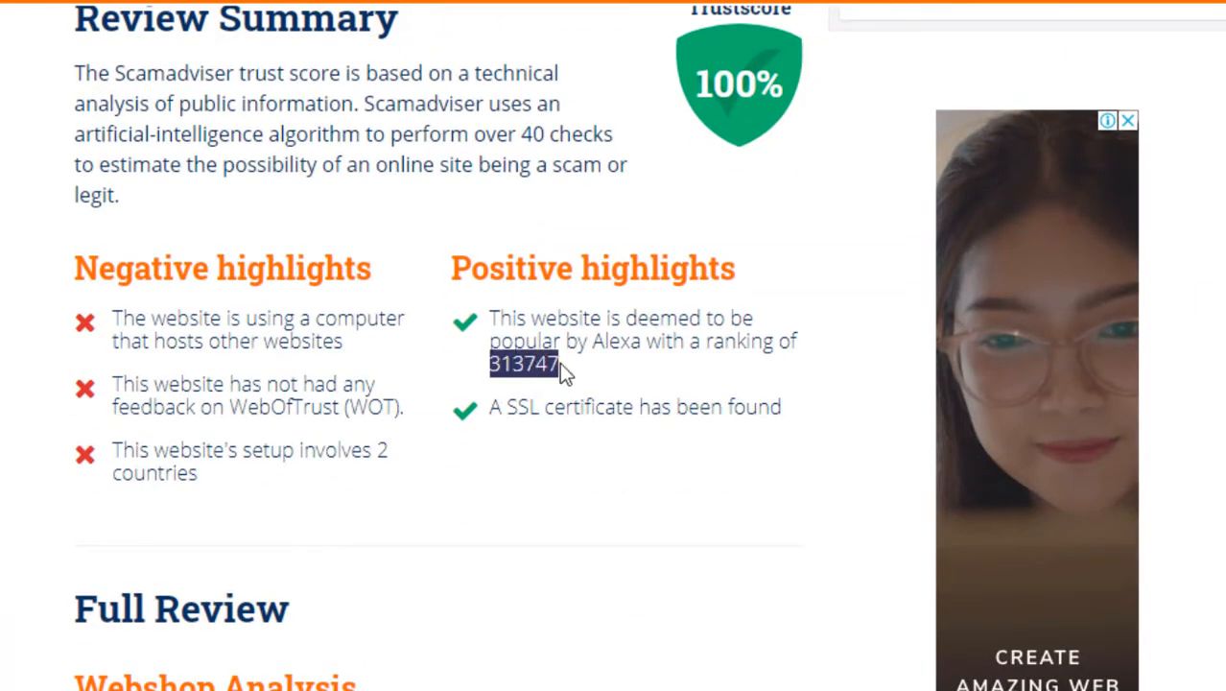
scroll(down, 3)
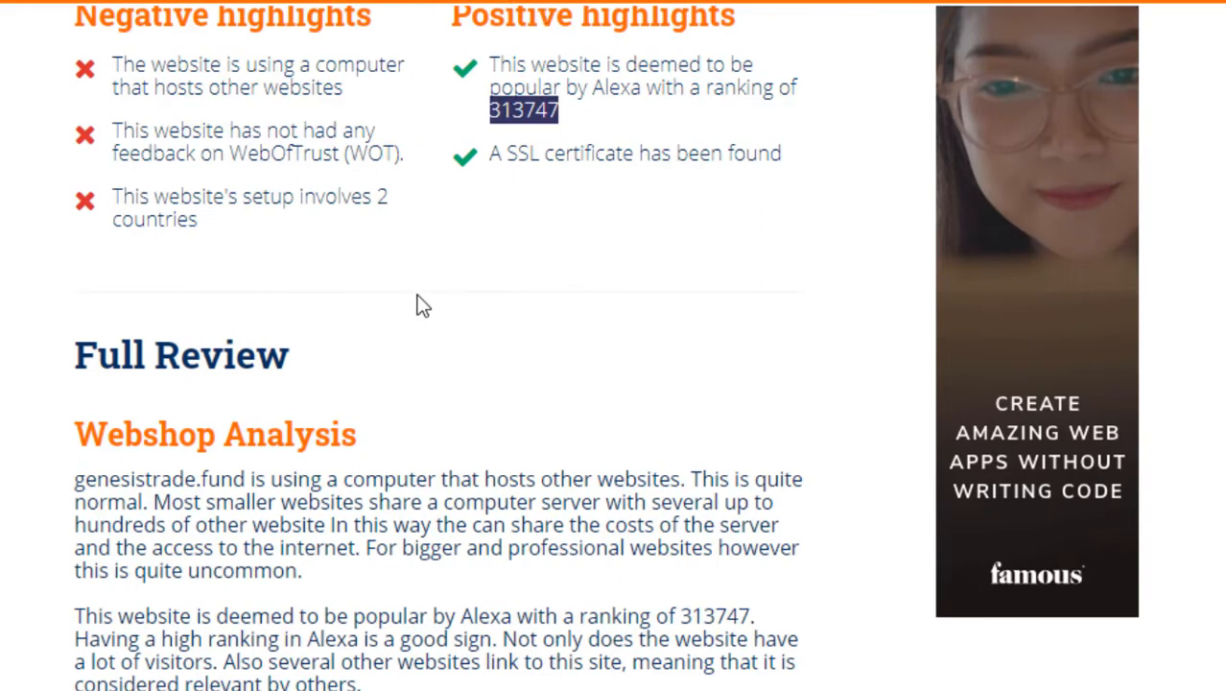
scroll(down, 3)
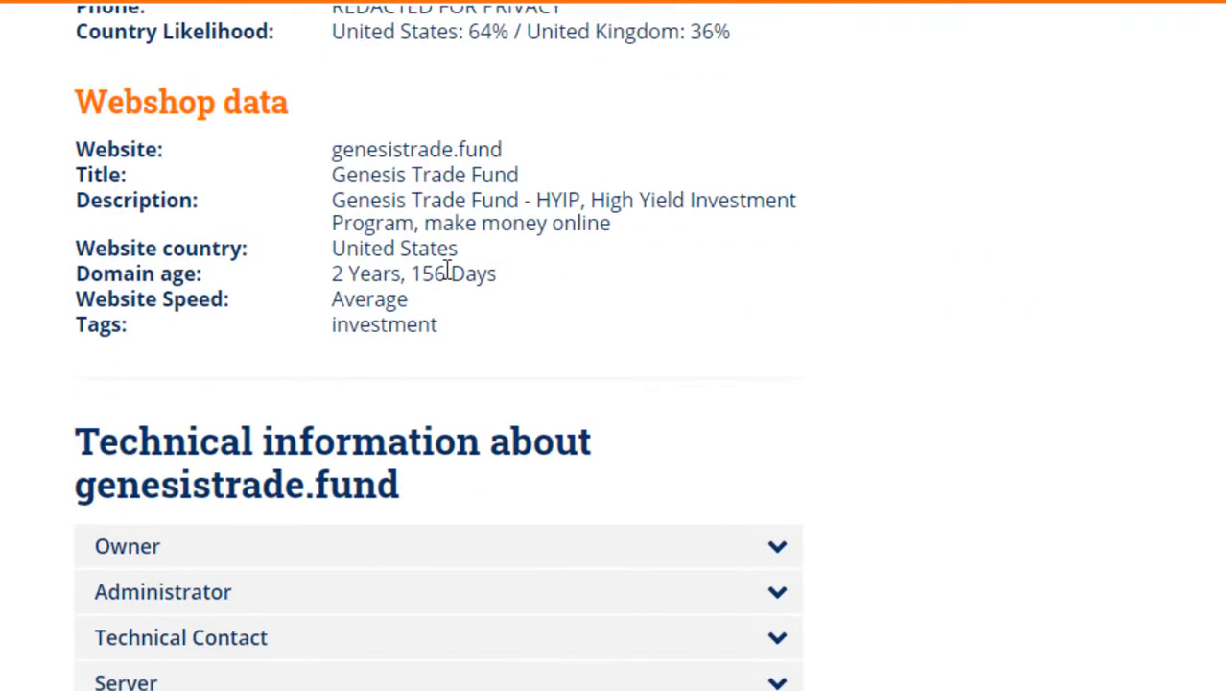
mouse_move(405, 284)
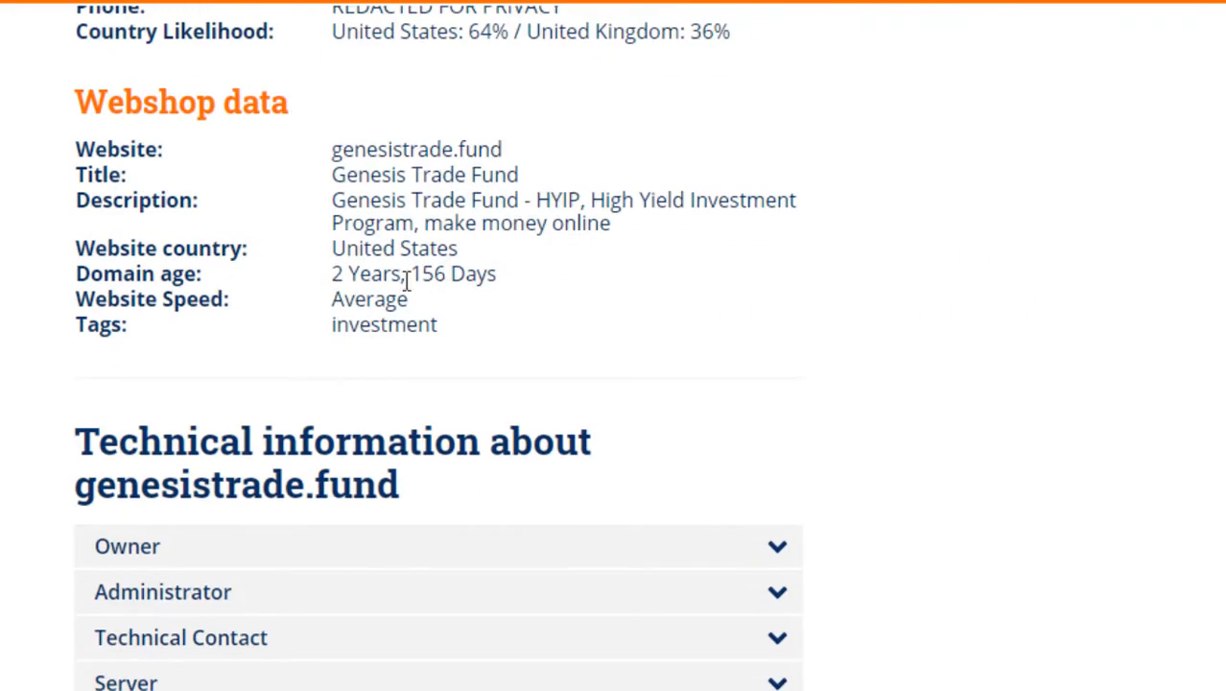
drag(331, 274, 394, 299)
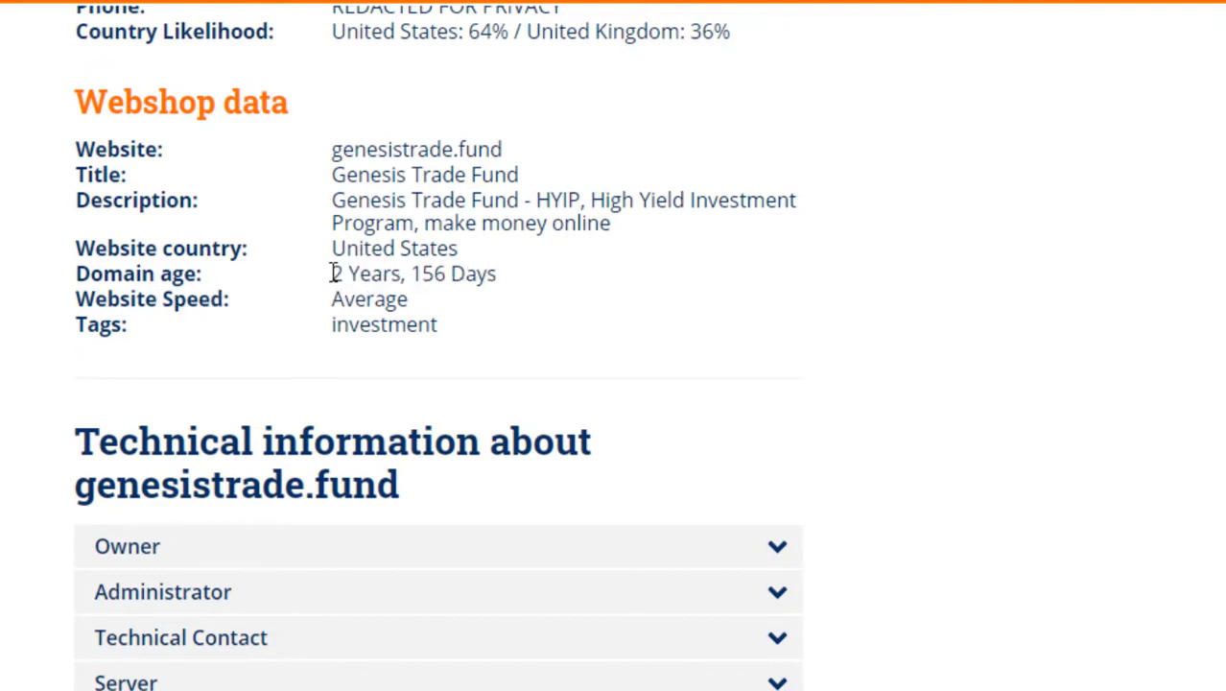
drag(331, 273, 448, 274)
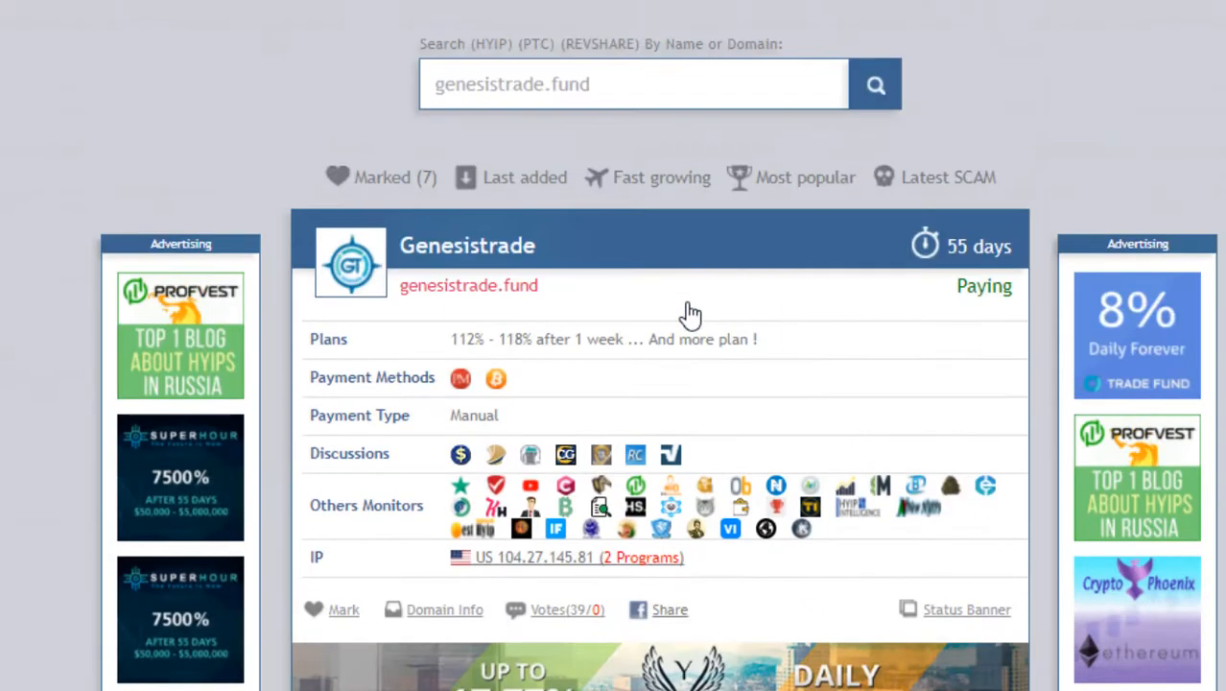
scroll(down, 3)
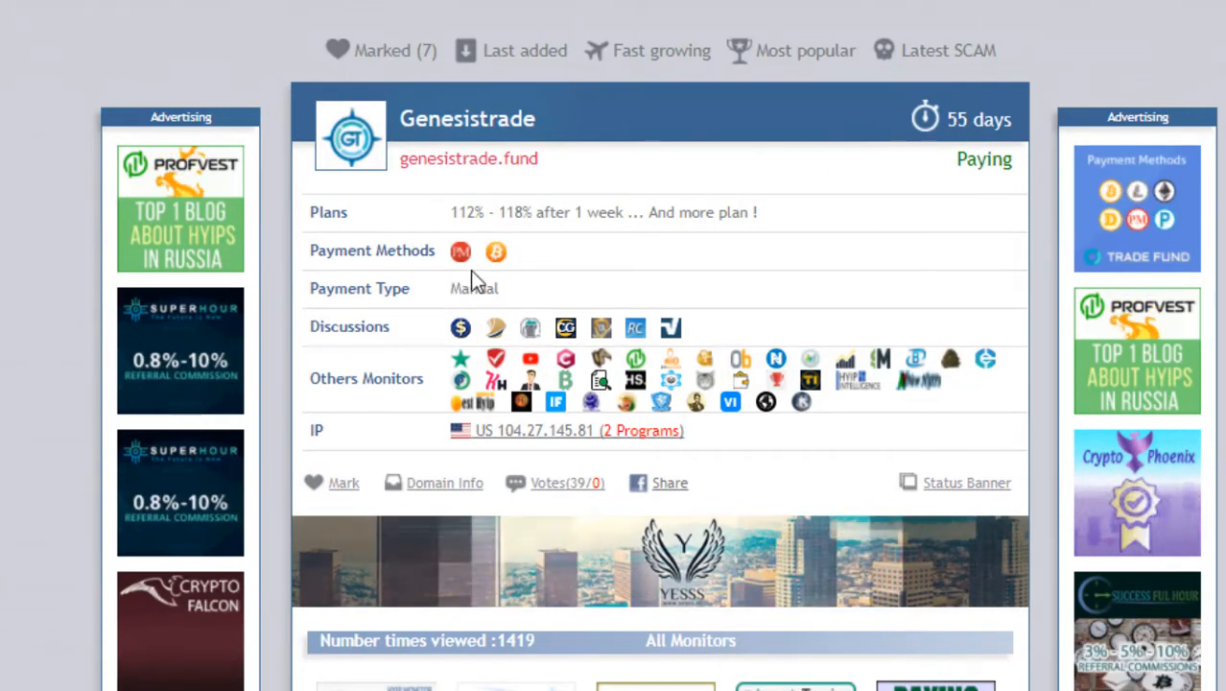
mouse_move(497, 252)
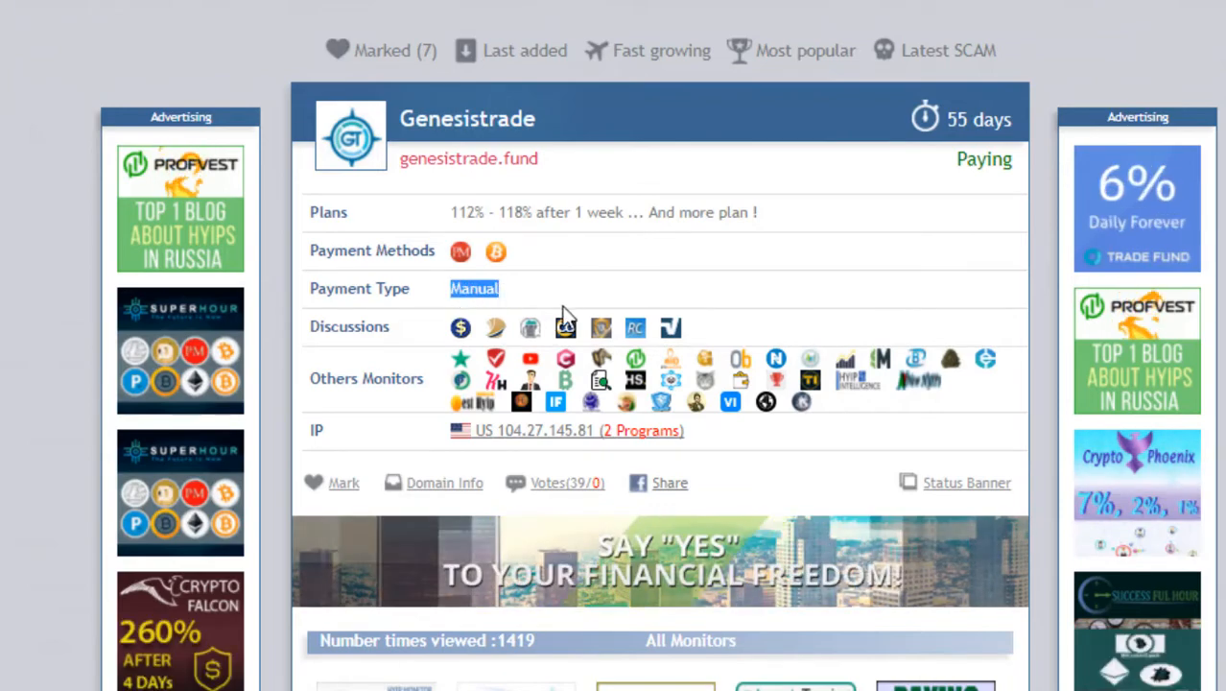
scroll(down, 3)
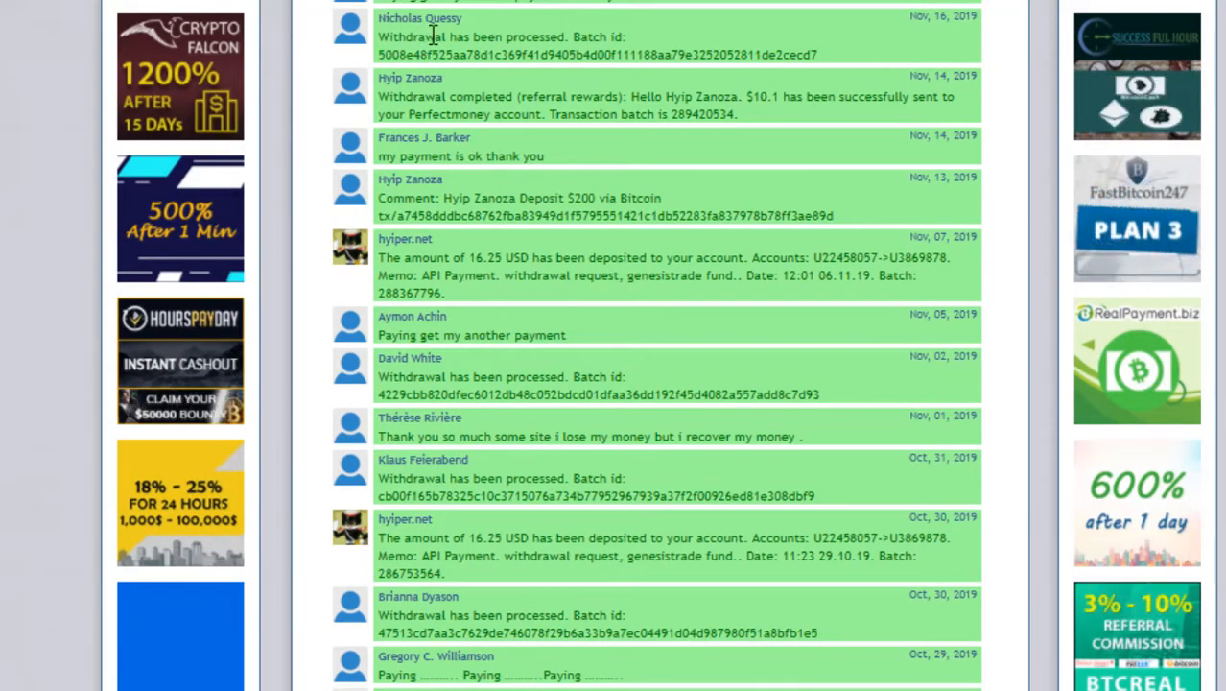
scroll(down, 3)
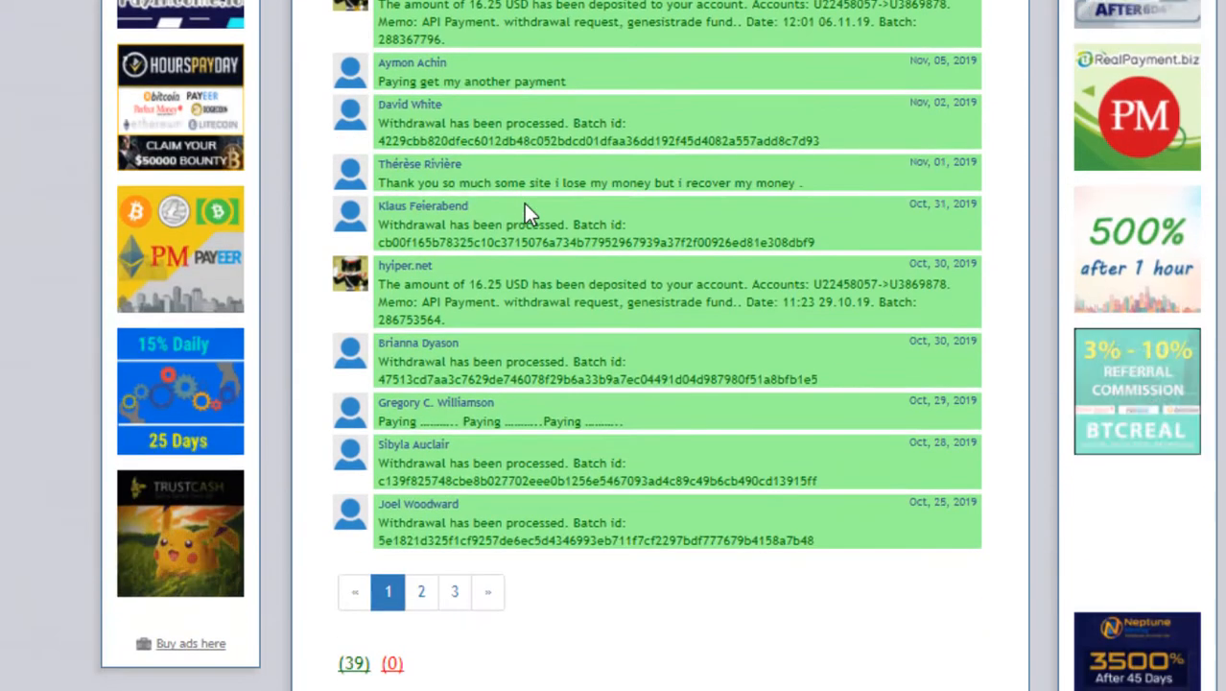
mouse_move(566, 336)
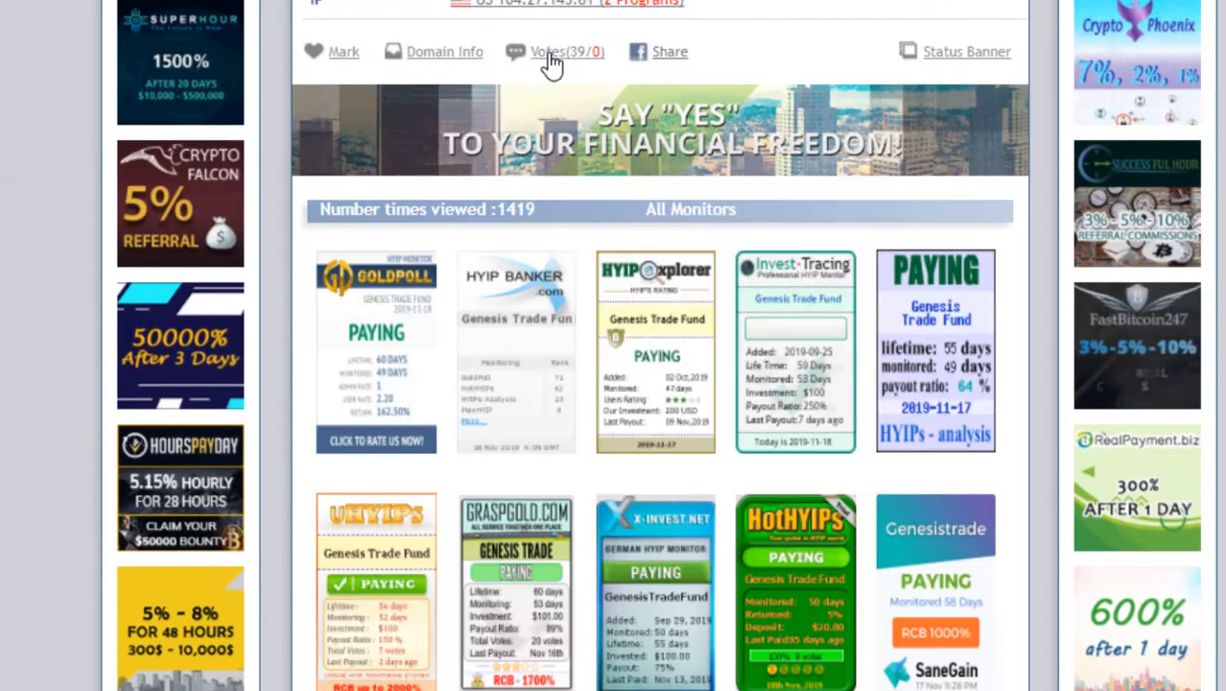
scroll(down, 3)
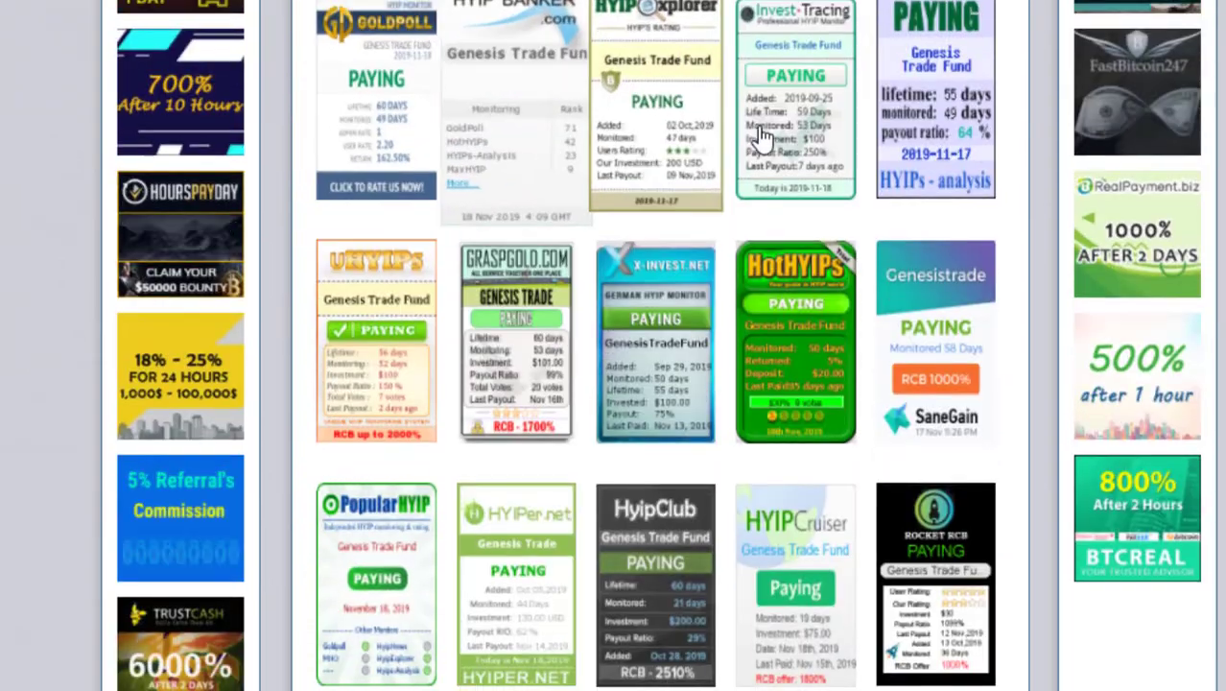
scroll(down, 3)
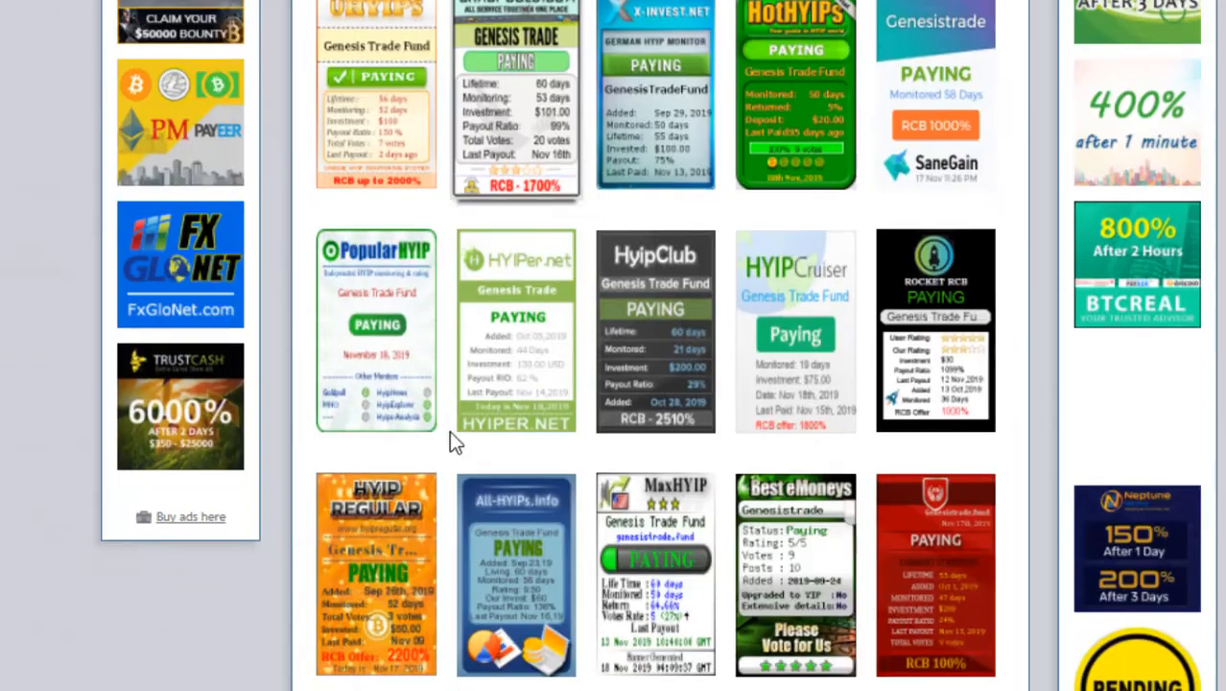
scroll(down, 3)
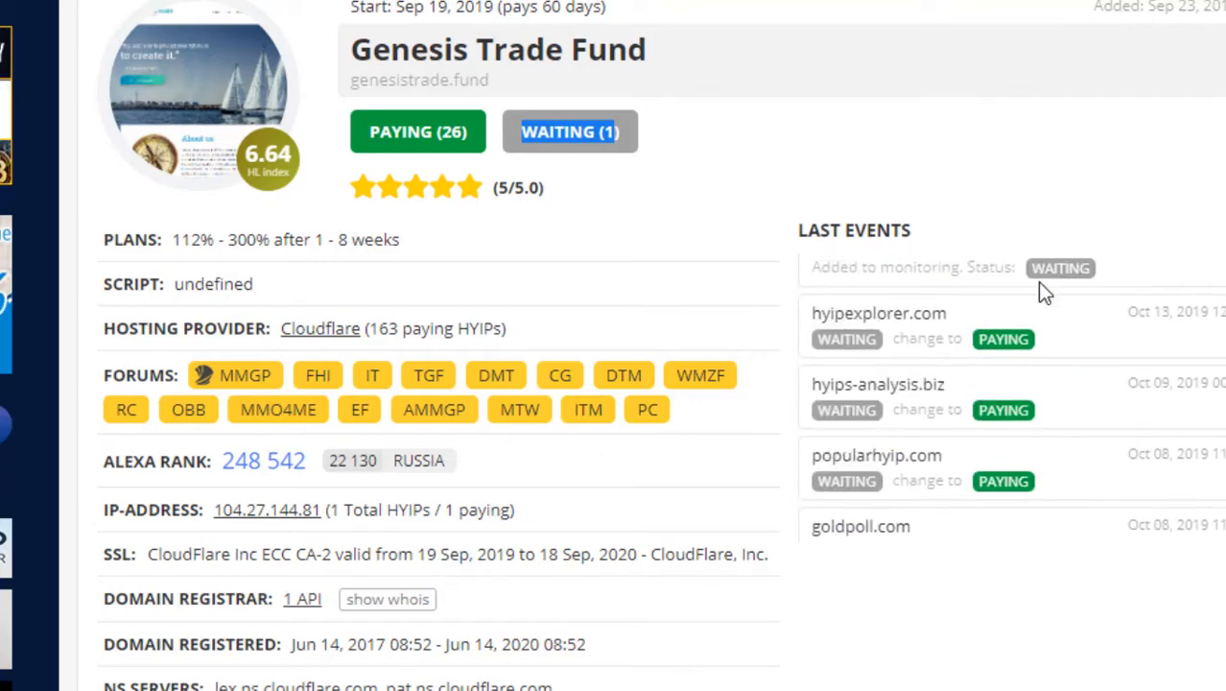
Highlight the 2020 SSL certificate and domain expiry years in the domain details.
scroll(down, 3)
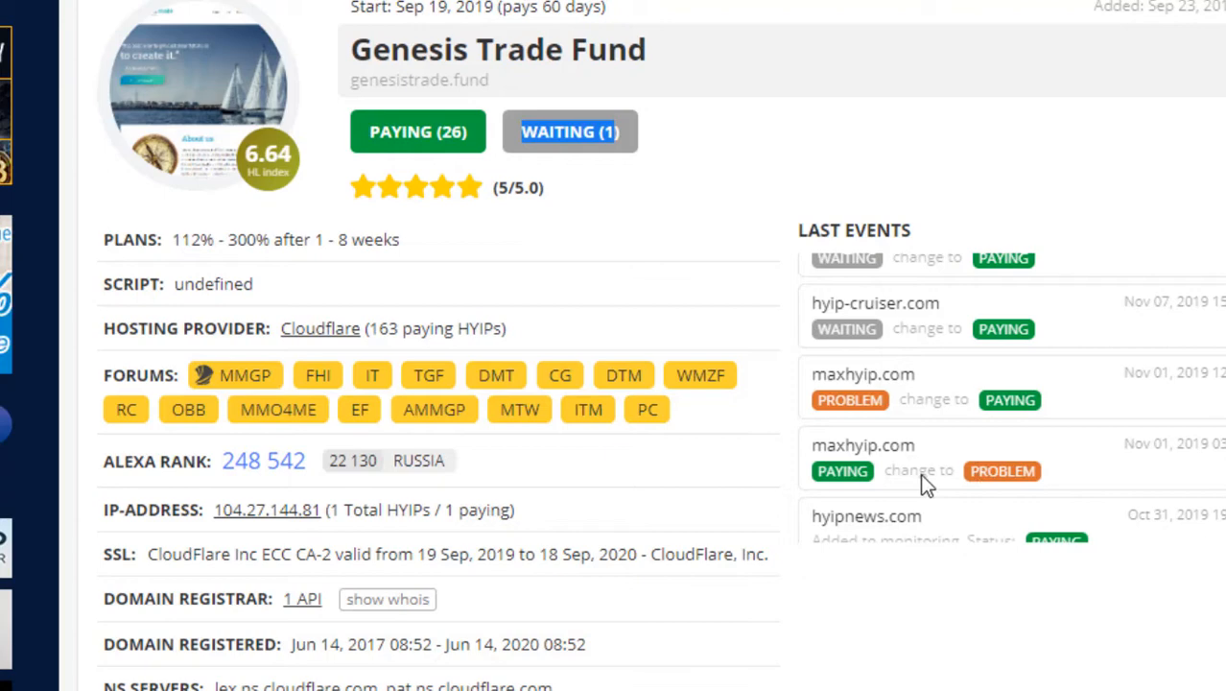
mouse_move(453, 263)
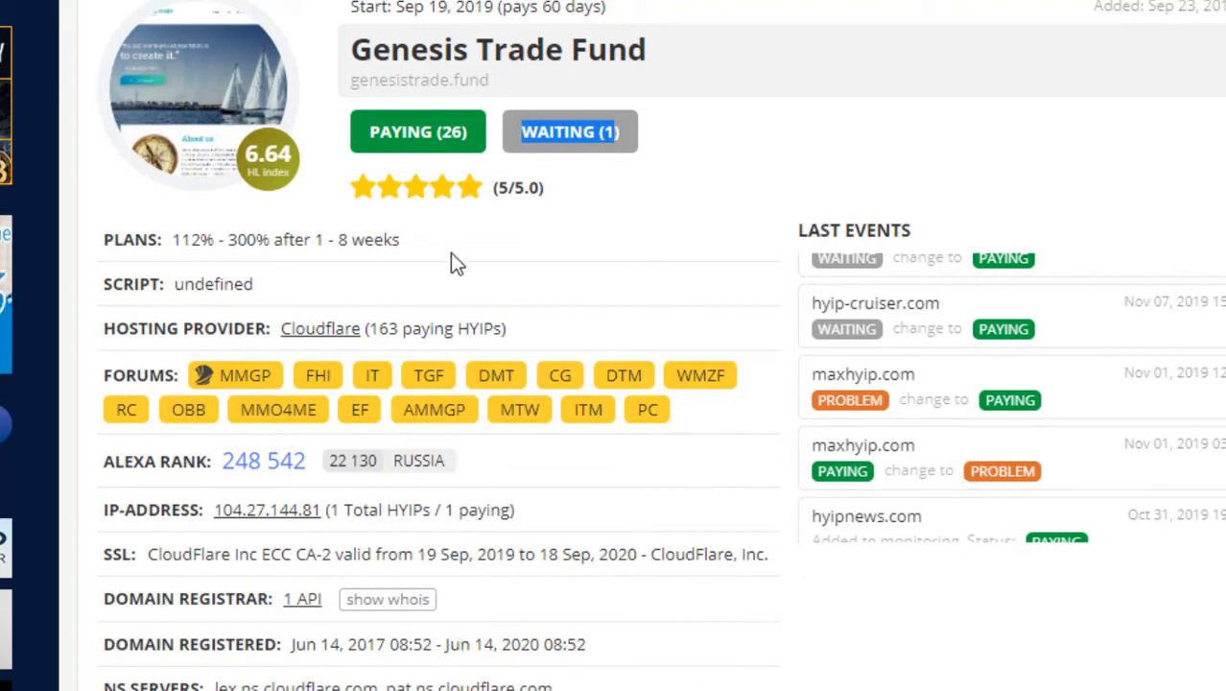
scroll(down, 3)
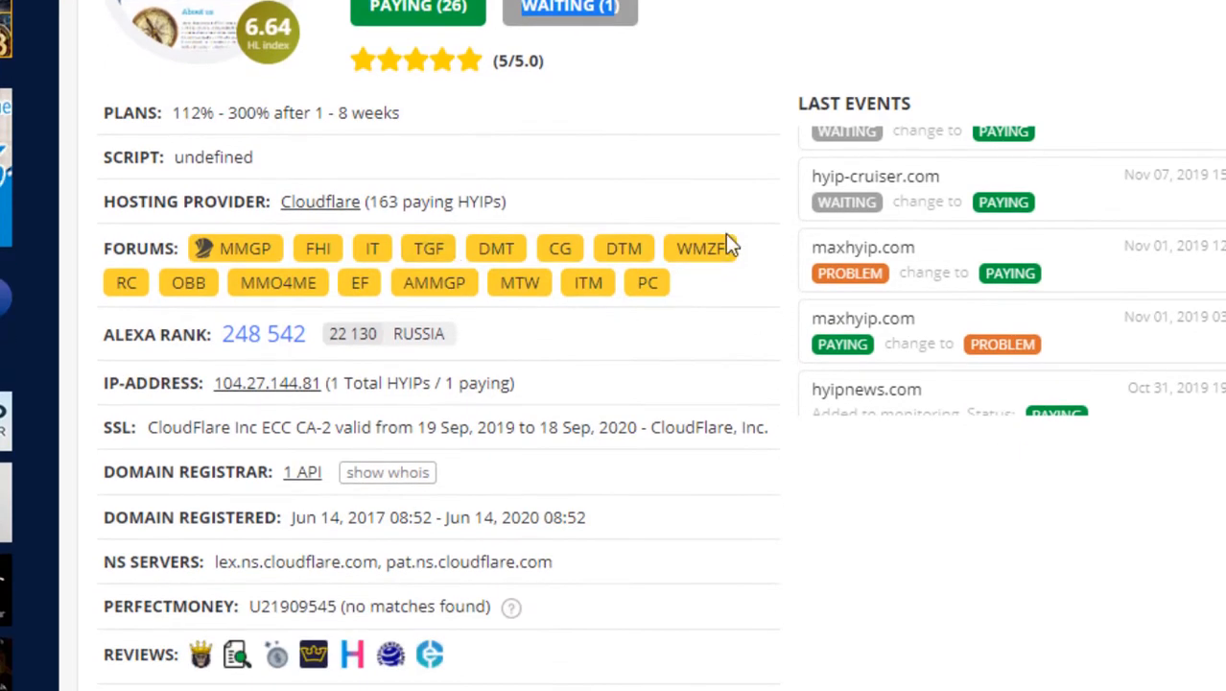
mouse_move(975, 343)
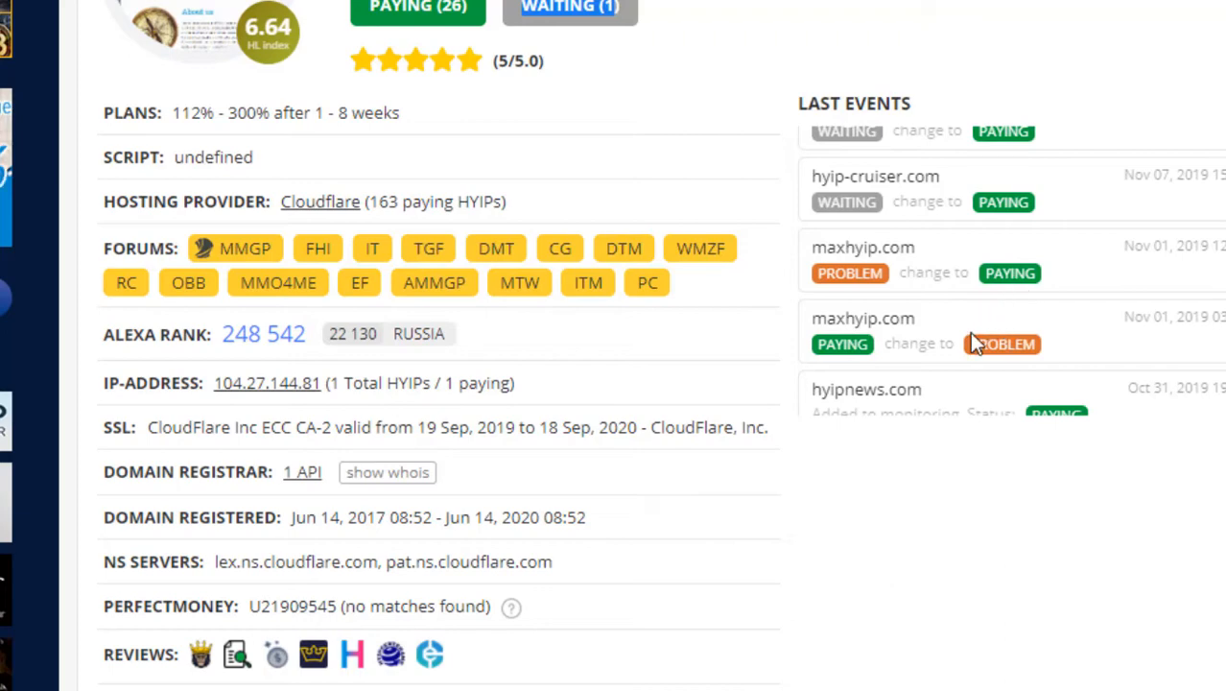
mouse_move(995, 360)
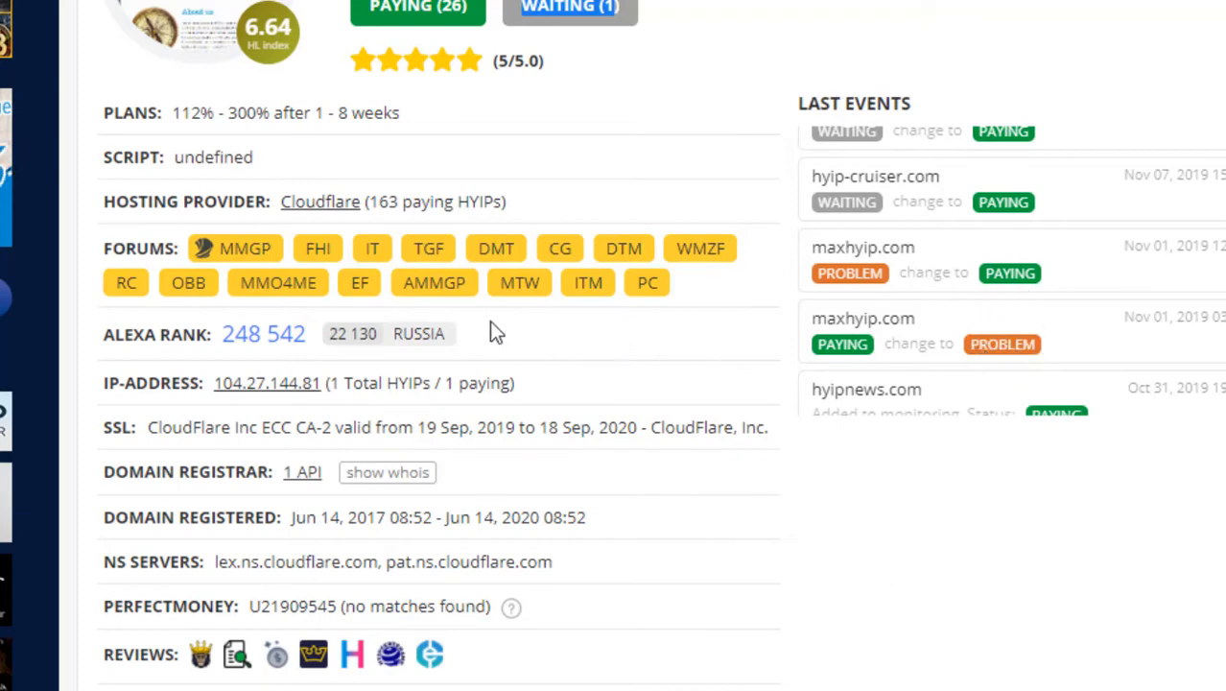
scroll(down, 3)
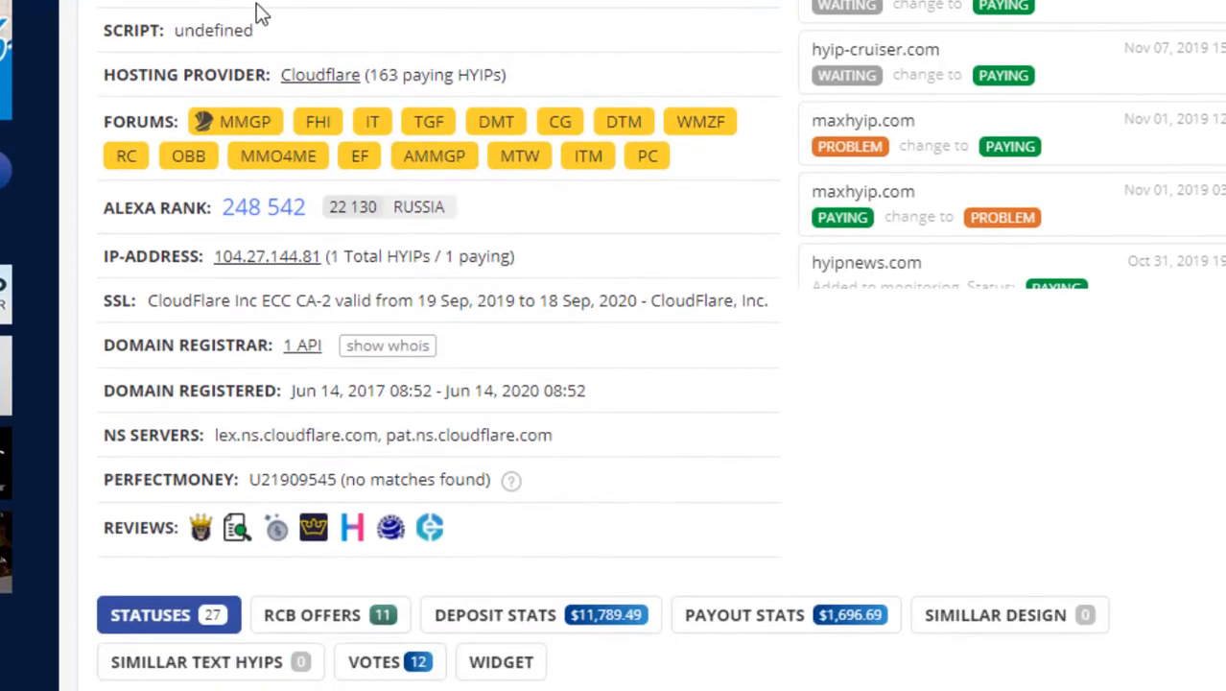
mouse_move(228, 221)
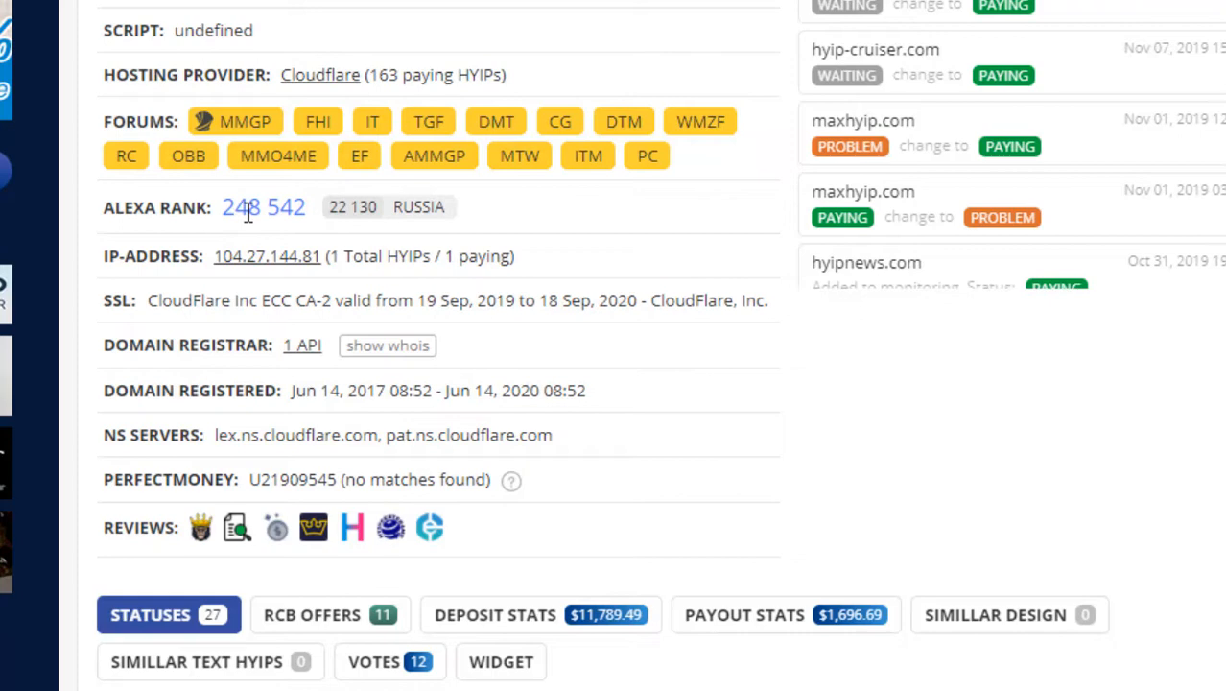
double_click(241, 207)
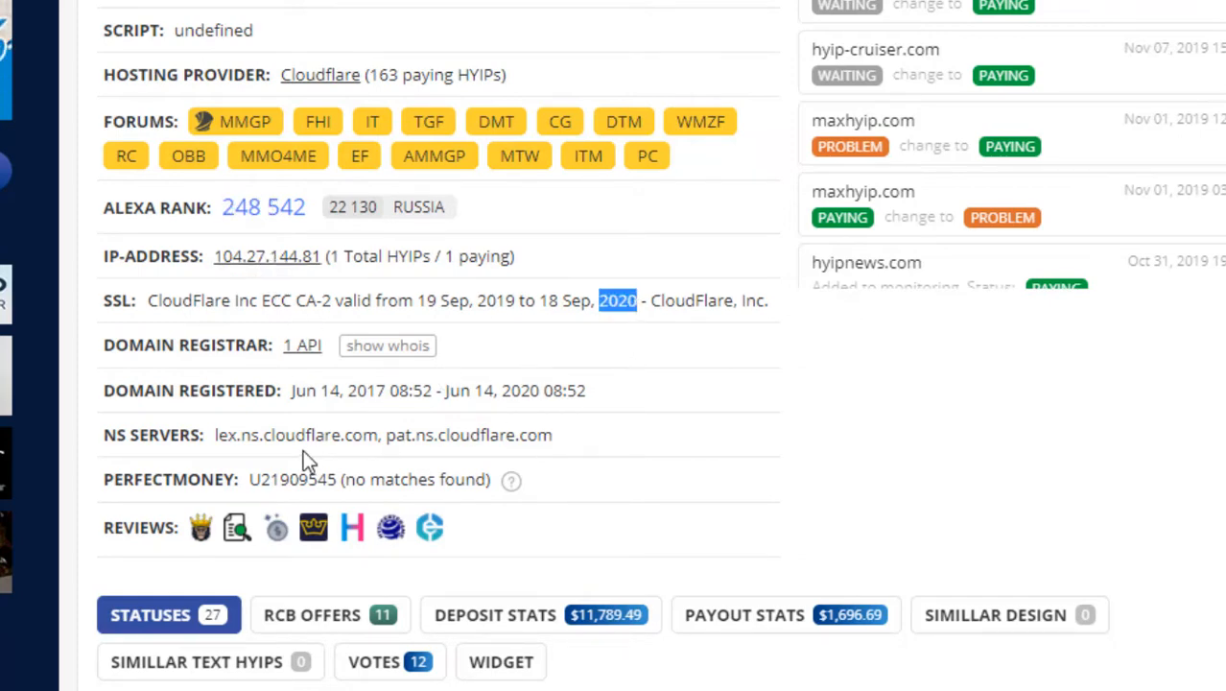
double_click(518, 390)
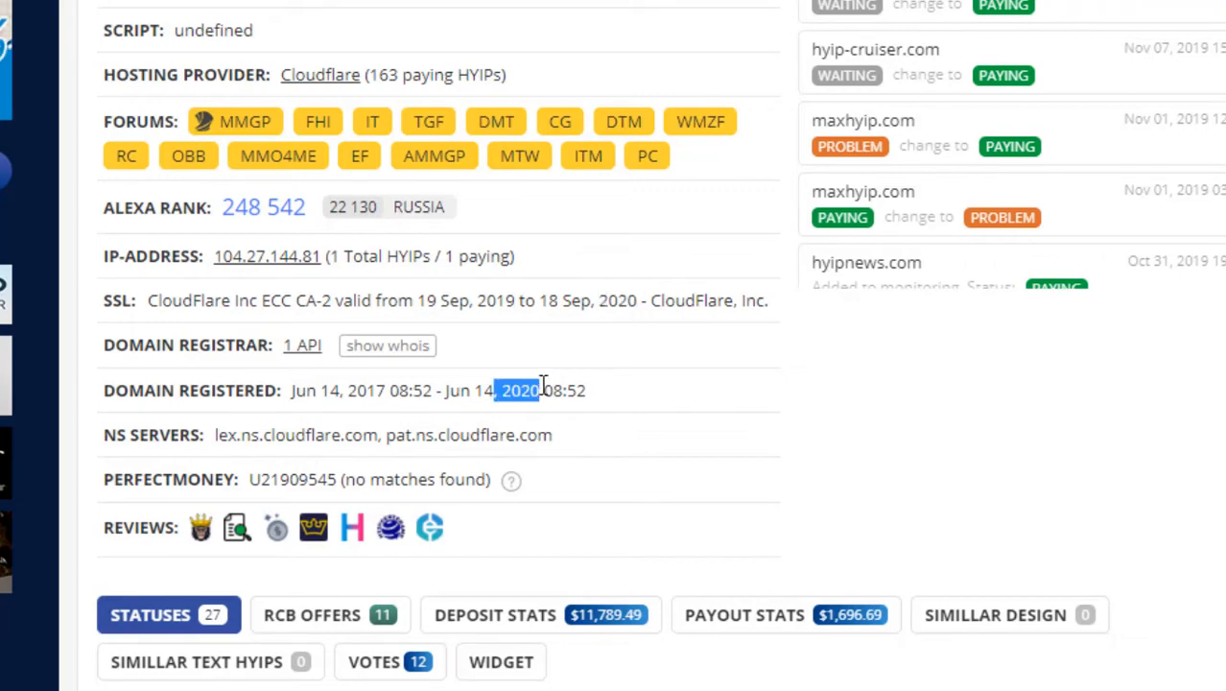
Scroll through the Monitorings banners, all showing Genesis Trade Fund as paying.
scroll(down, 3)
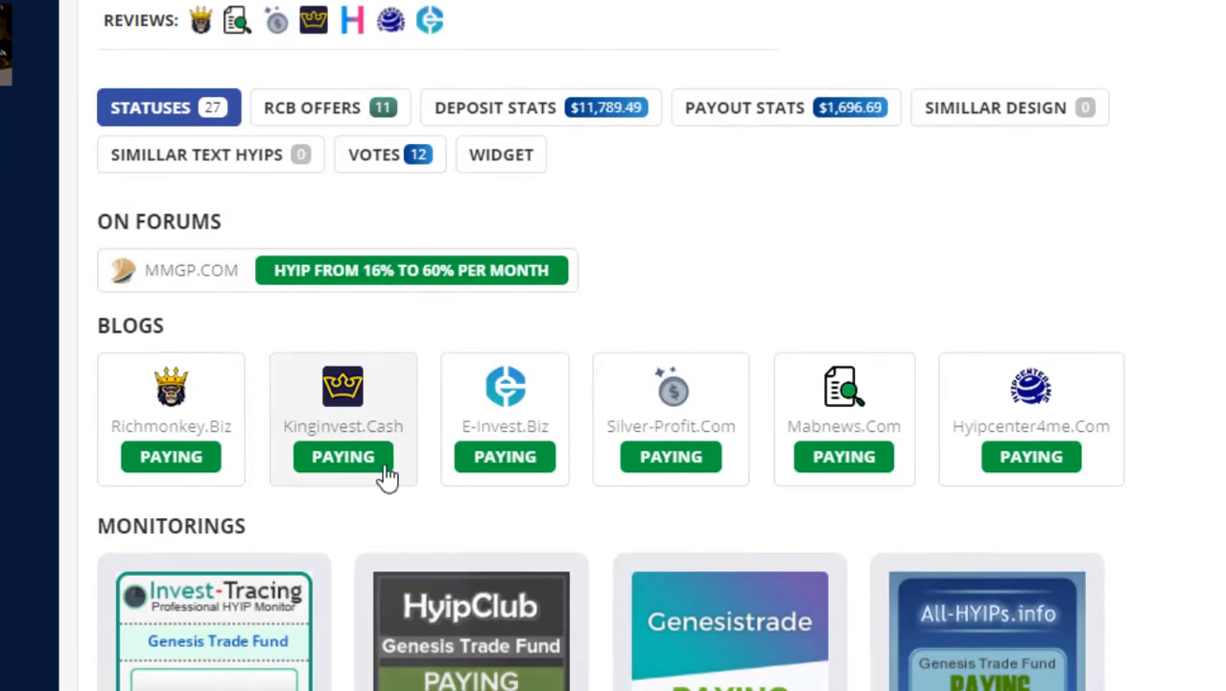
scroll(down, 3)
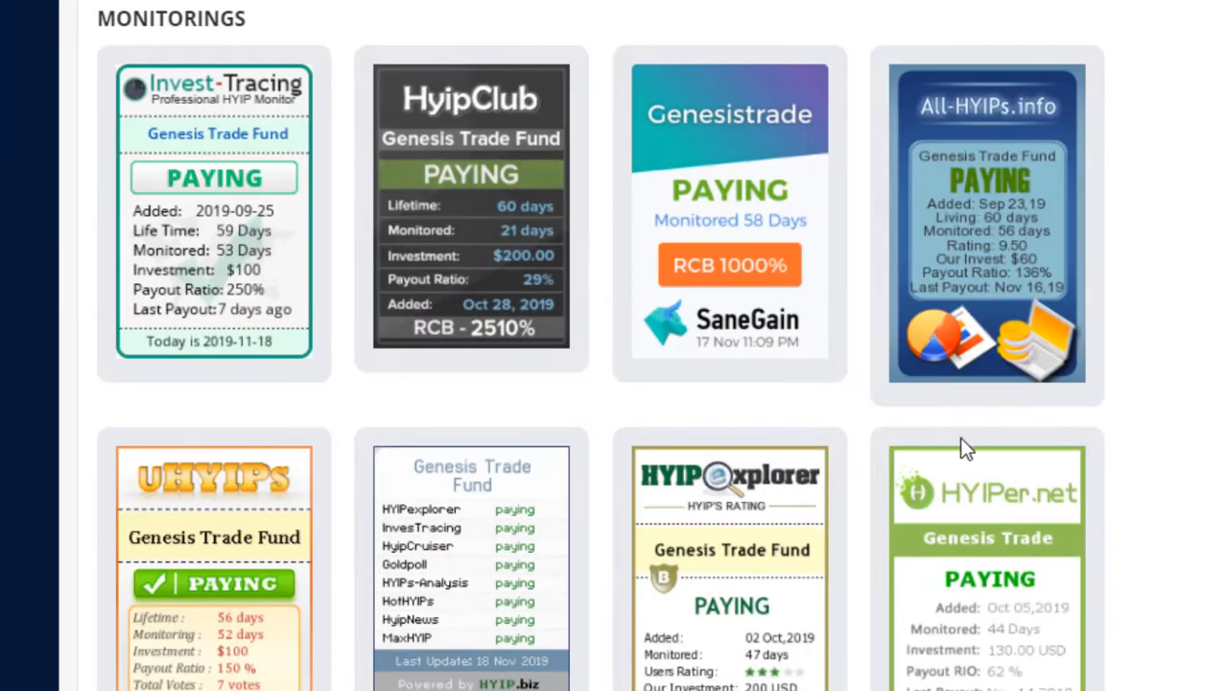
scroll(down, 3)
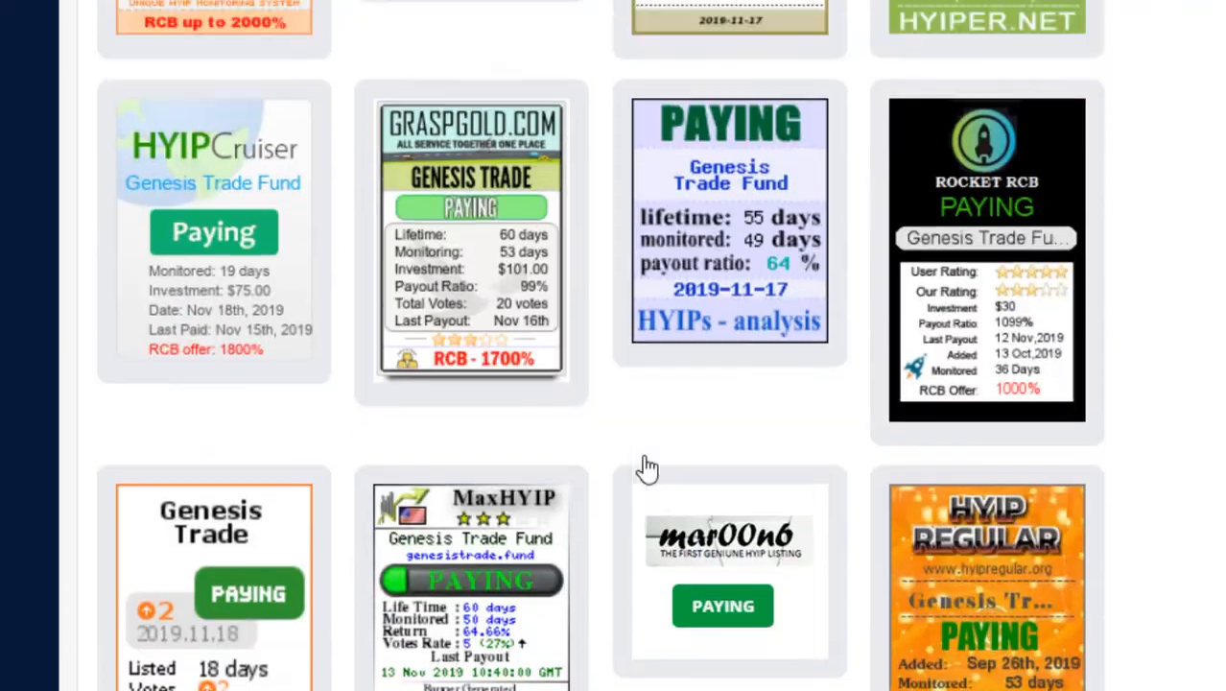
scroll(down, 3)
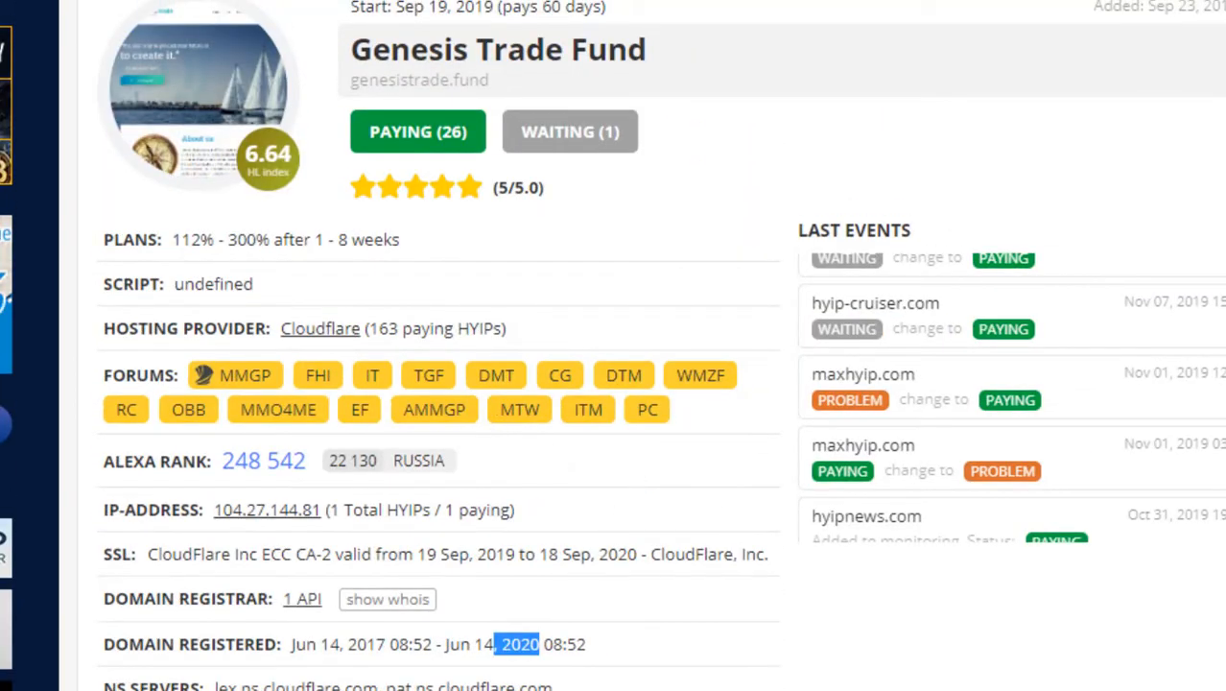
scroll(down, 3)
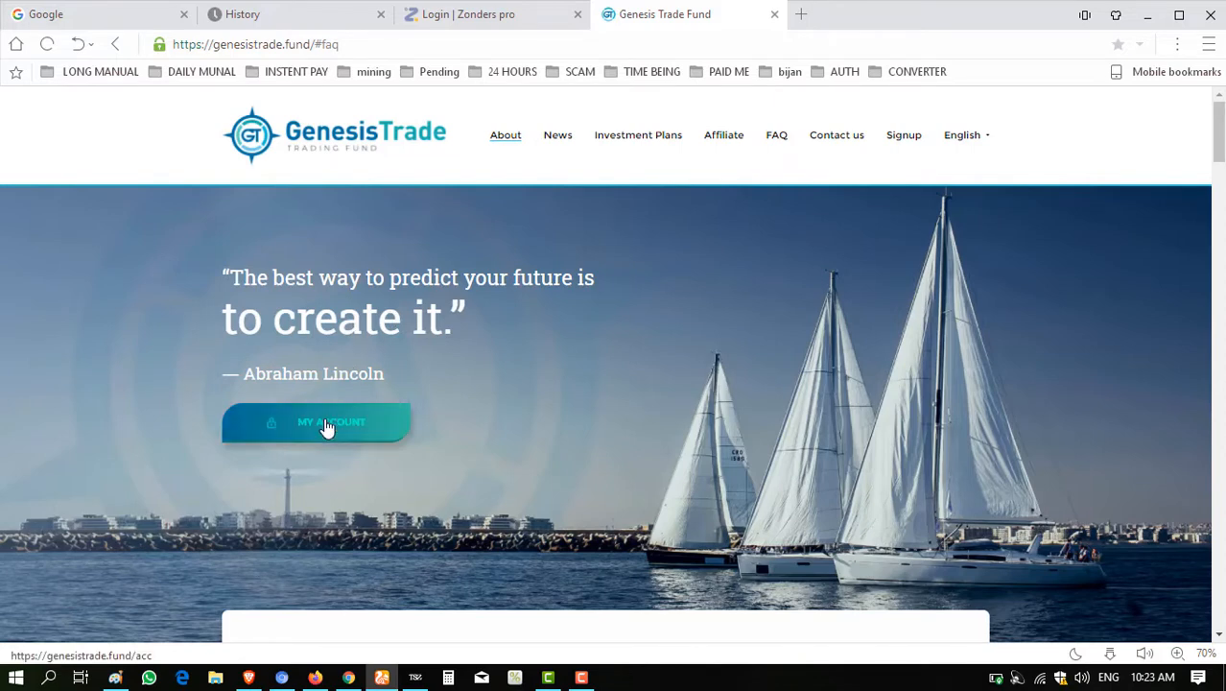
Log in through MY ACCOUNT with the filled credentials and go to SETTINGS.
click(330, 422)
text(7)
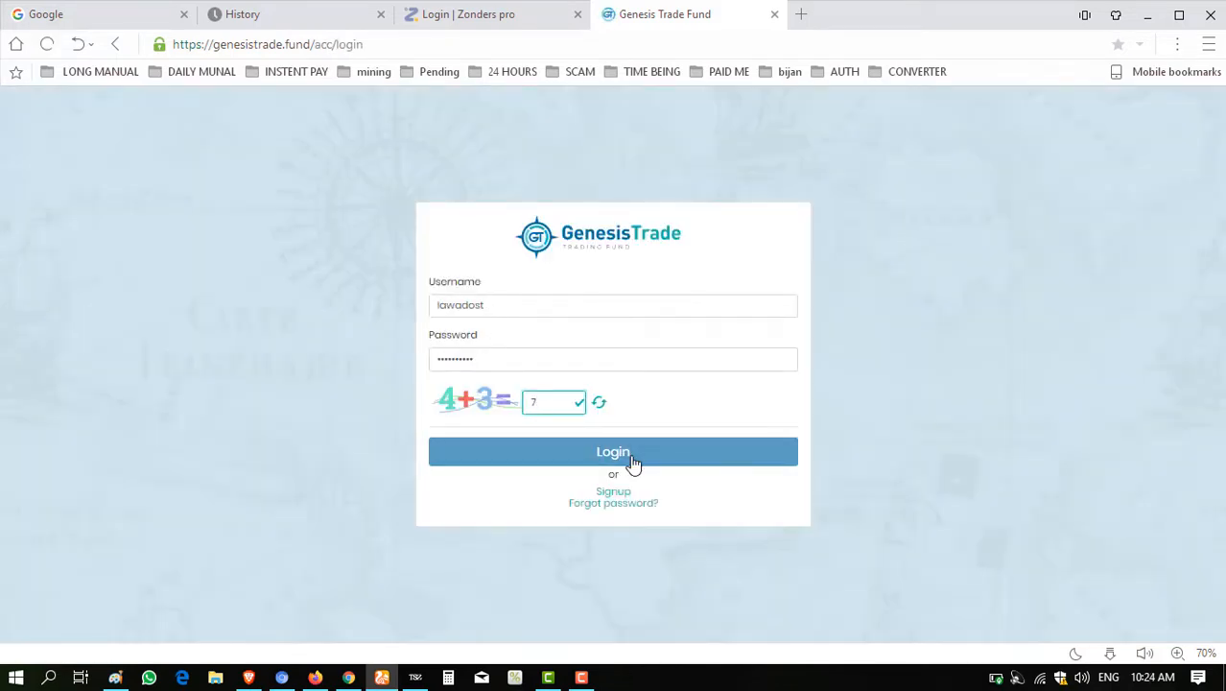
click(613, 451)
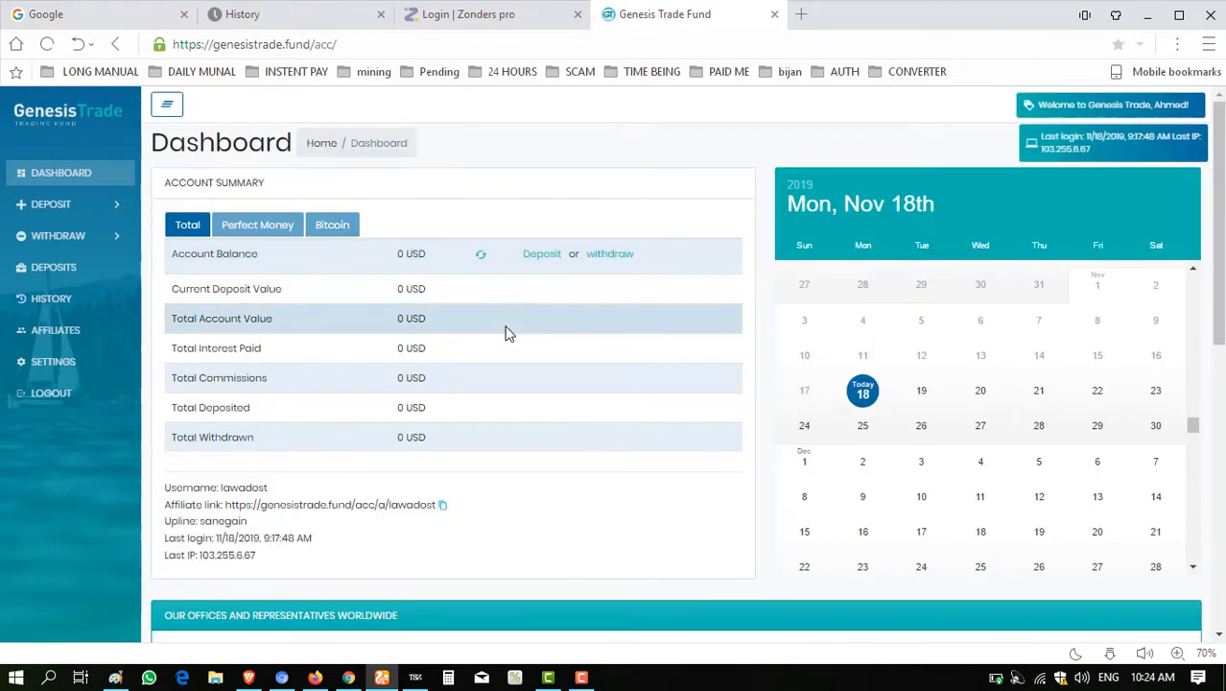
mouse_move(673, 339)
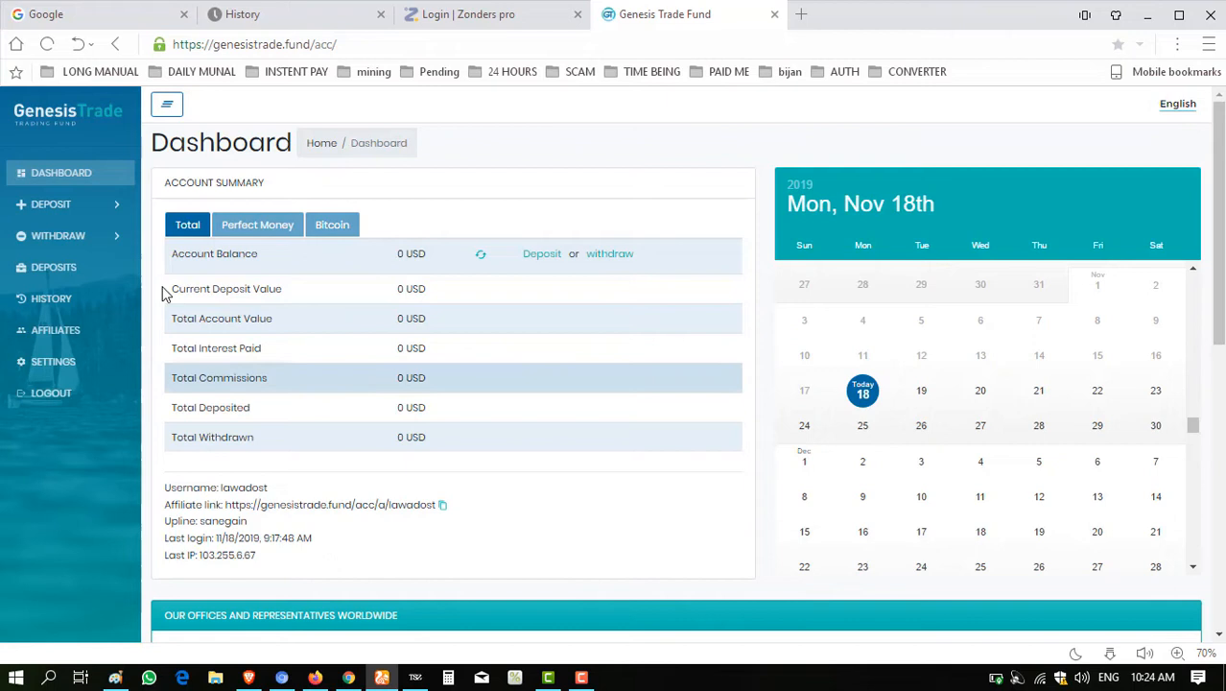
mouse_move(59, 267)
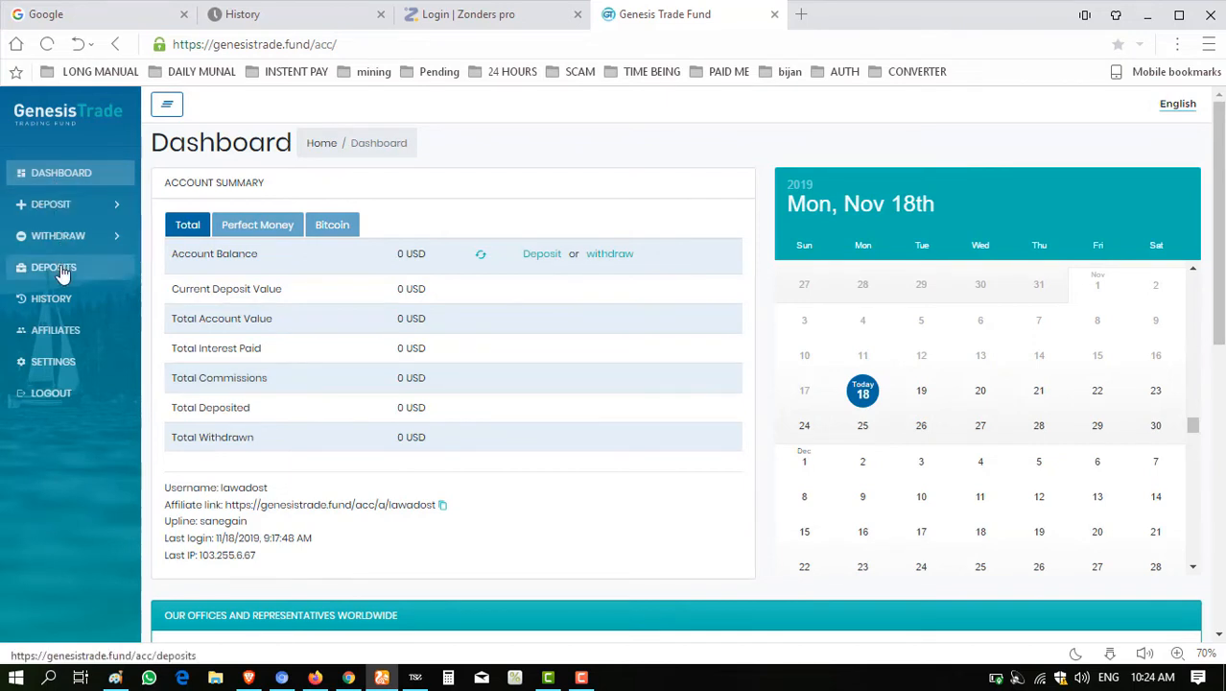
click(53, 362)
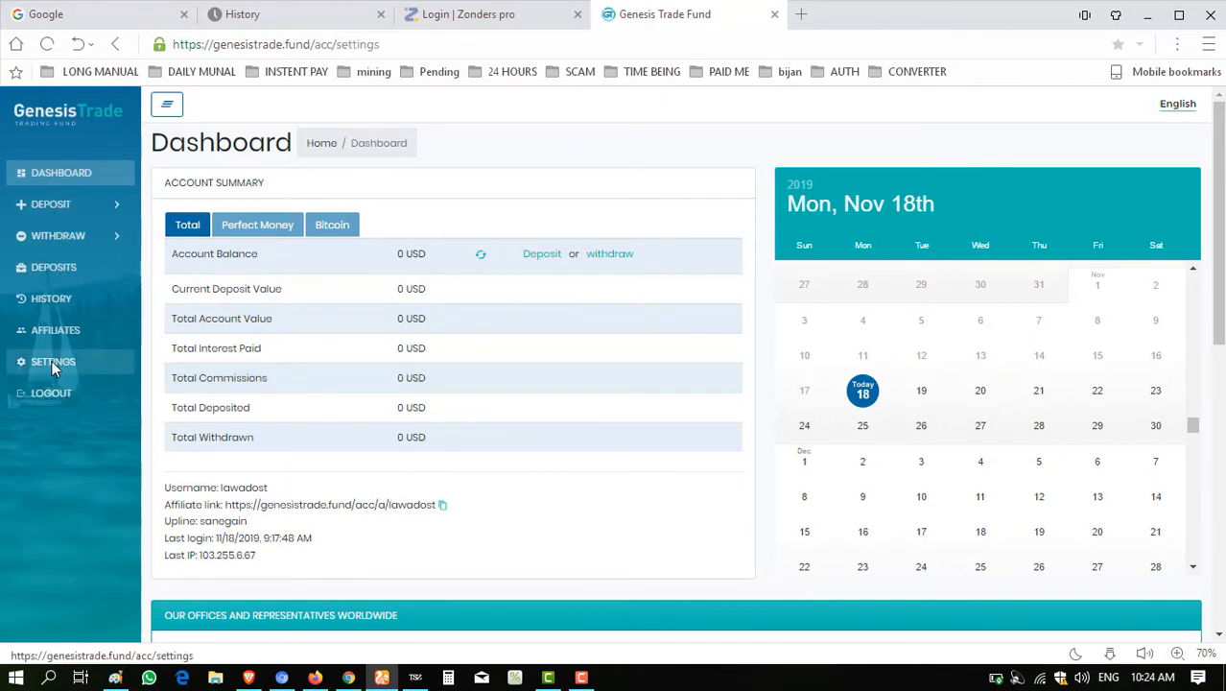
click(52, 362)
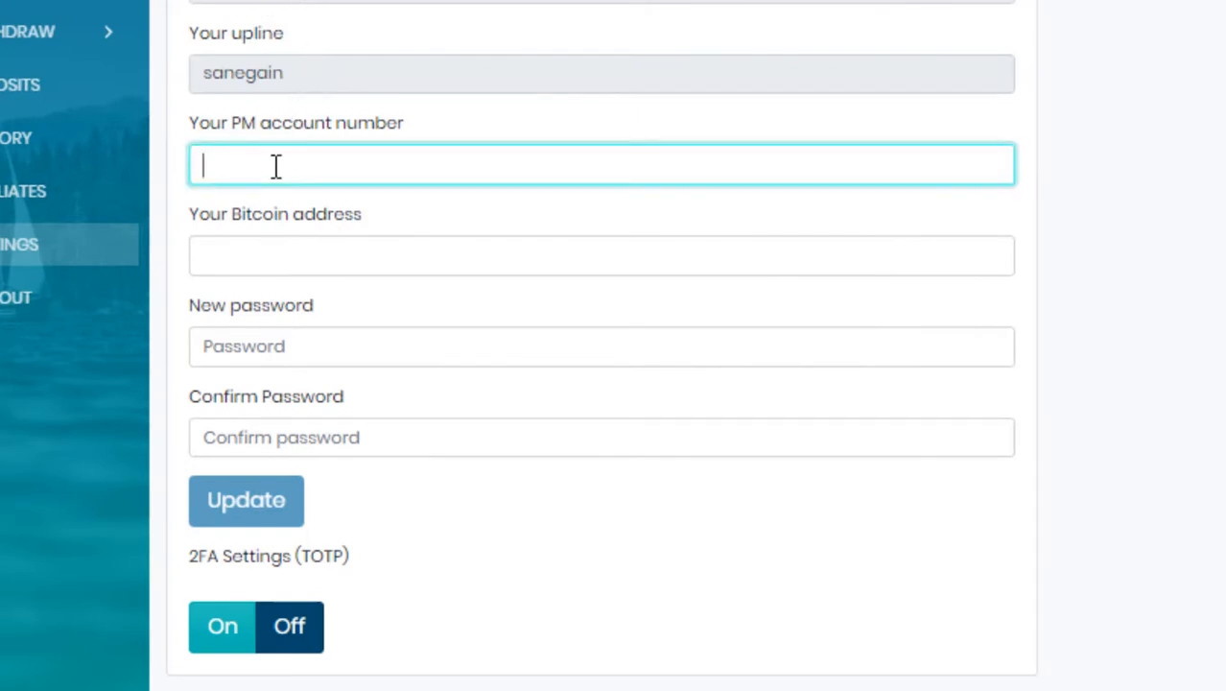
text(U20620455)
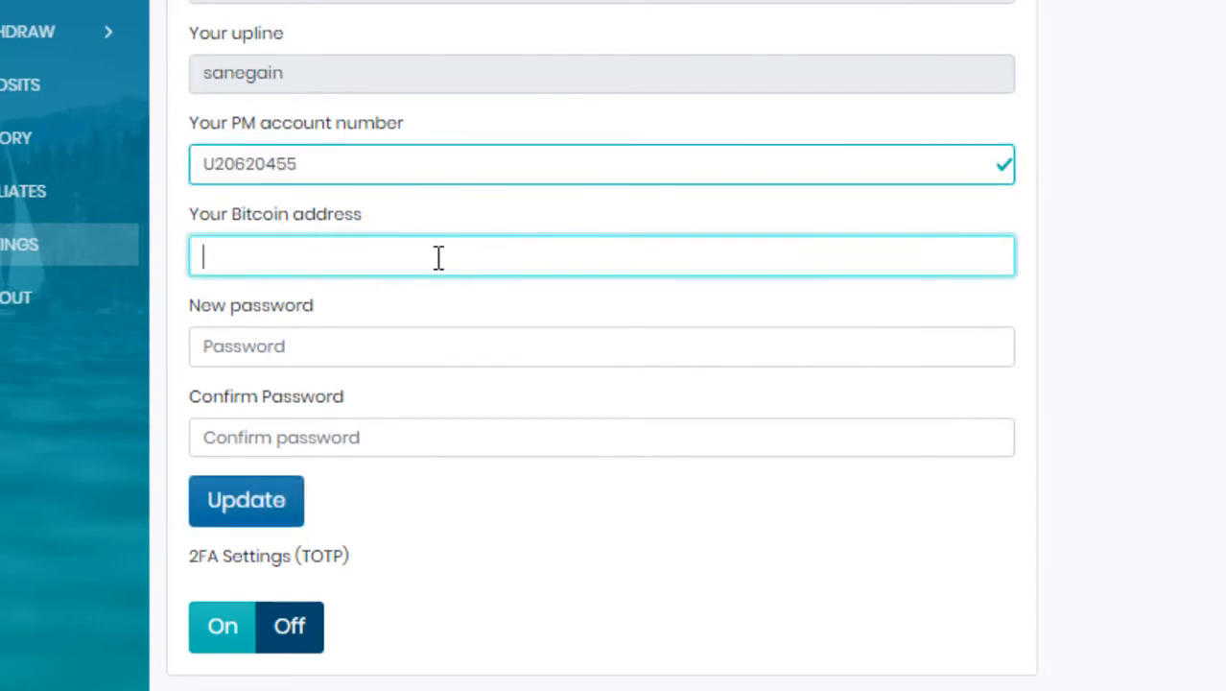
mouse_move(297, 259)
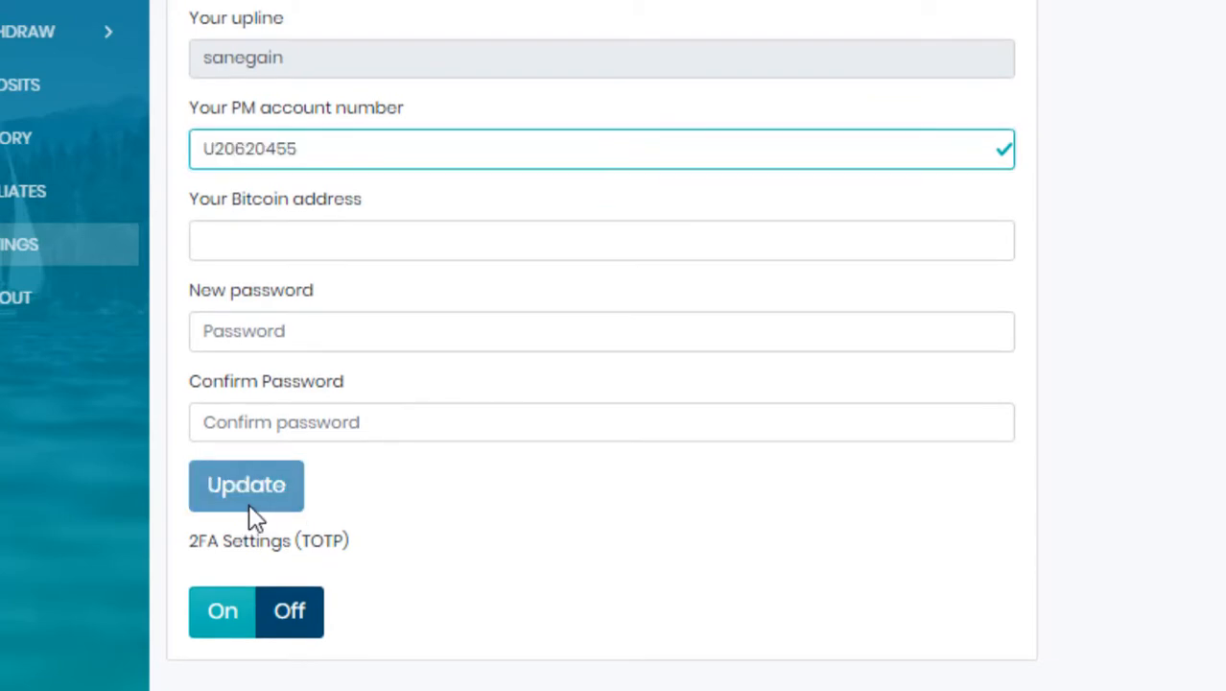
click(246, 486)
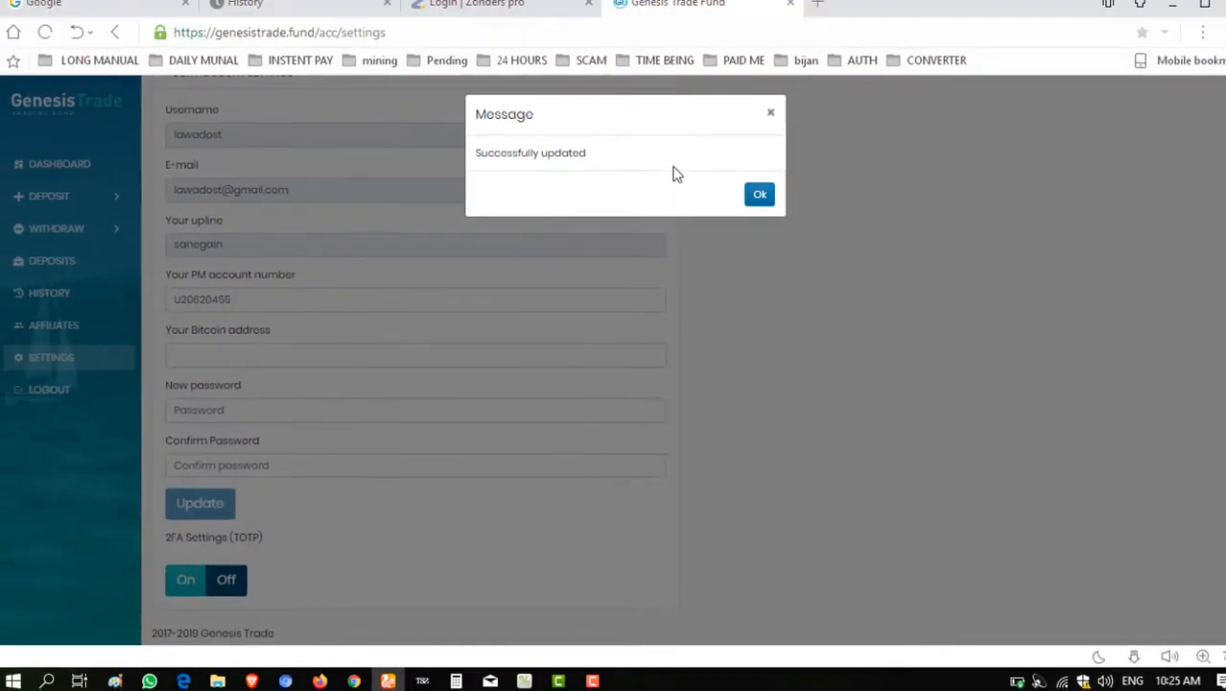
click(759, 194)
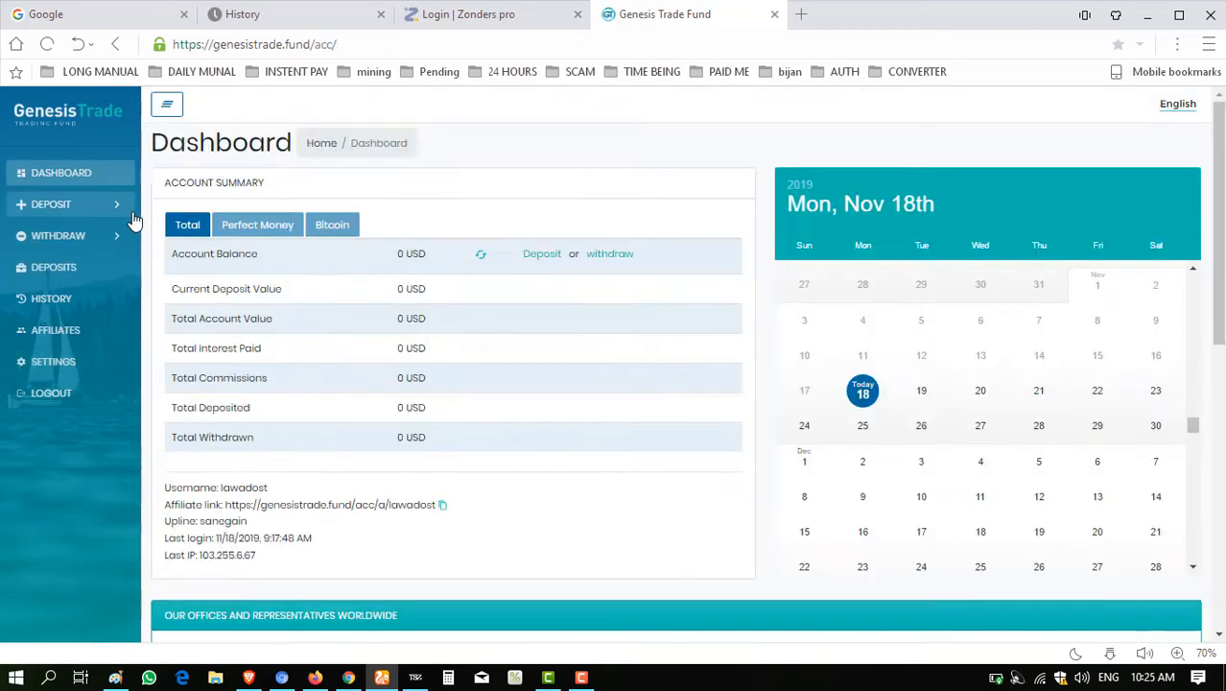
Switch the Account Summary to the Perfect Money tab, showing 0 USD totals.
scroll(down, 3)
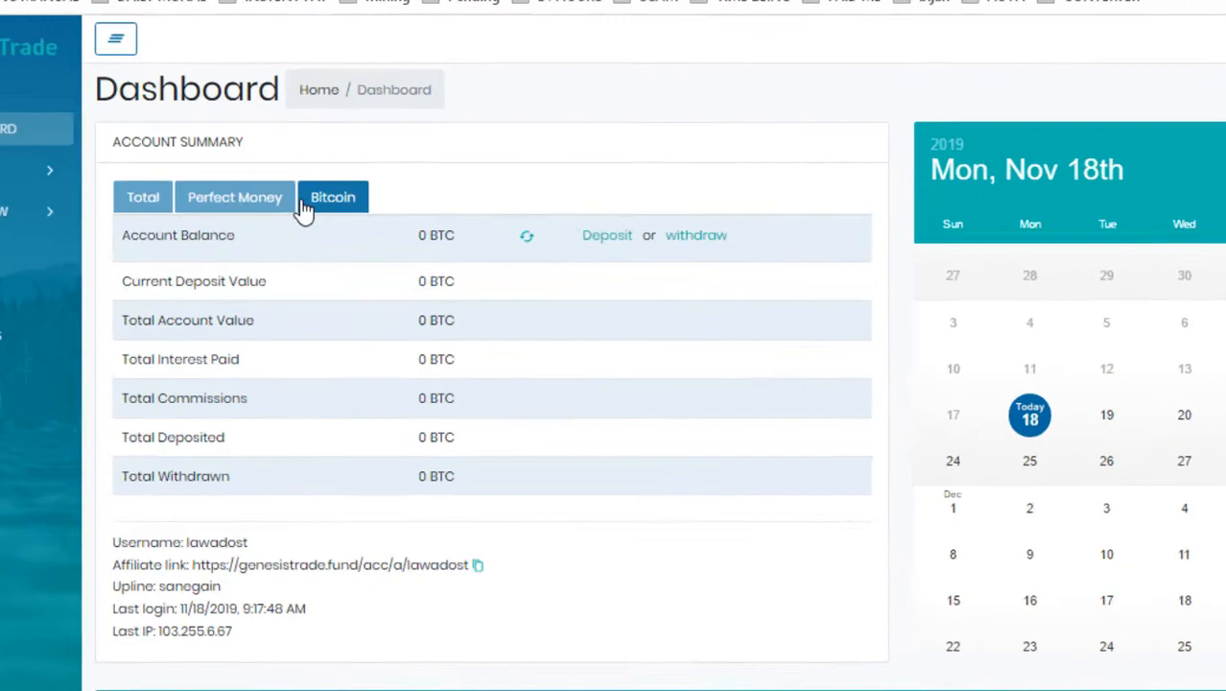
click(234, 197)
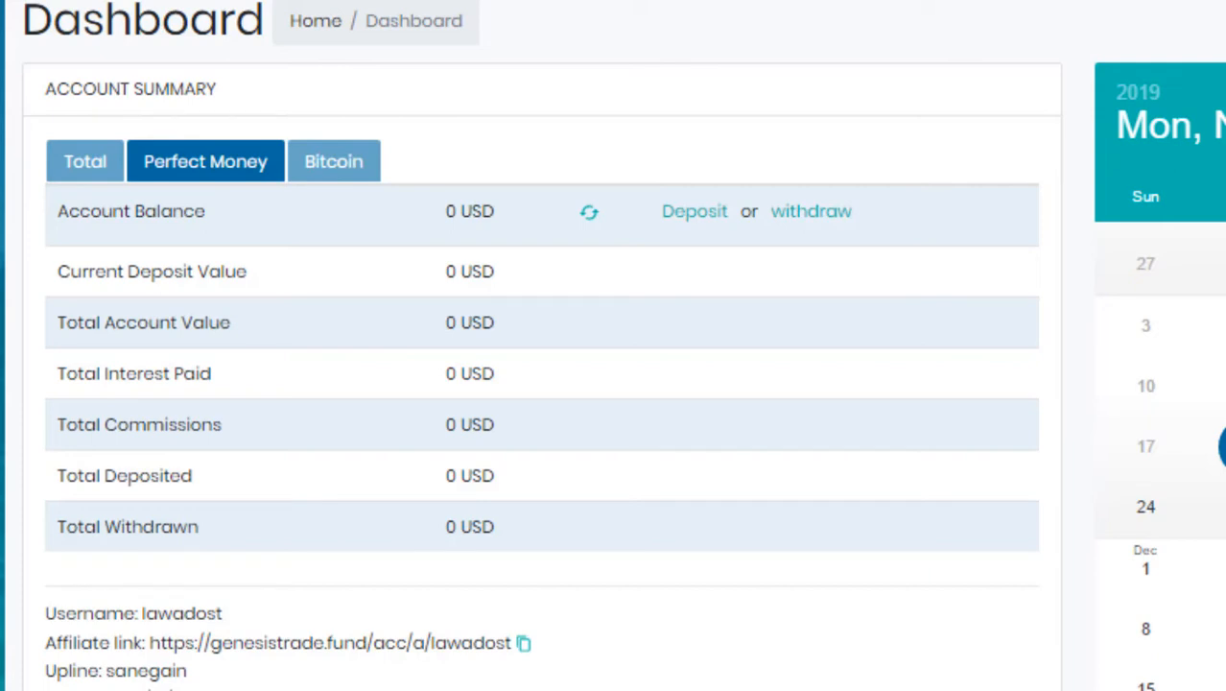
mouse_move(182, 173)
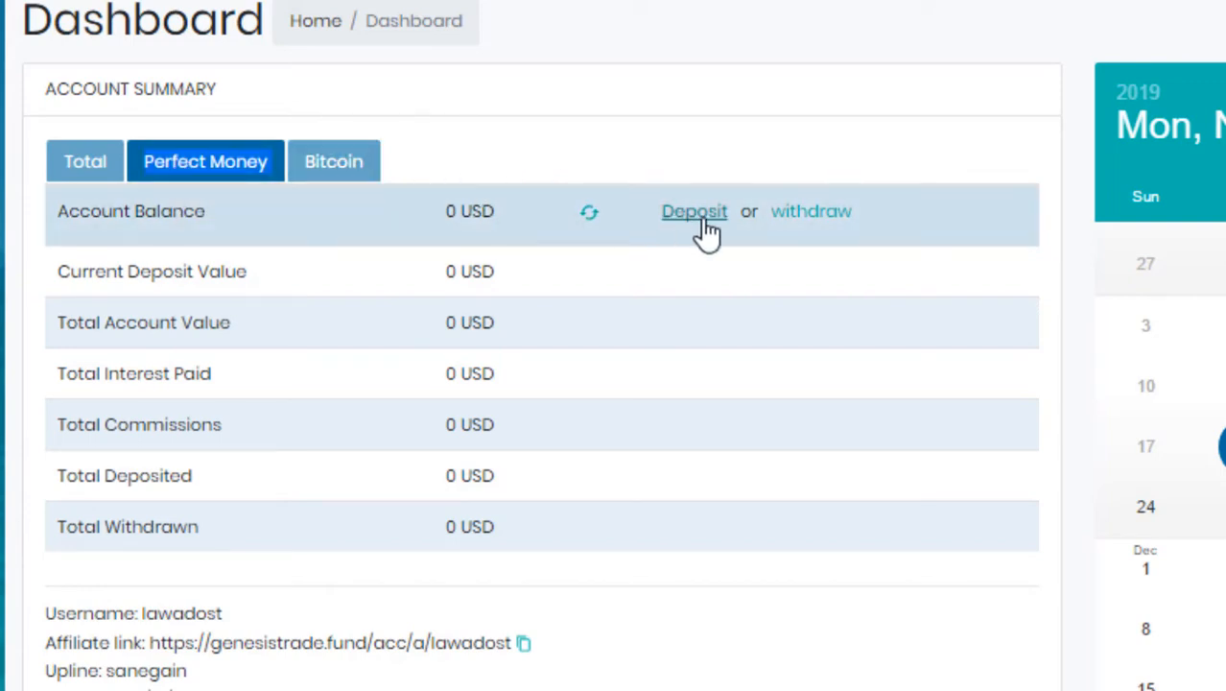
mouse_move(830, 220)
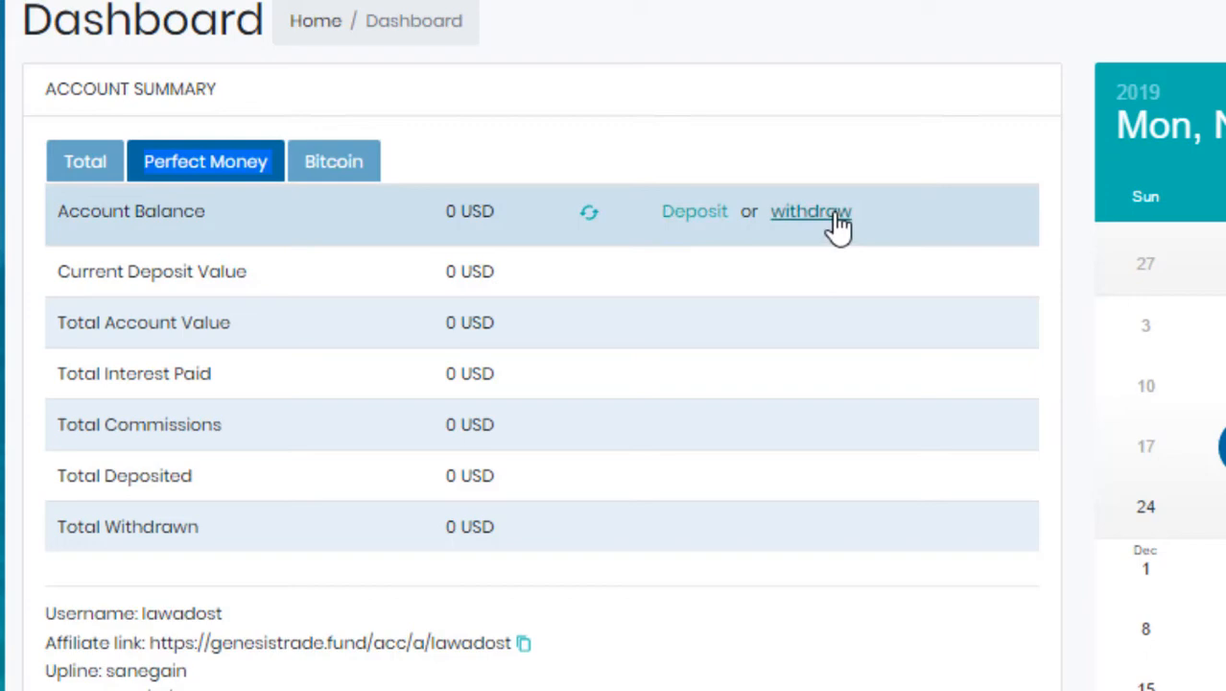
mouse_move(696, 255)
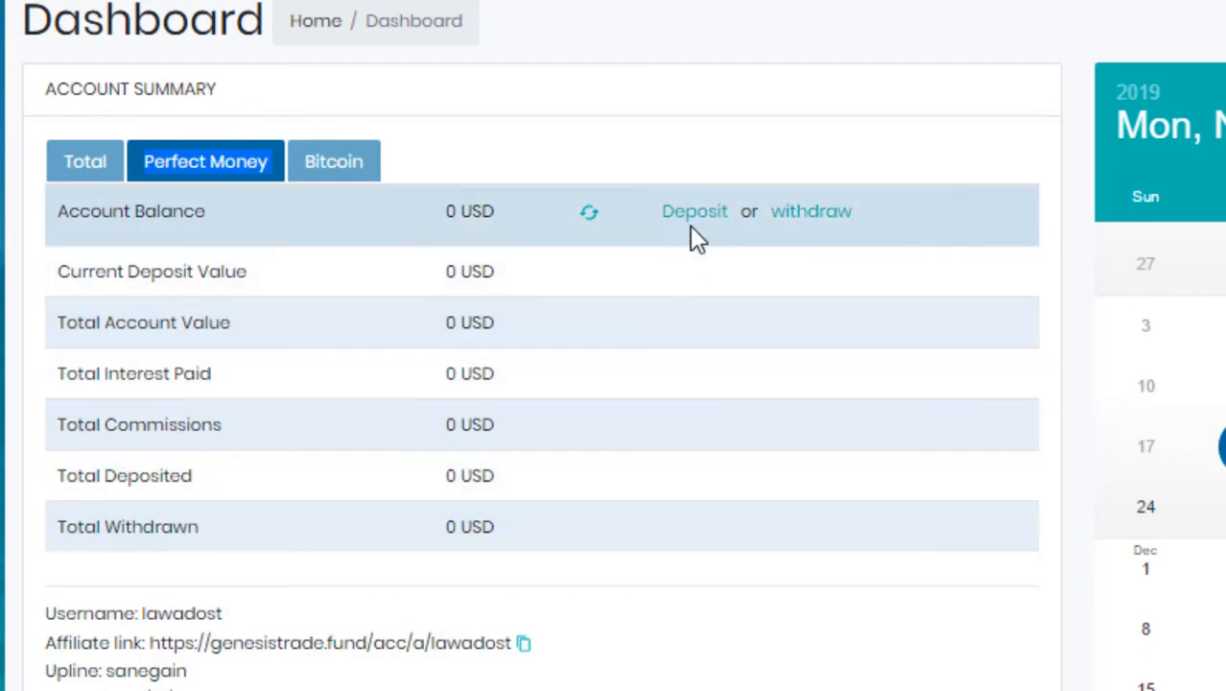
Open the Perfect Money deposit form and highlight the 1 USD minimum investment level.
click(695, 211)
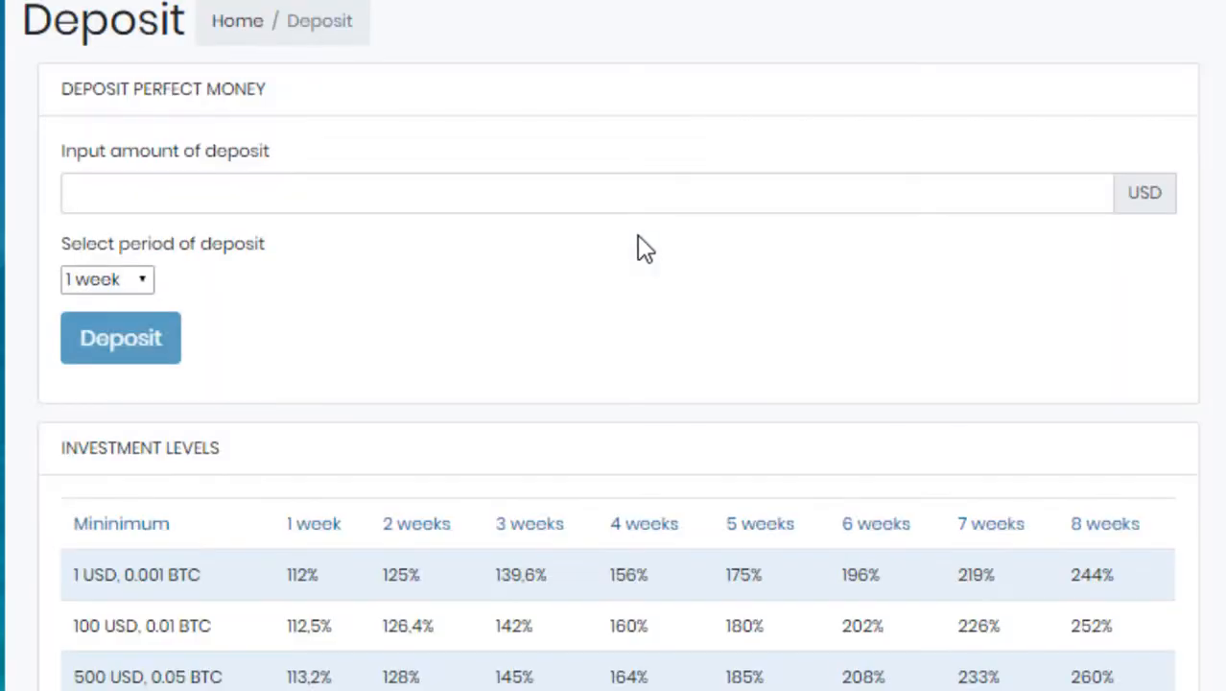
scroll(down, 3)
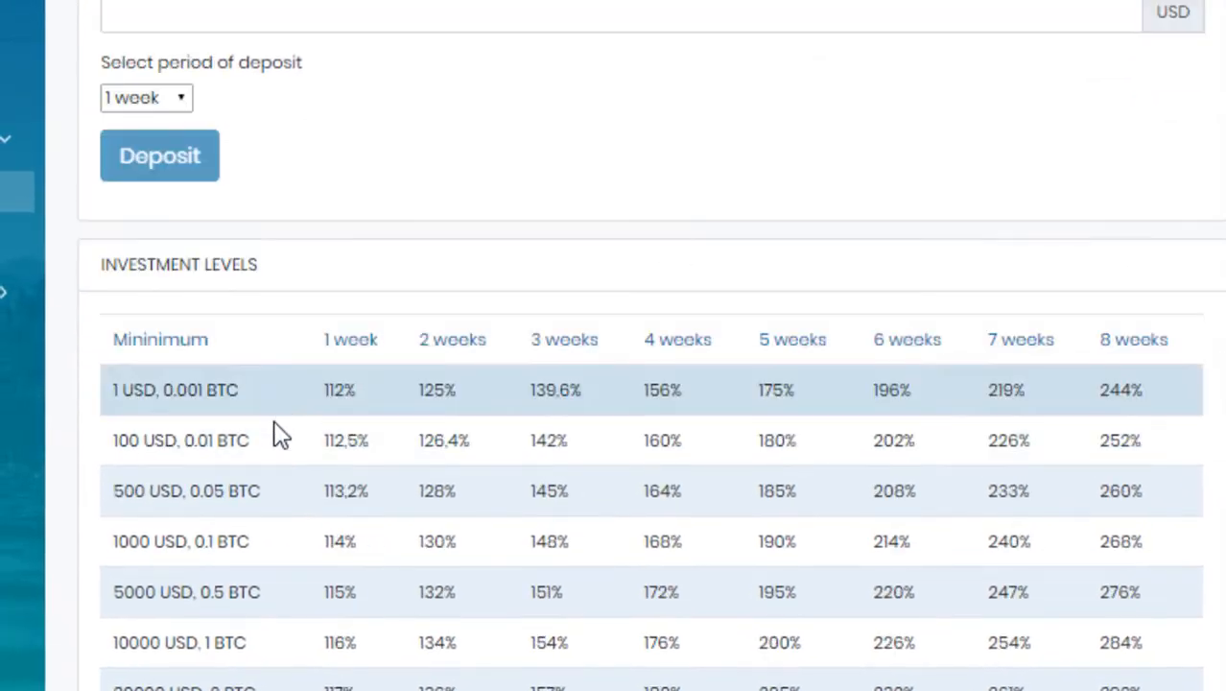
mouse_move(299, 412)
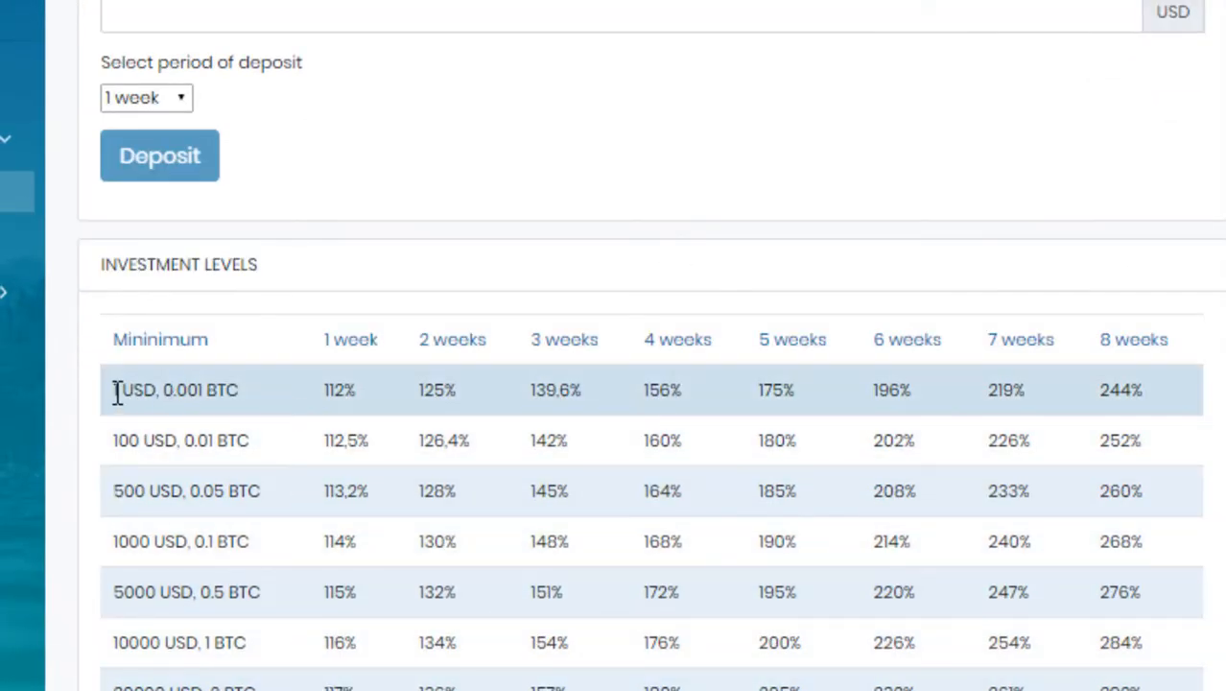
double_click(183, 391)
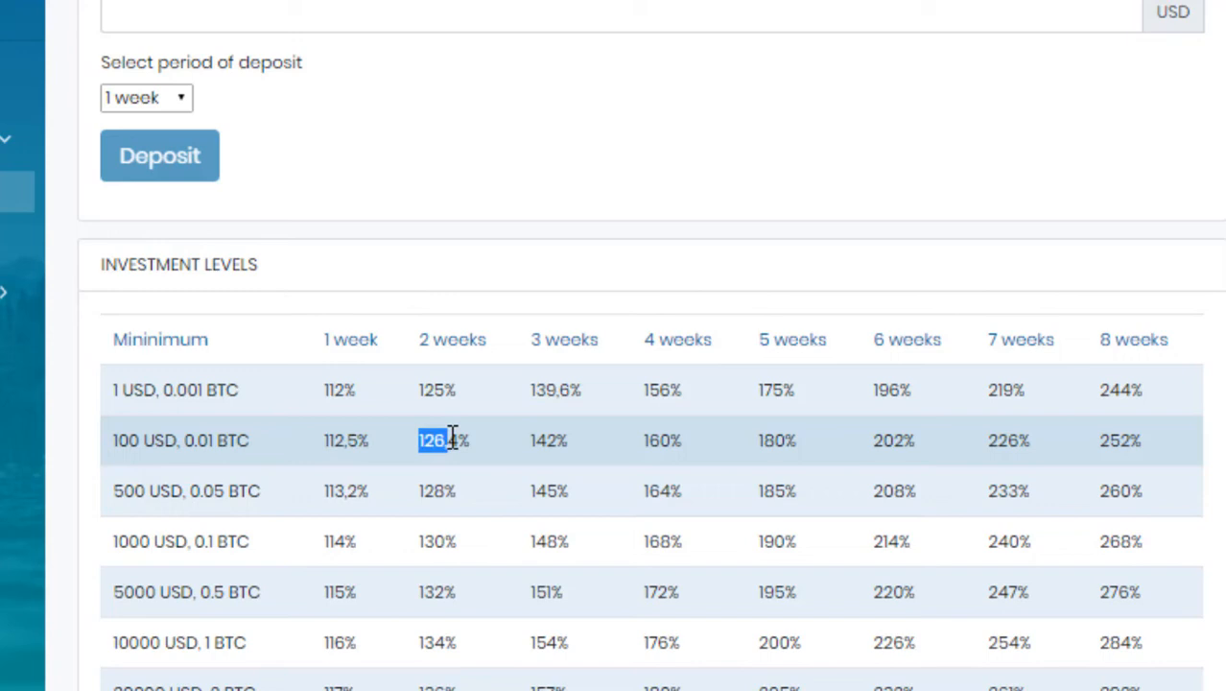
mouse_move(113, 499)
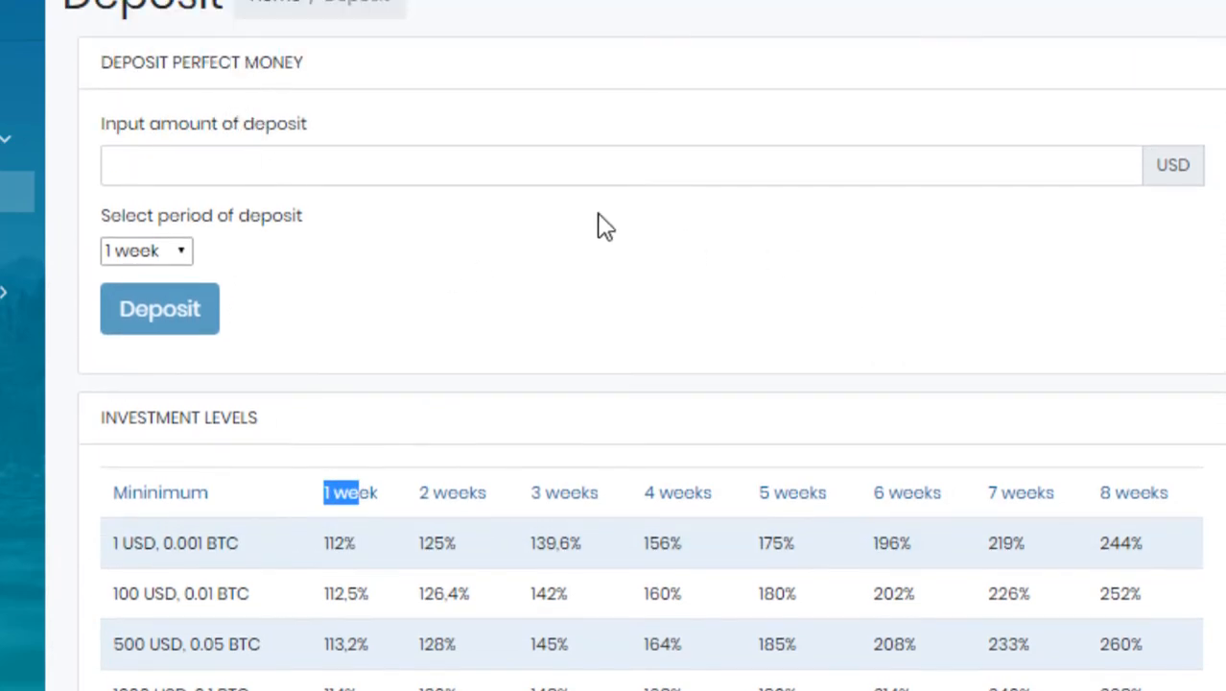
Preview the return on 100 USD, then submit a 50 USD one-week deposit.
text(50)
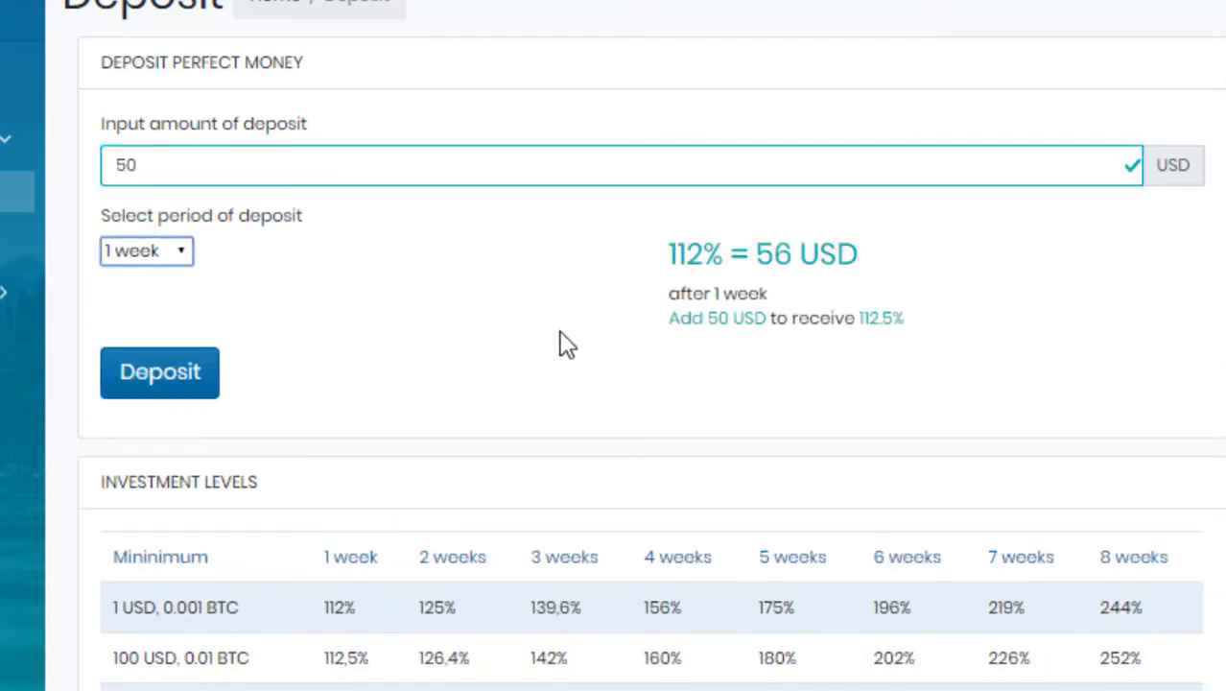
double_click(701, 253)
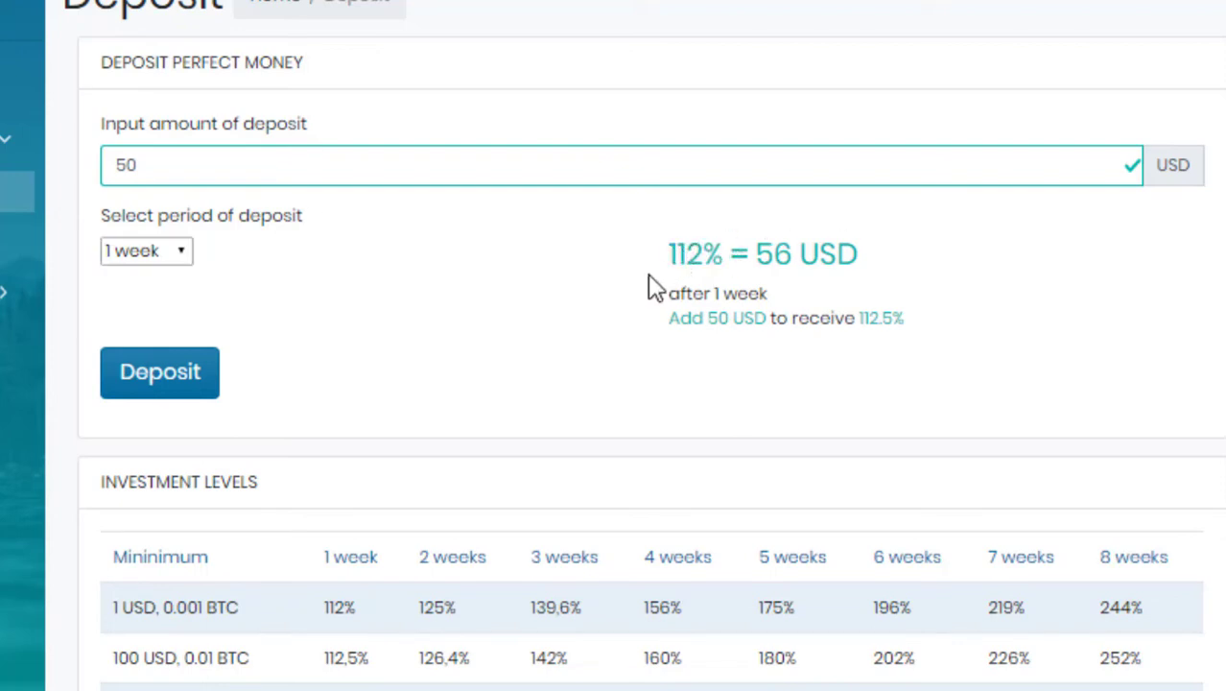
mouse_move(760, 251)
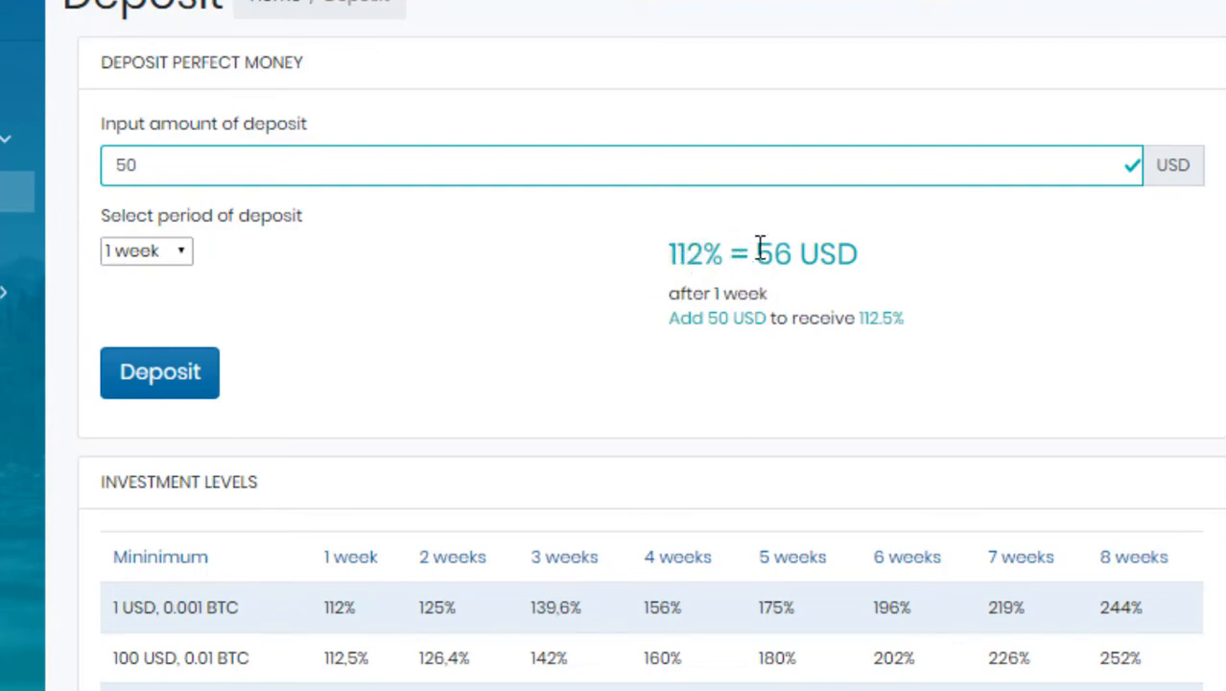
mouse_move(780, 270)
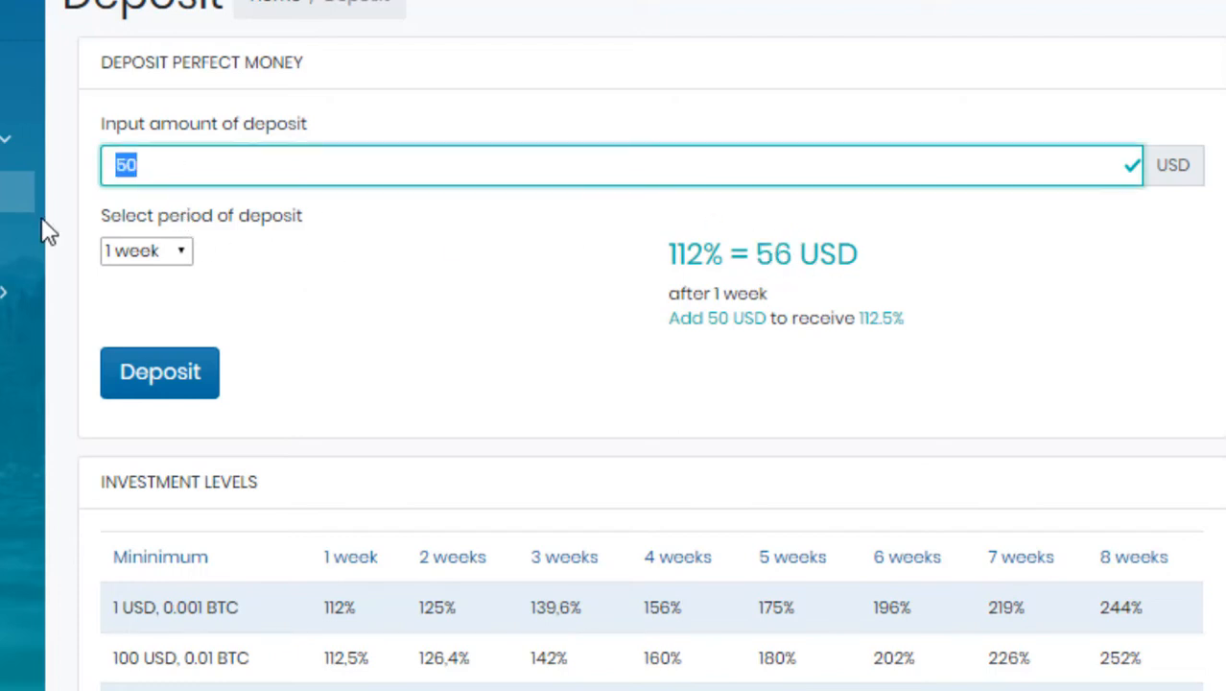
text(100)
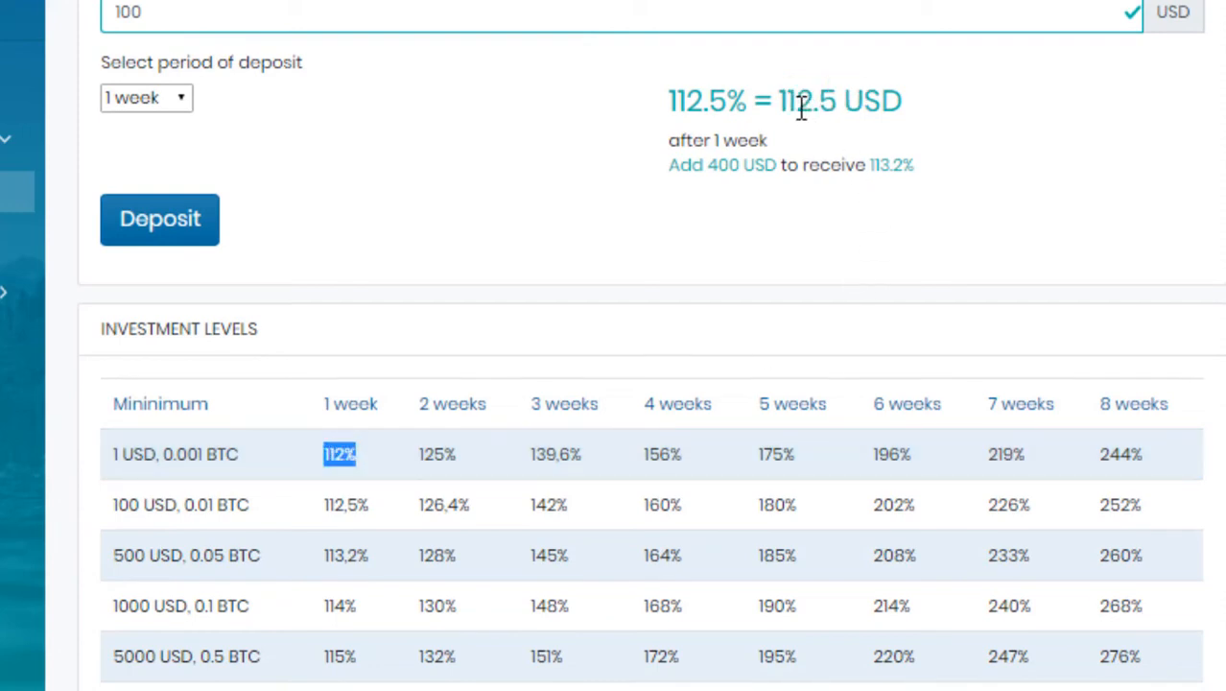
scroll(up, 3)
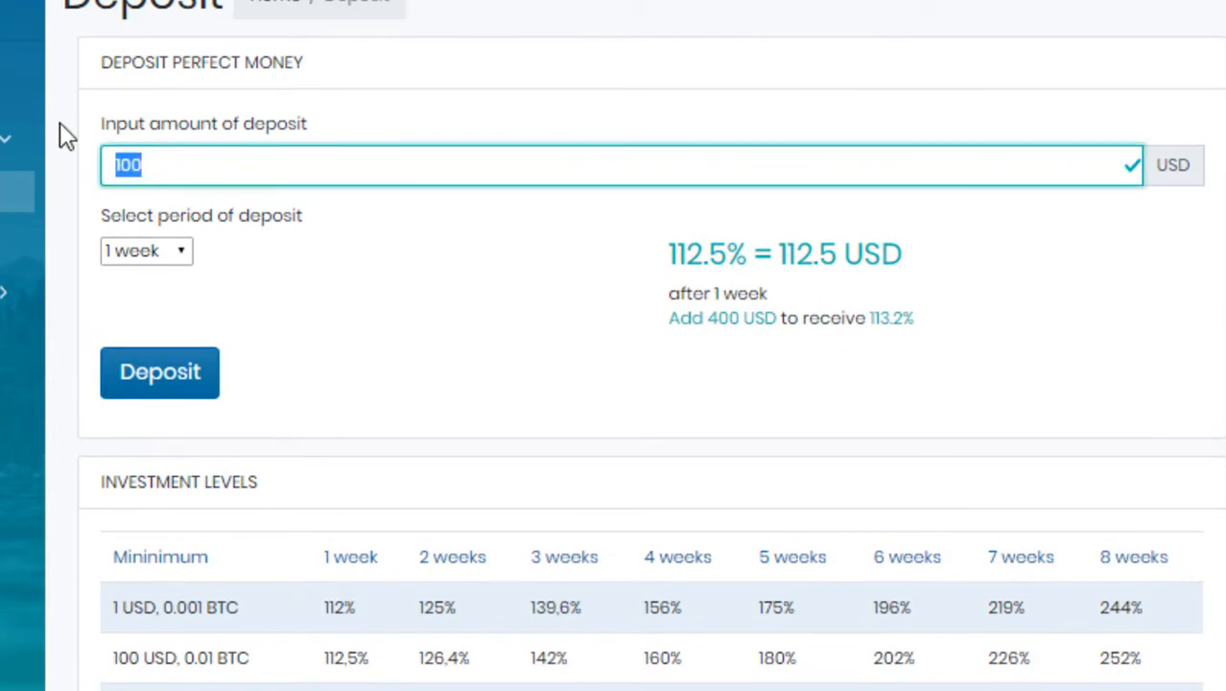
text(50)
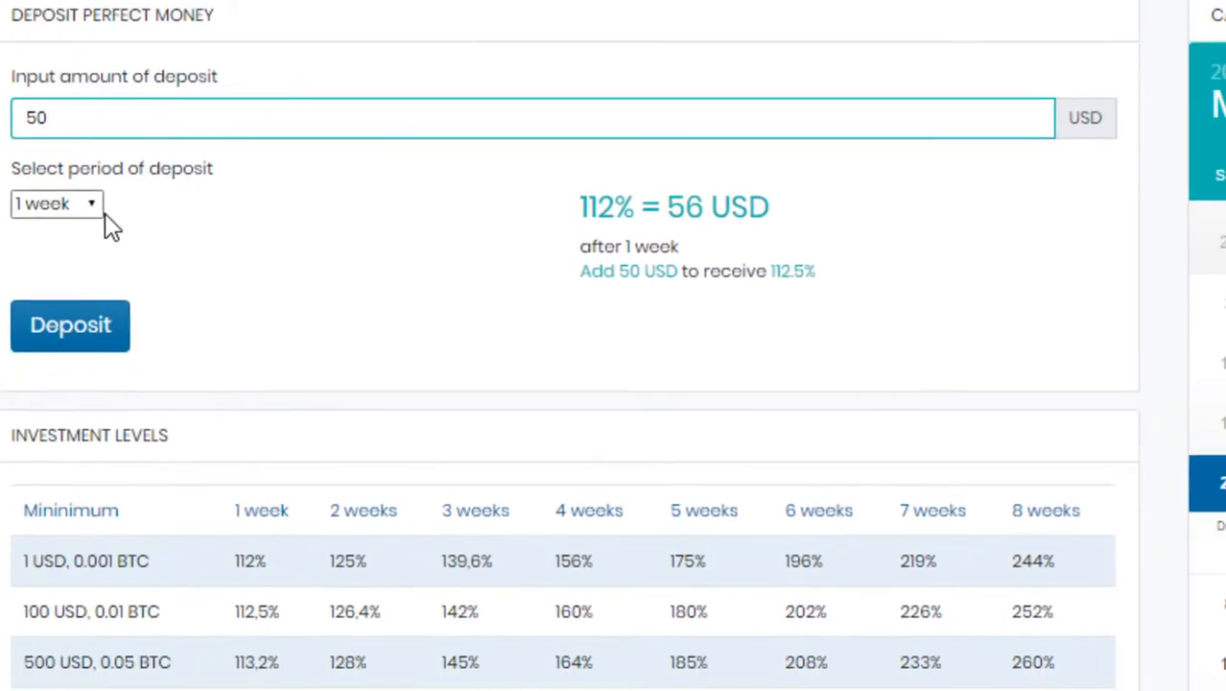
click(70, 325)
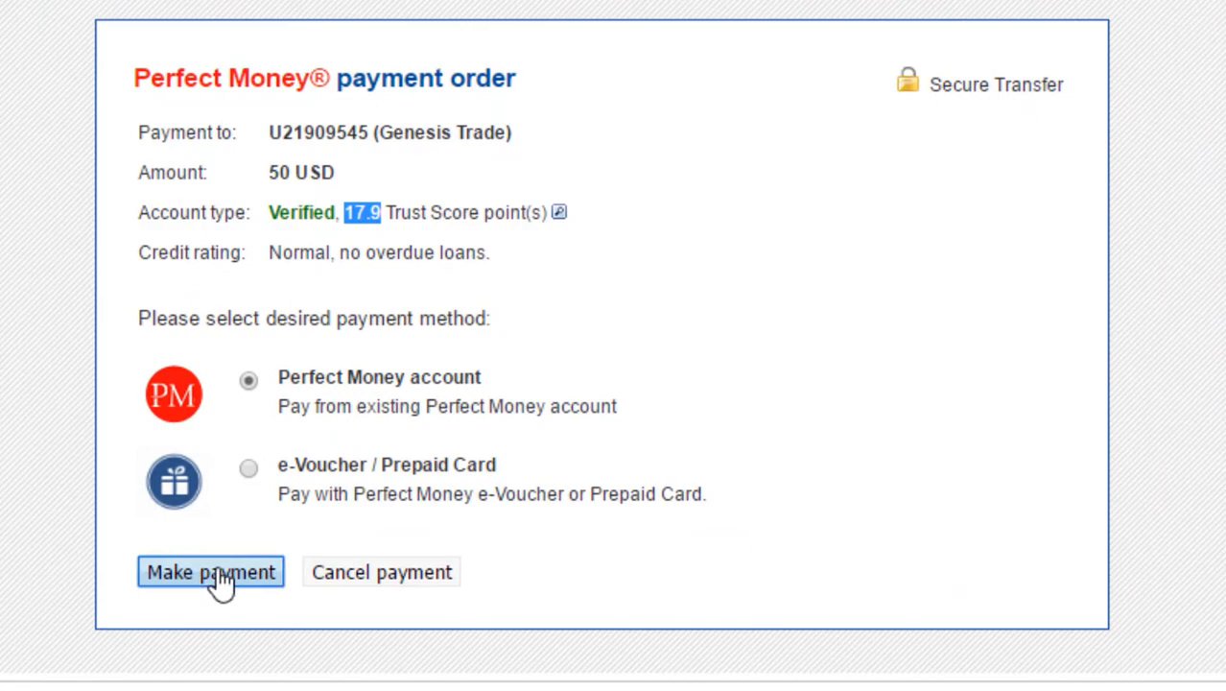
Pay the 50.25 USD Perfect Money order with the emailed PIN and return to Genesis Trade.
click(211, 572)
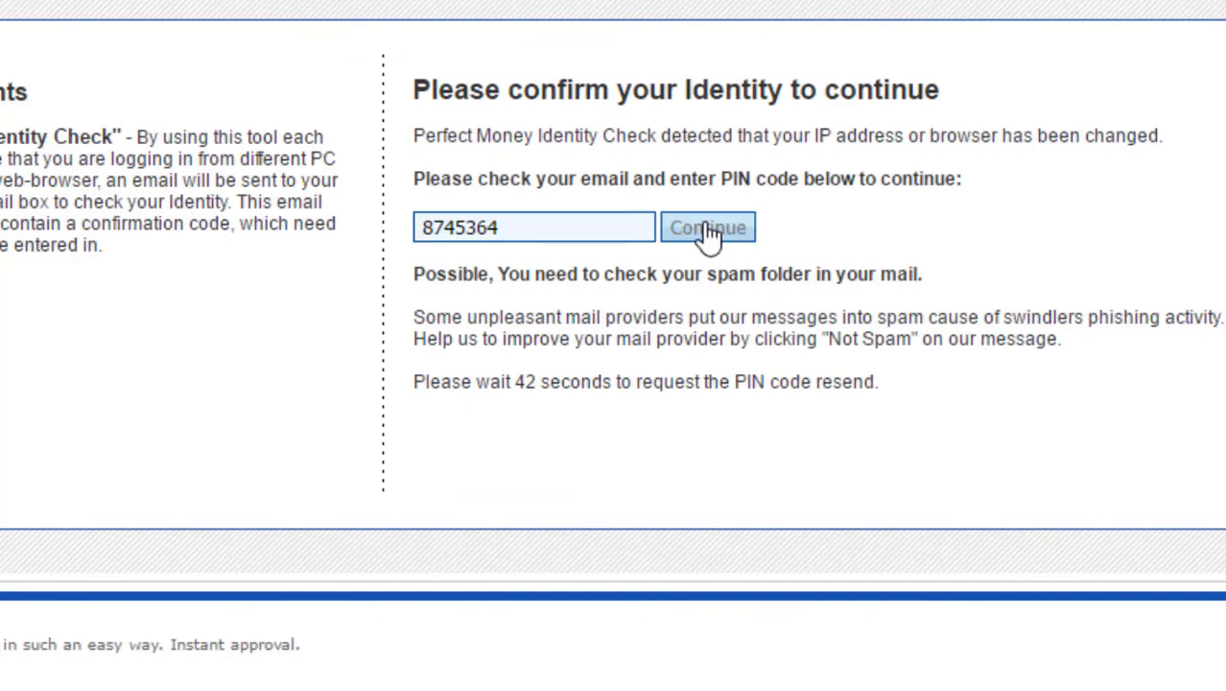
click(707, 228)
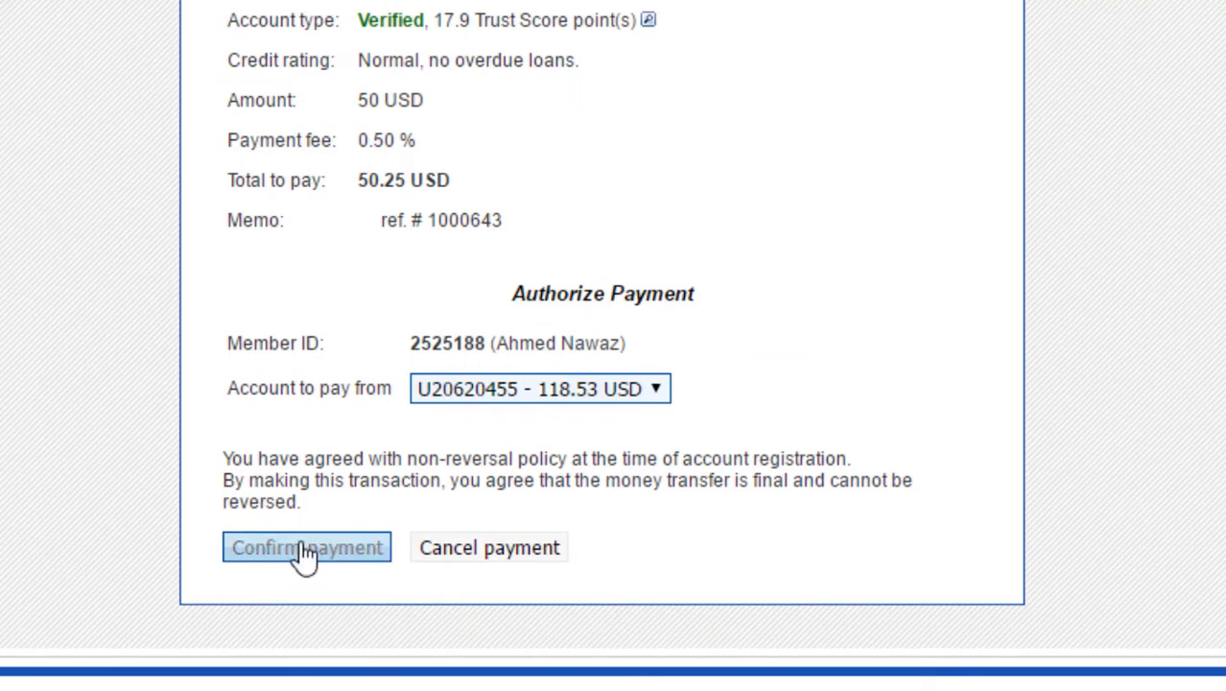
click(306, 547)
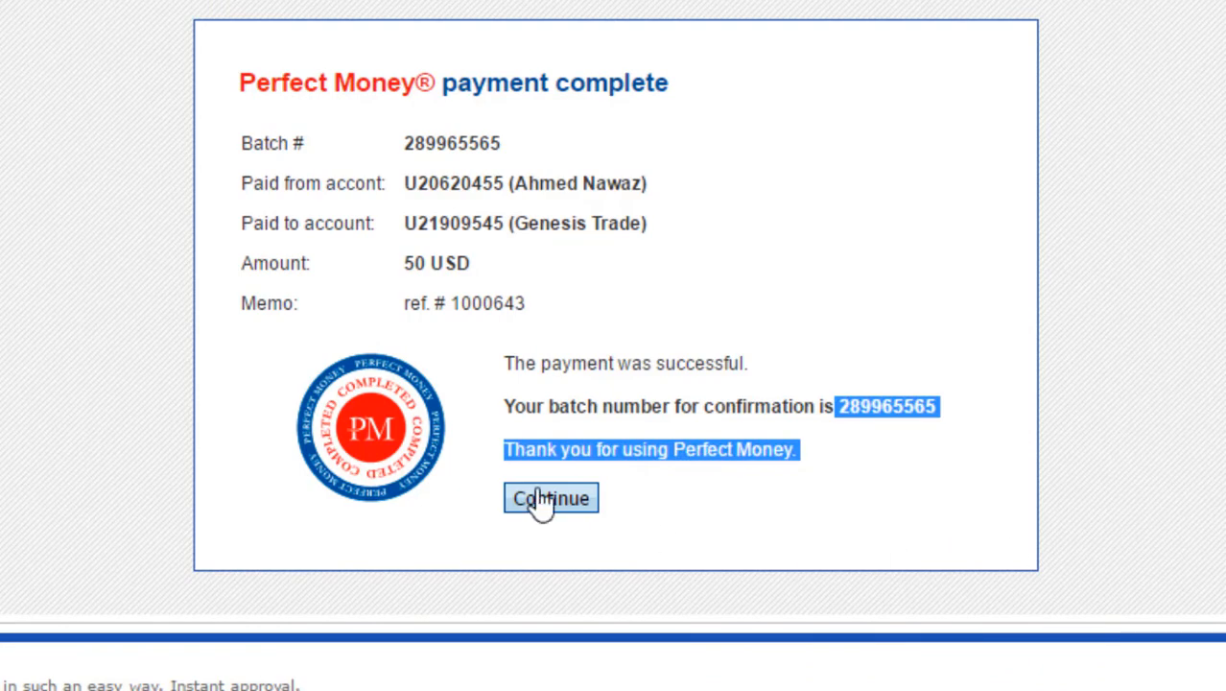
click(550, 498)
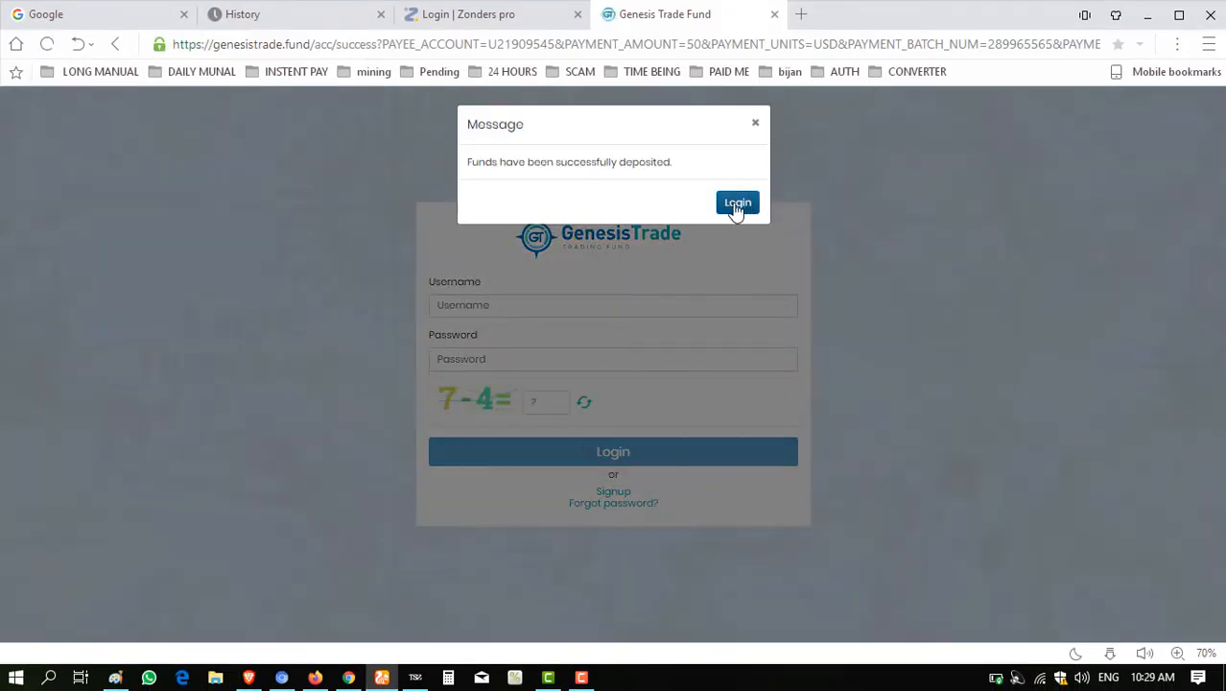
Dismiss the funds-deposited message and log in to reach the dashboard showing 50 USD.
click(736, 203)
text(3)
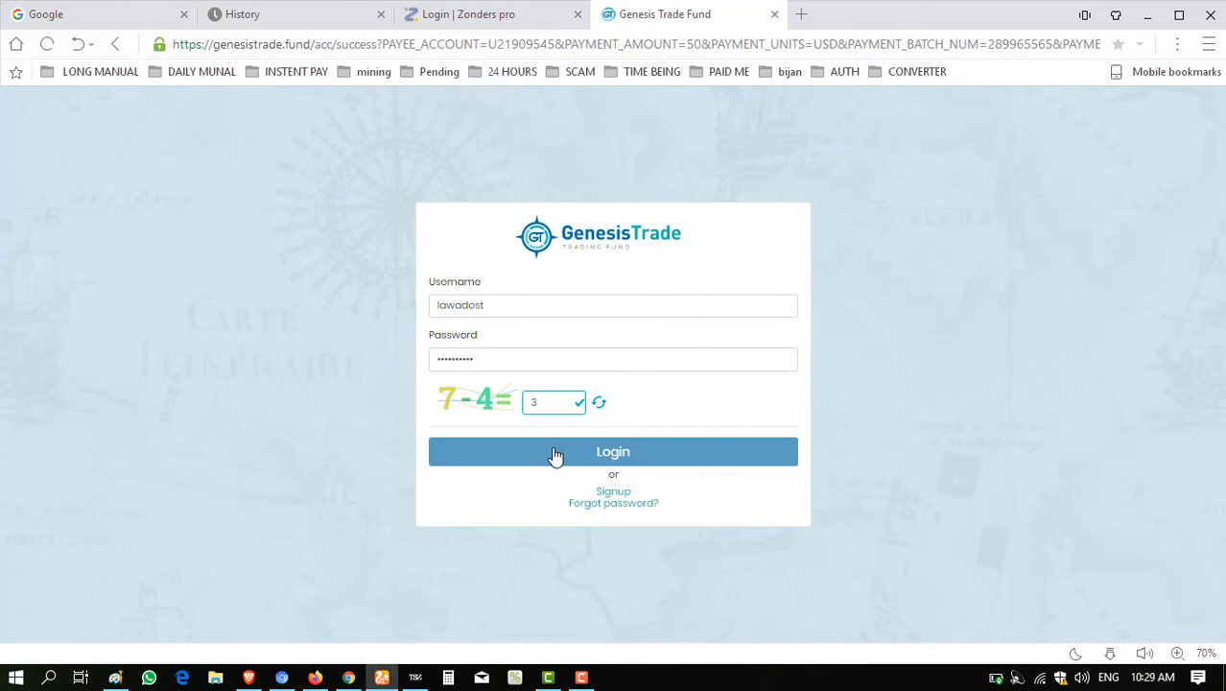
click(613, 451)
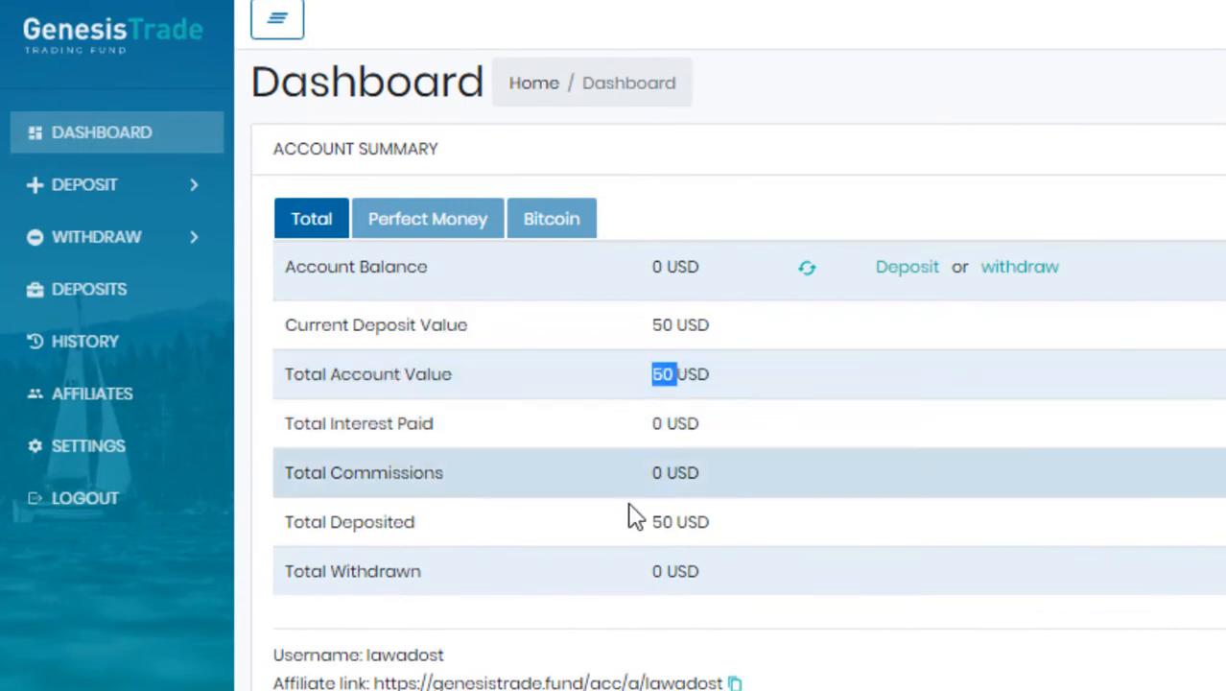
mouse_move(657, 556)
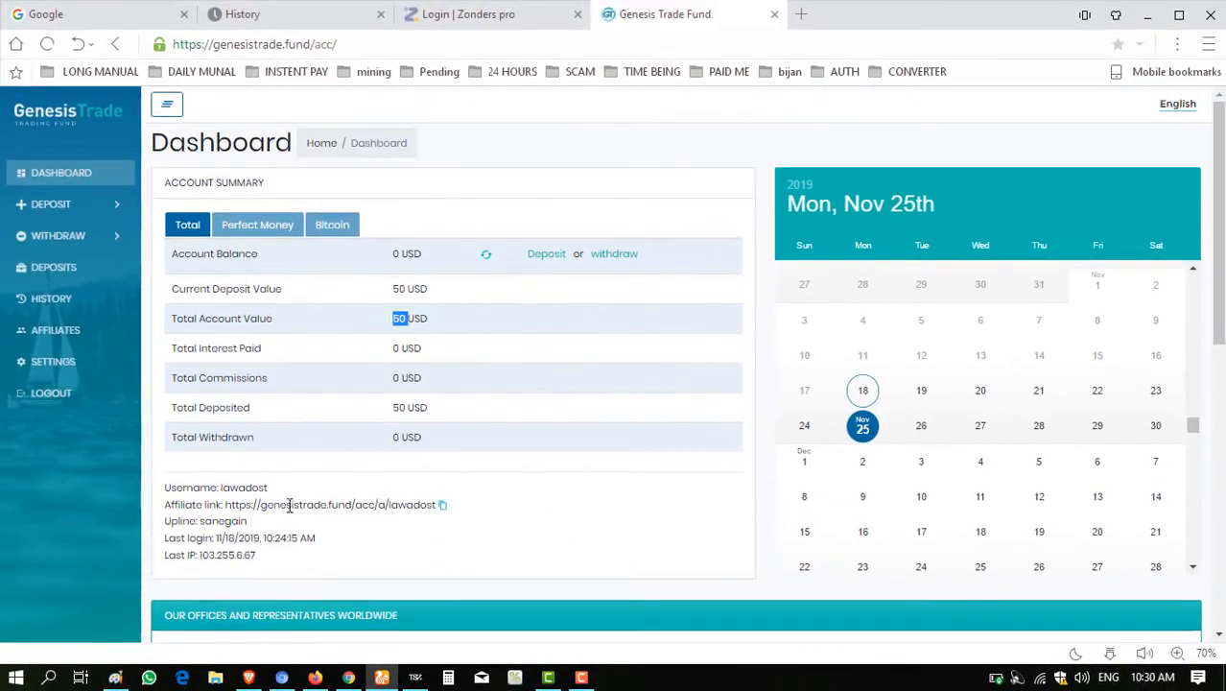
Open Your Deposits and highlight the 50 USD one-week PM deposit's 112% rate.
click(50, 203)
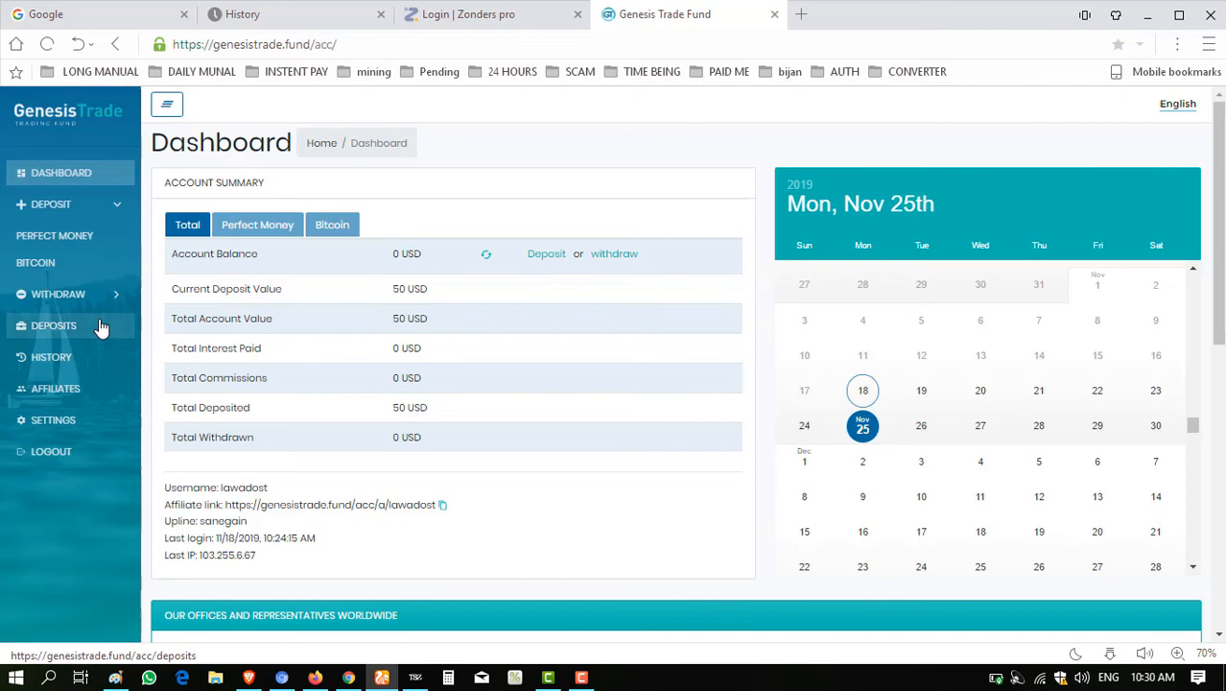
click(54, 326)
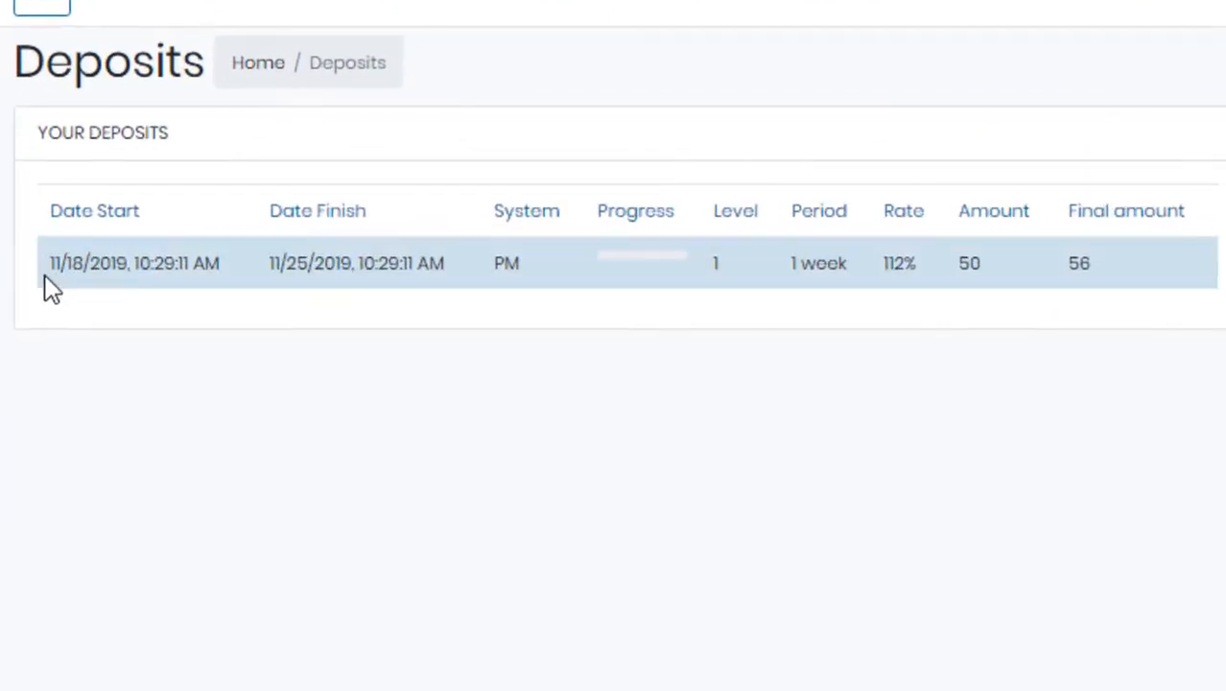
mouse_move(294, 254)
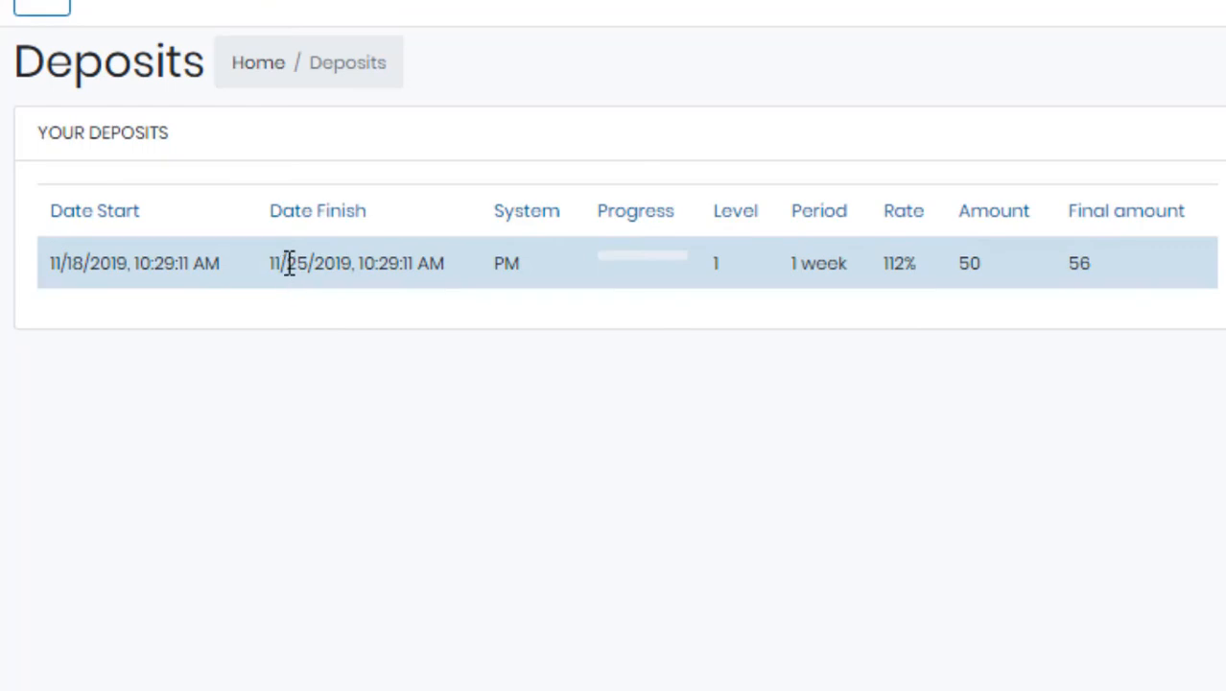
double_click(295, 264)
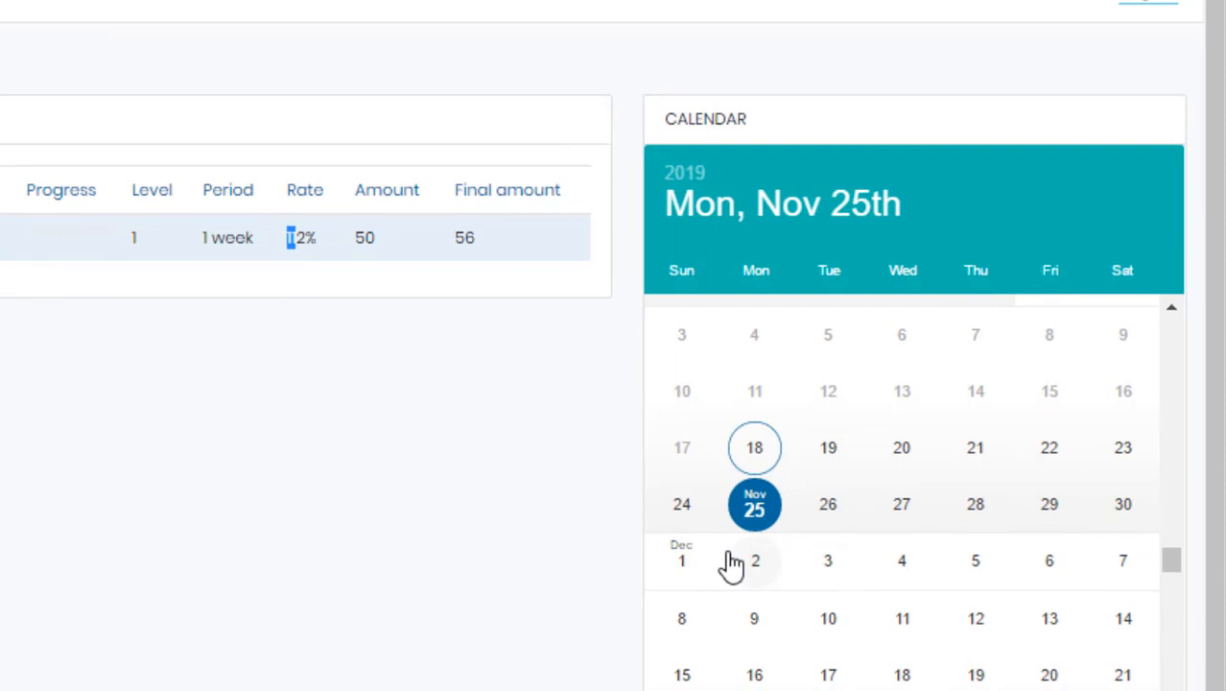
mouse_move(756, 509)
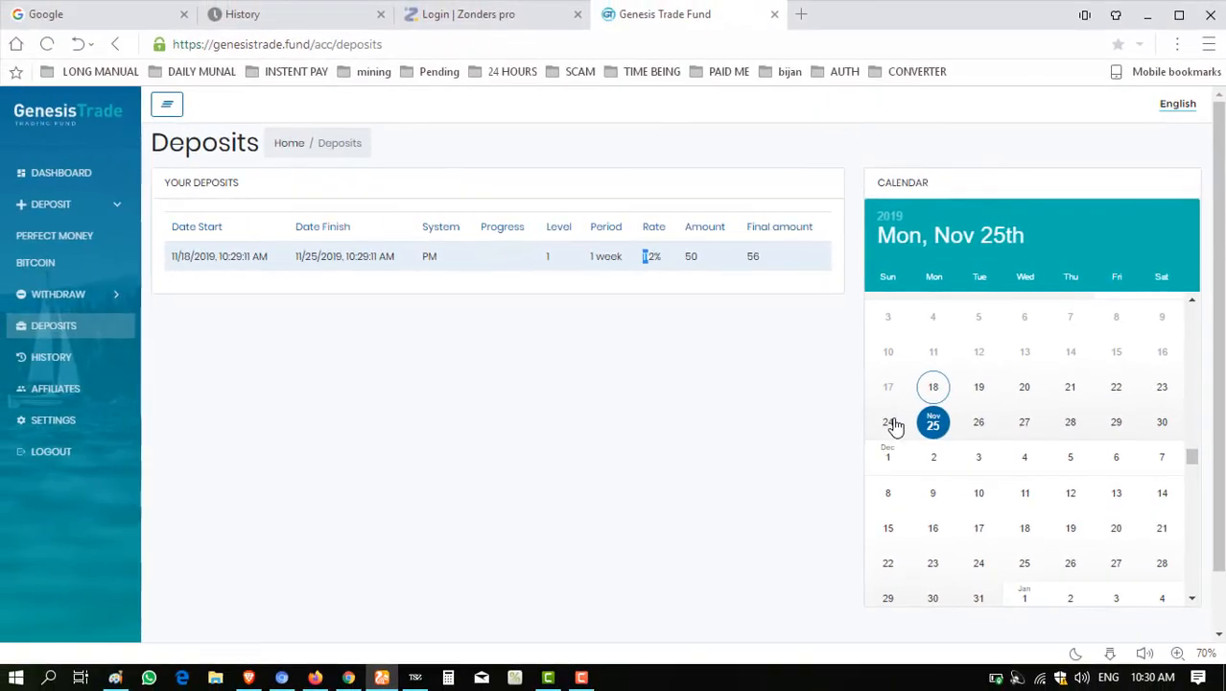
mouse_move(934, 423)
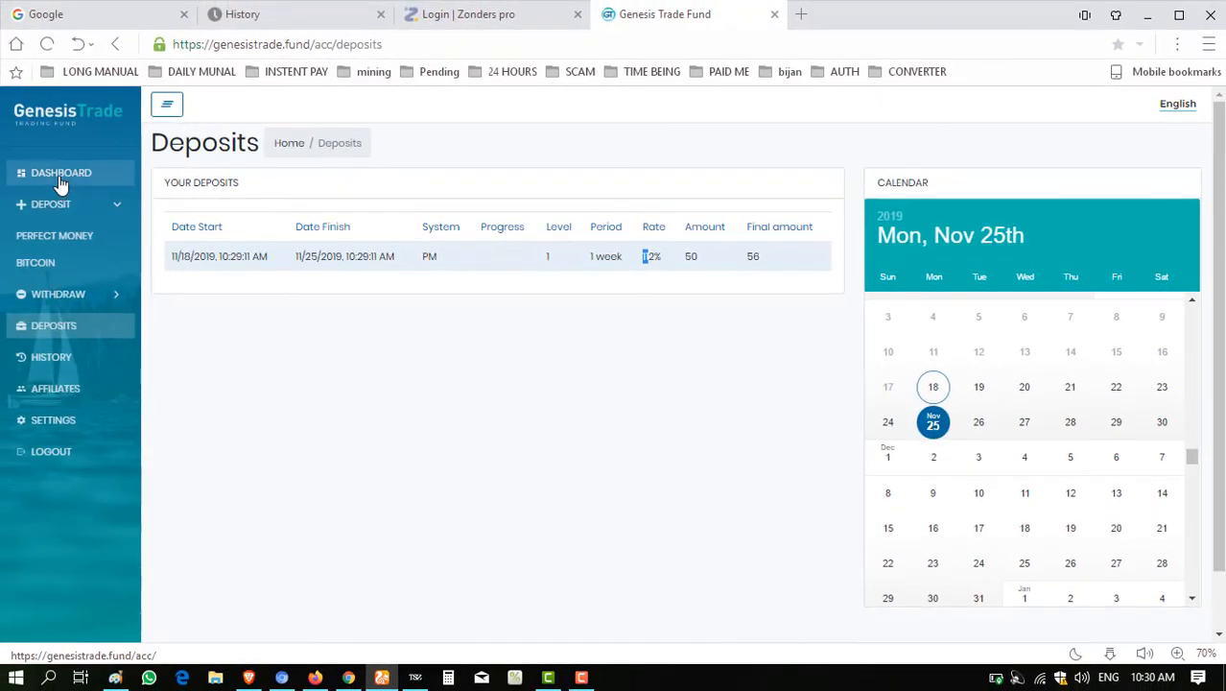
Return to the dashboard showing 50 USD as current deposit and total deposited.
click(61, 173)
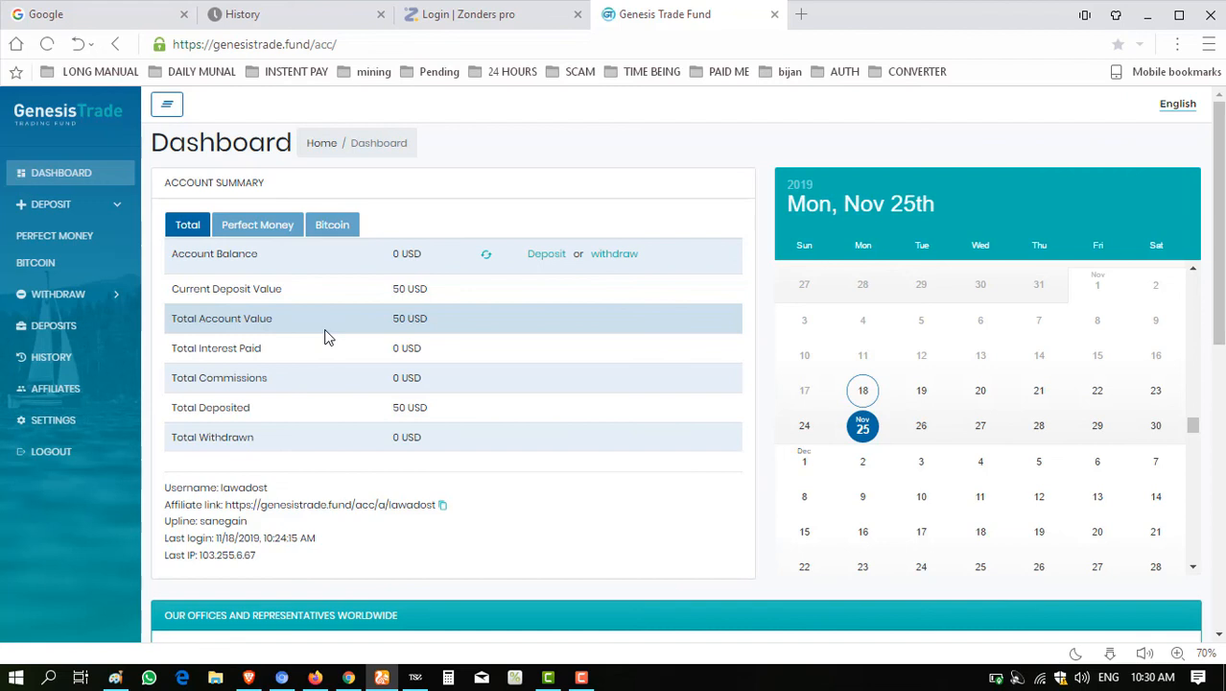
mouse_move(259, 324)
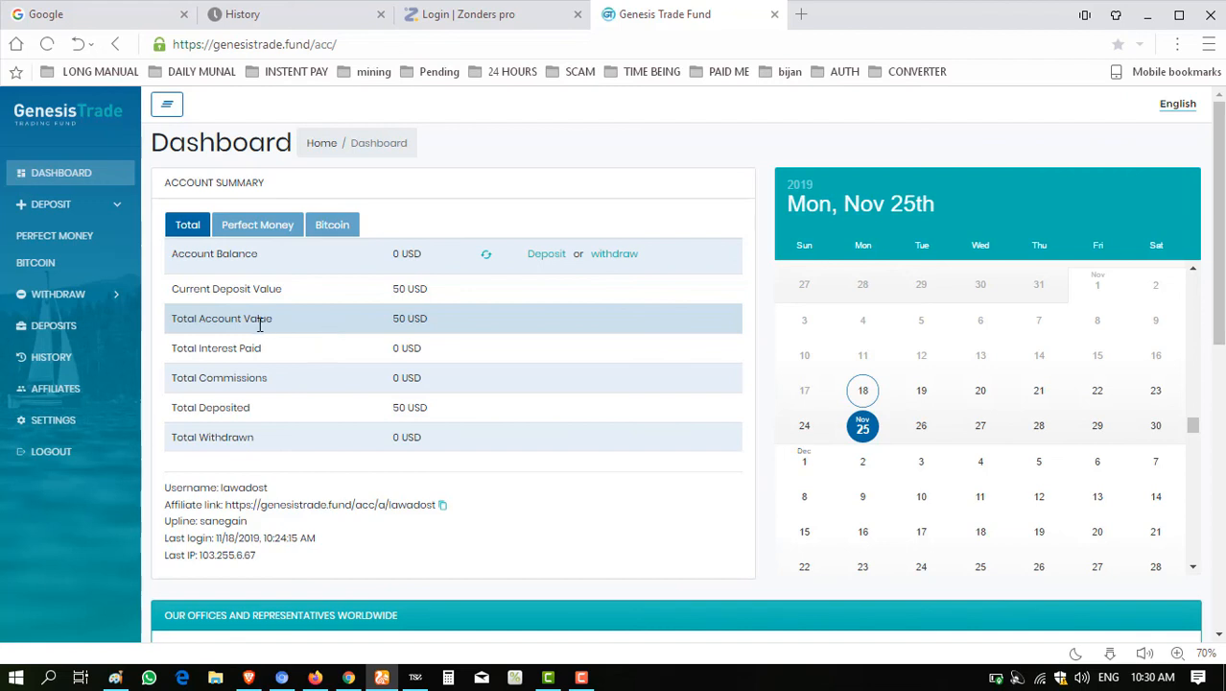
mouse_move(230, 331)
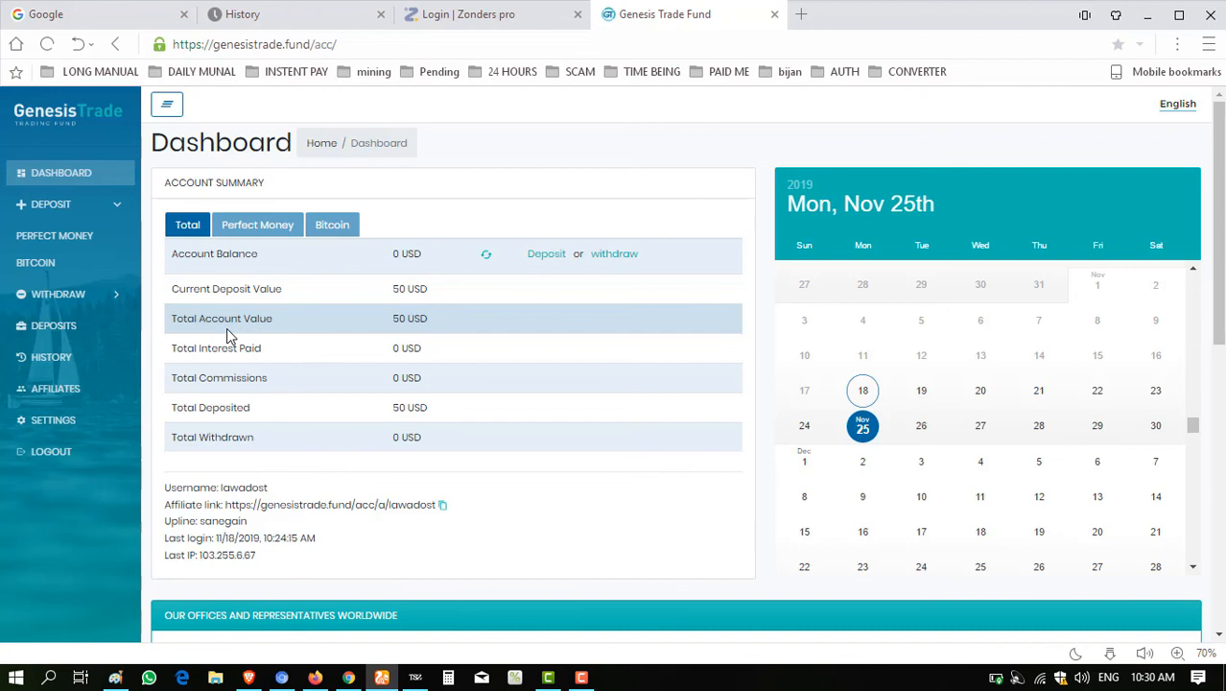
mouse_move(220, 326)
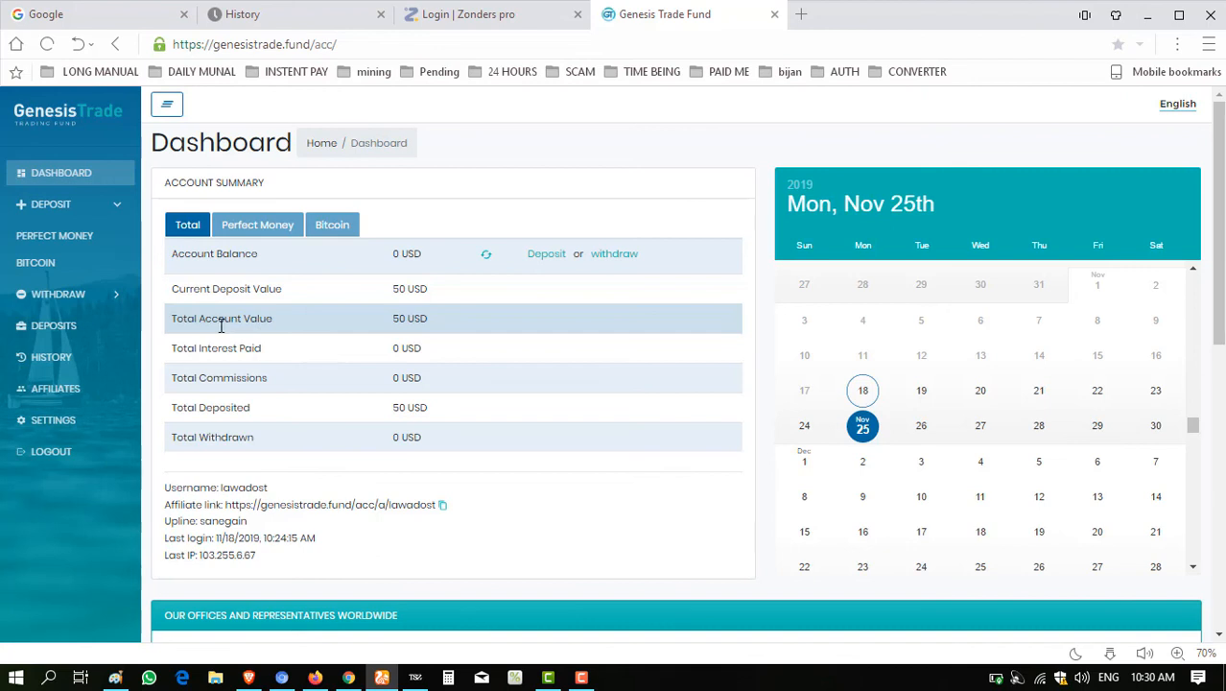